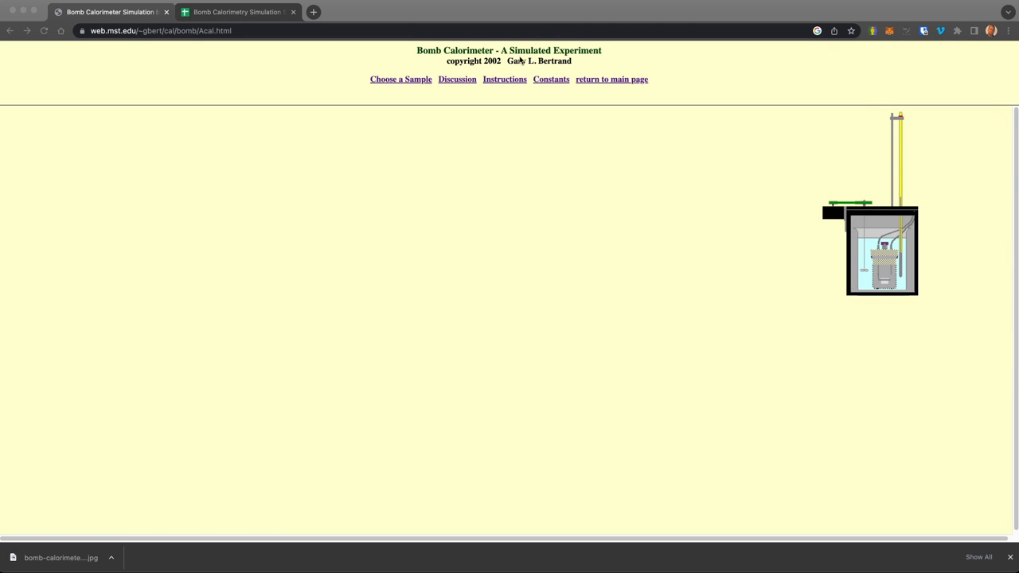
mouse_move(557, 111)
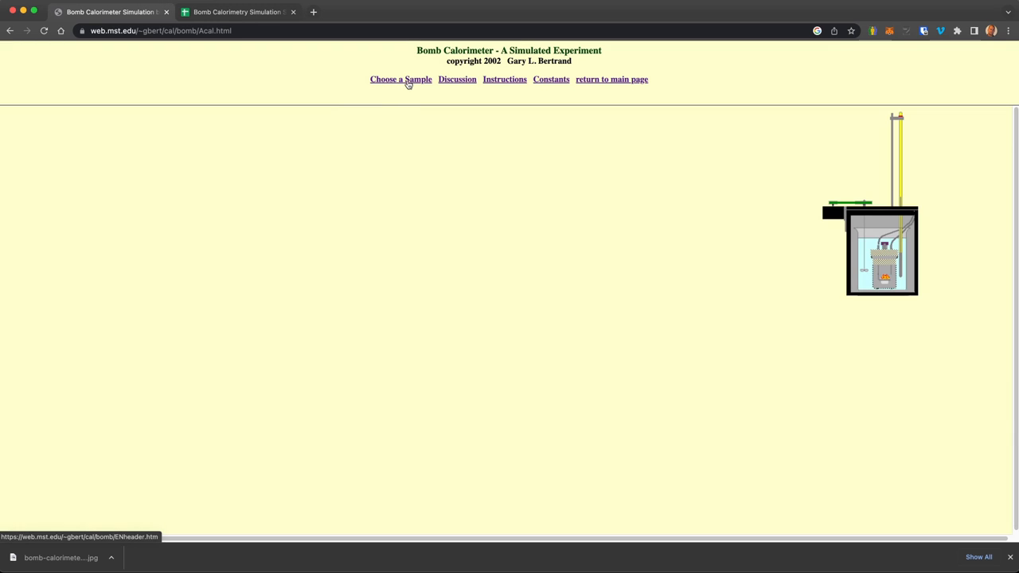
- Keep benzoic acid as the sample and take it to the balance
click(402, 79)
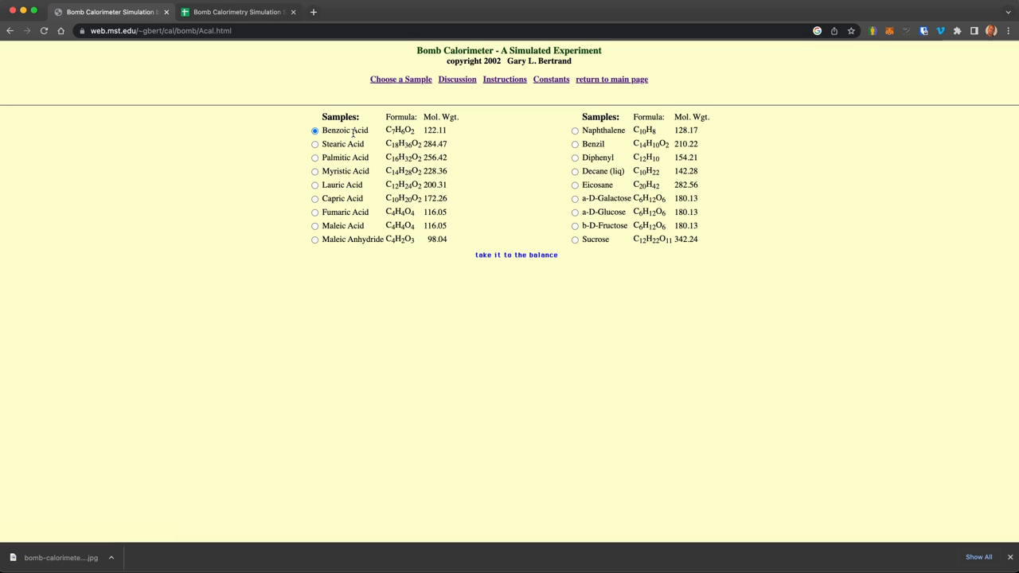
mouse_move(519, 261)
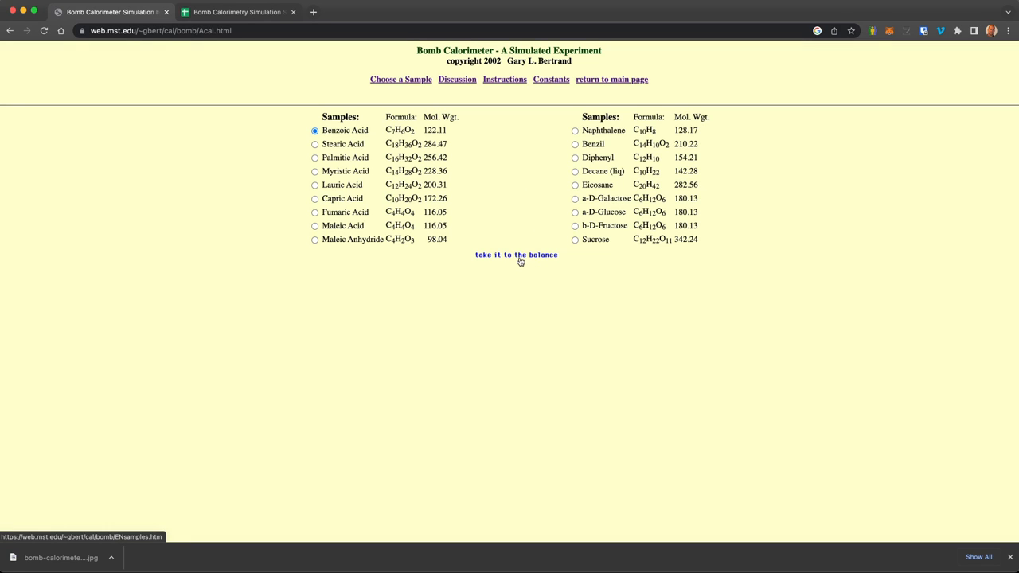
click(515, 255)
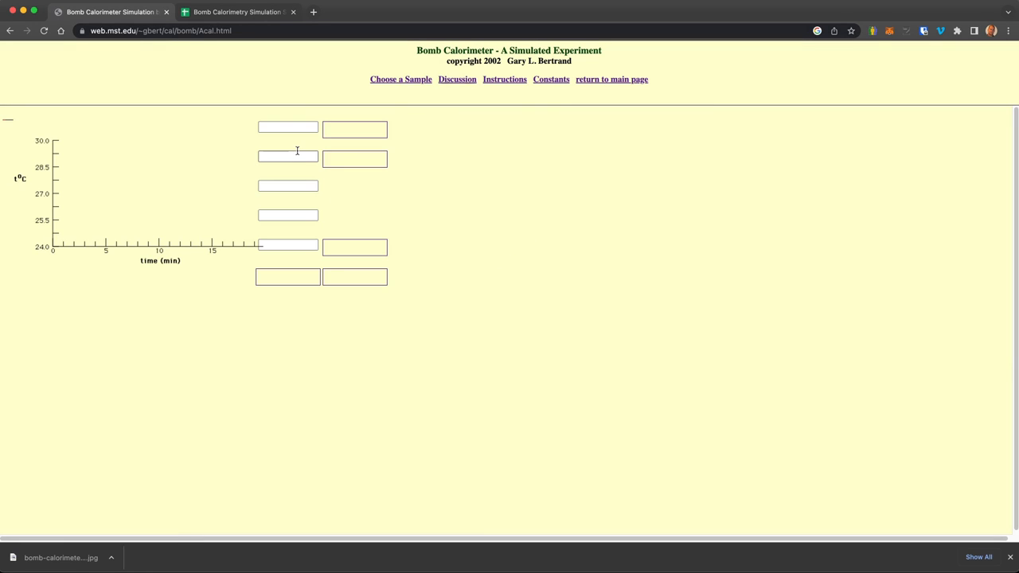
click(401, 80)
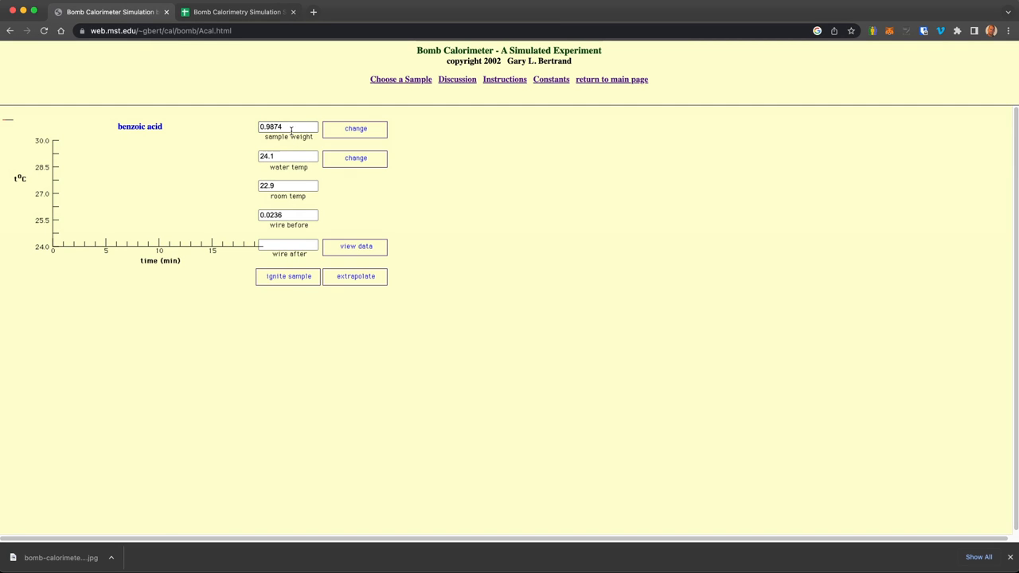
- Enter a 2 g sample (weighed as 1.9895 g) and 24.3 °C starting water temperature
click(354, 129)
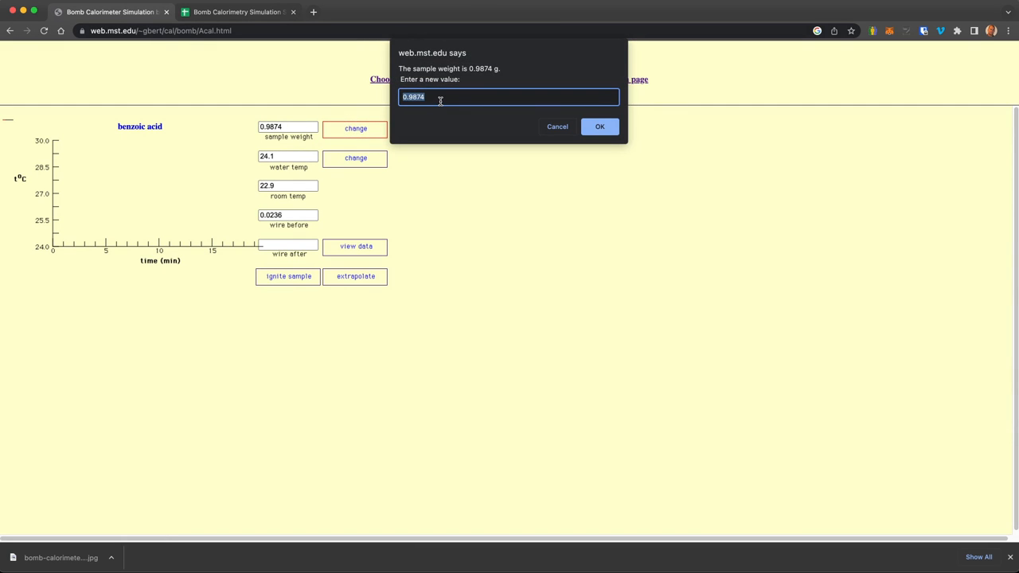
text(2)
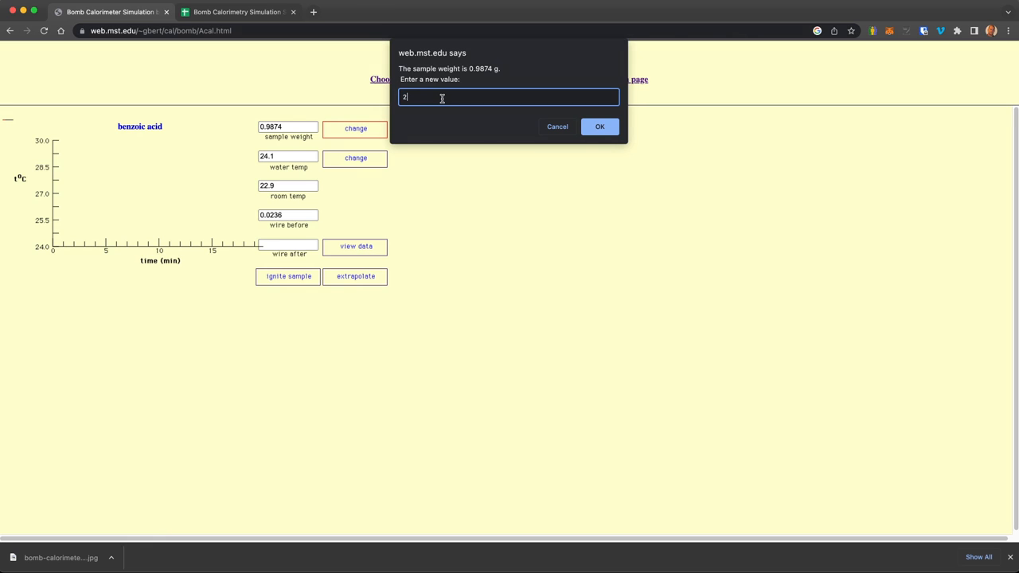
click(599, 127)
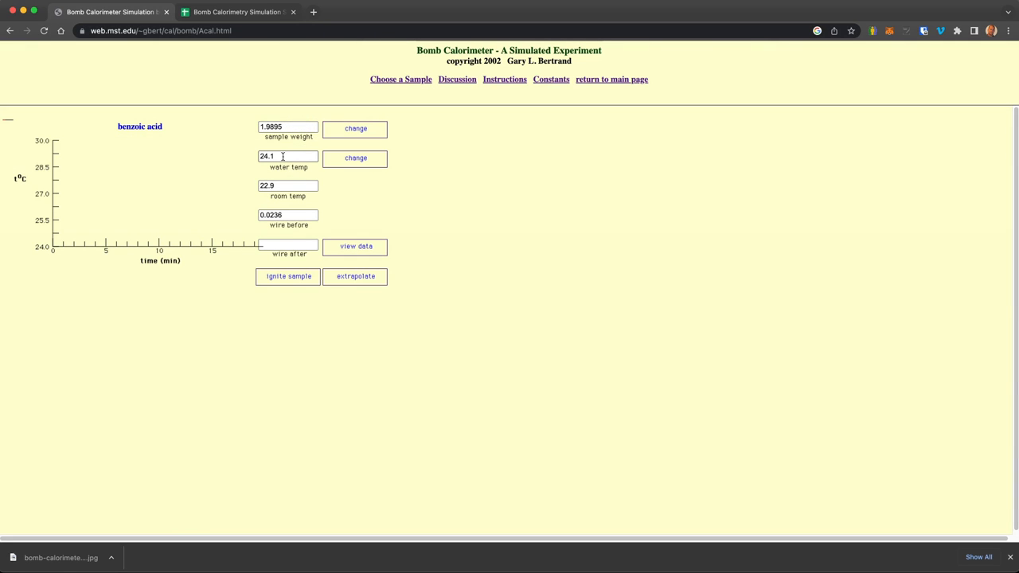
click(353, 159)
text(24.3)
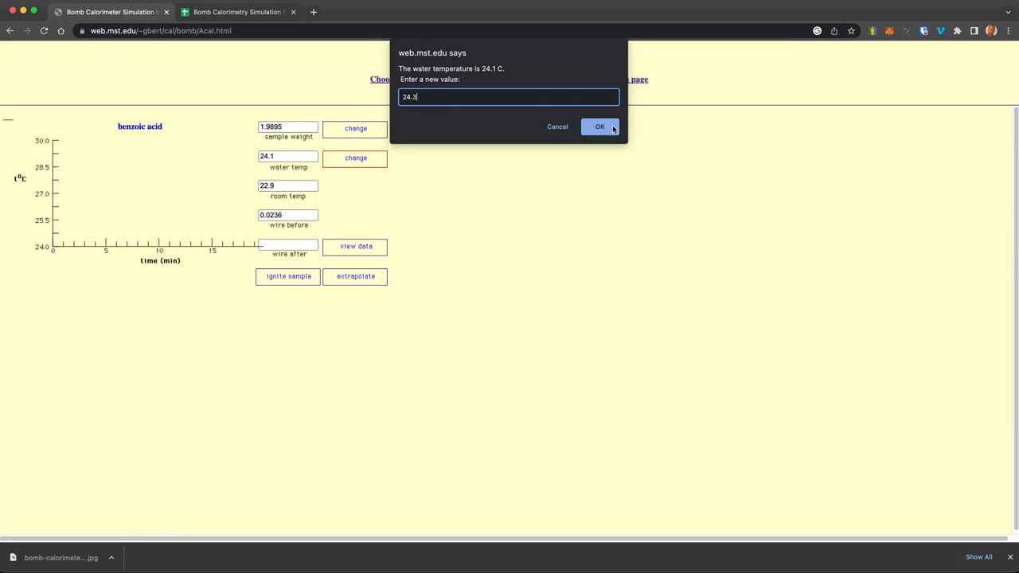
click(599, 127)
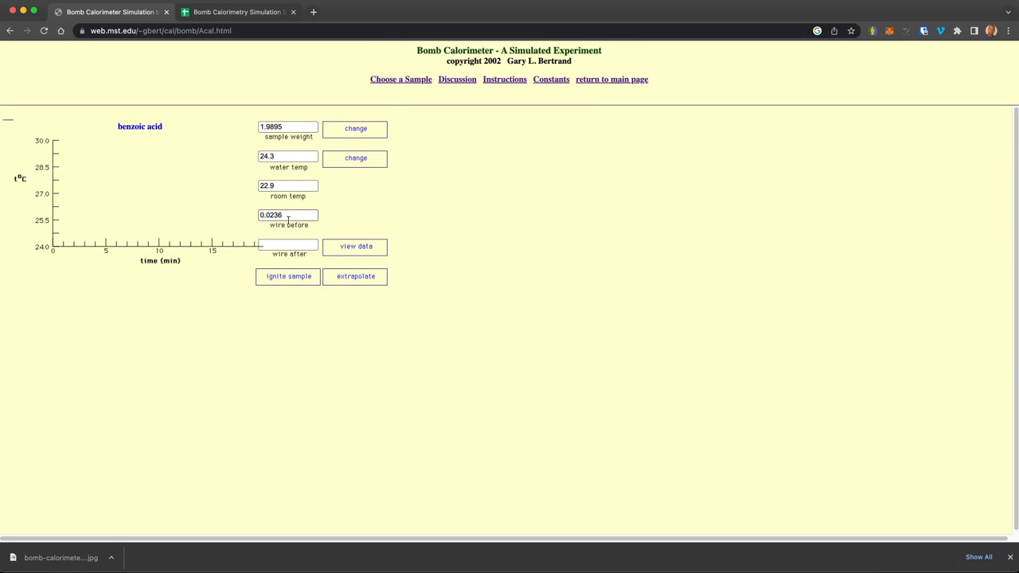
mouse_move(254, 223)
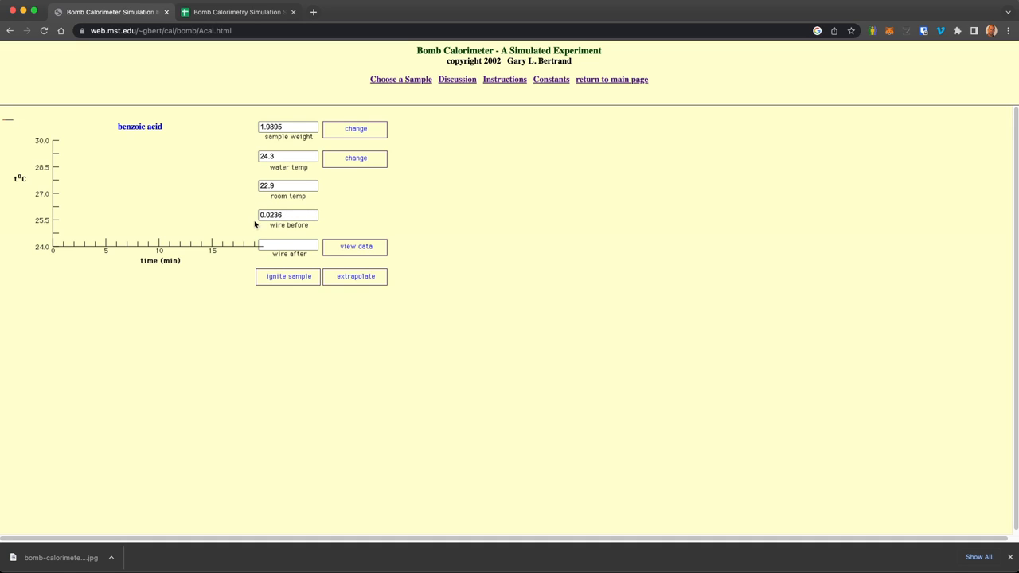
mouse_move(277, 147)
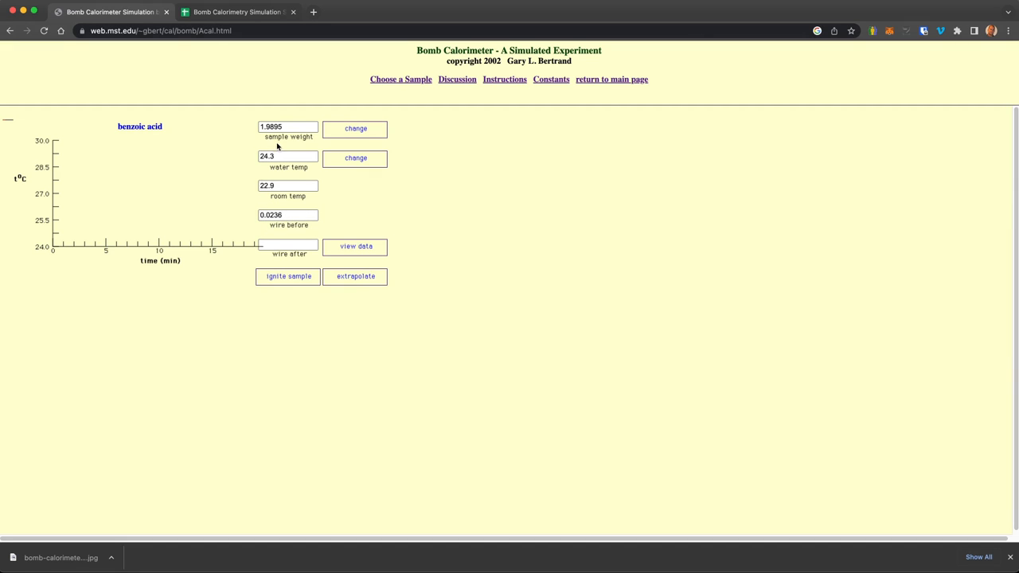
mouse_move(250, 134)
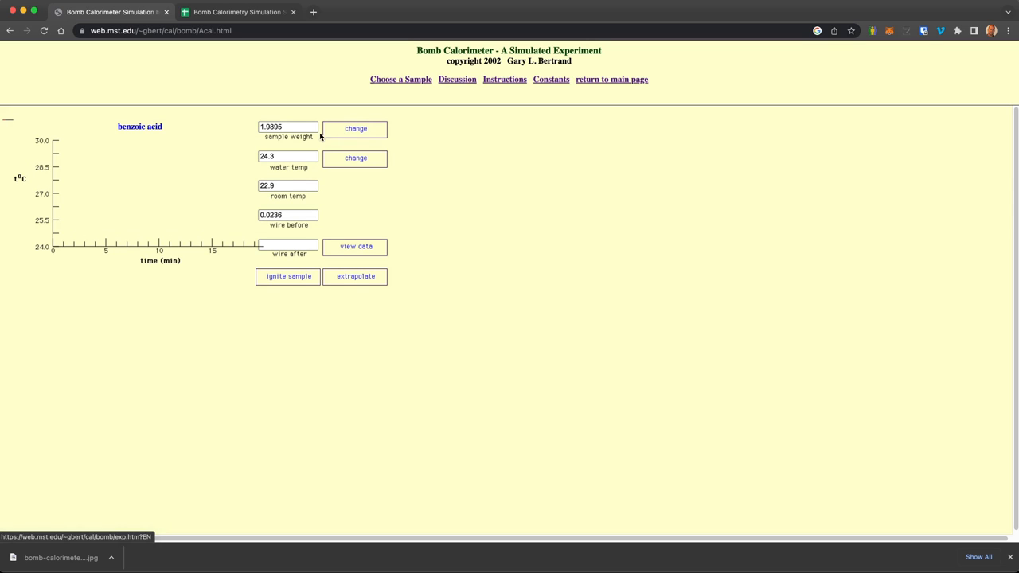
mouse_move(287, 284)
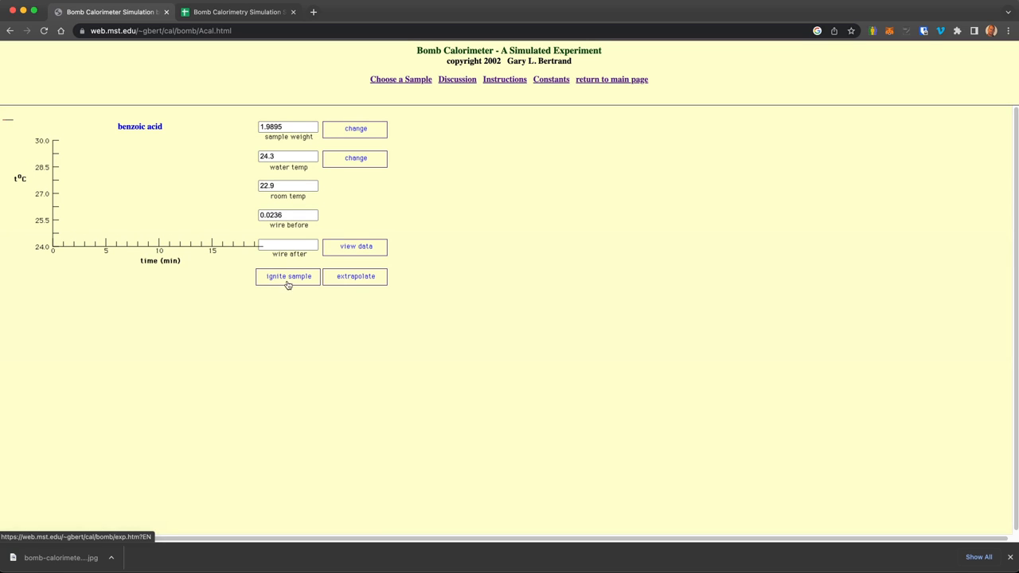
mouse_move(293, 280)
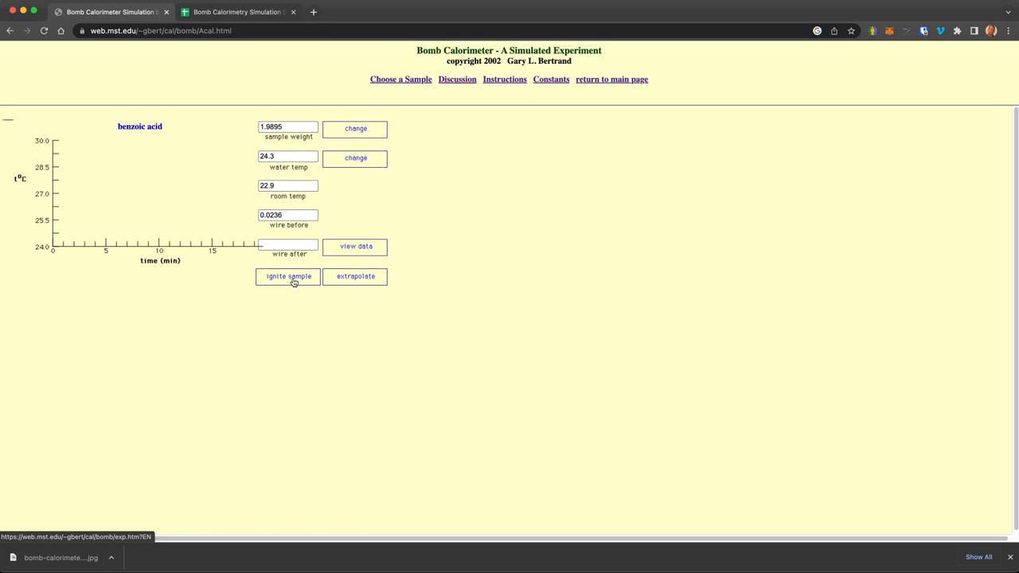
- Ignite the benzoic acid sample, recording a temperature rise to about 29.7 °C
click(287, 277)
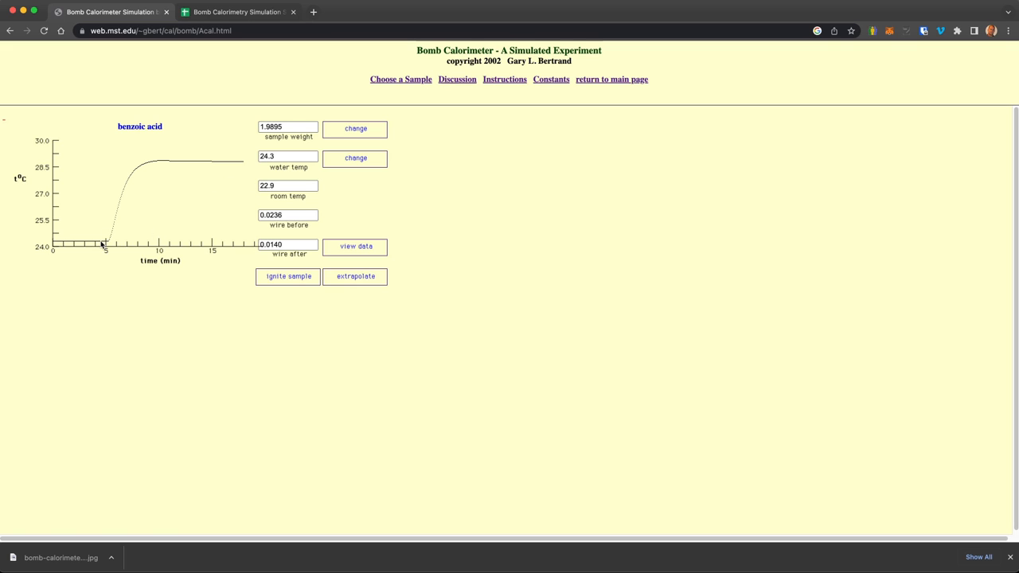
mouse_move(124, 241)
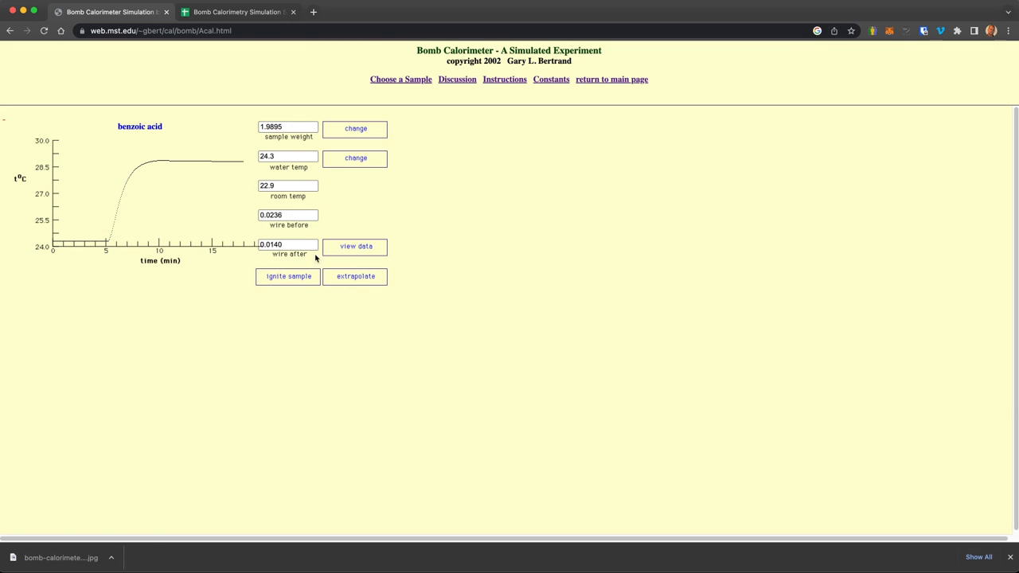
click(354, 247)
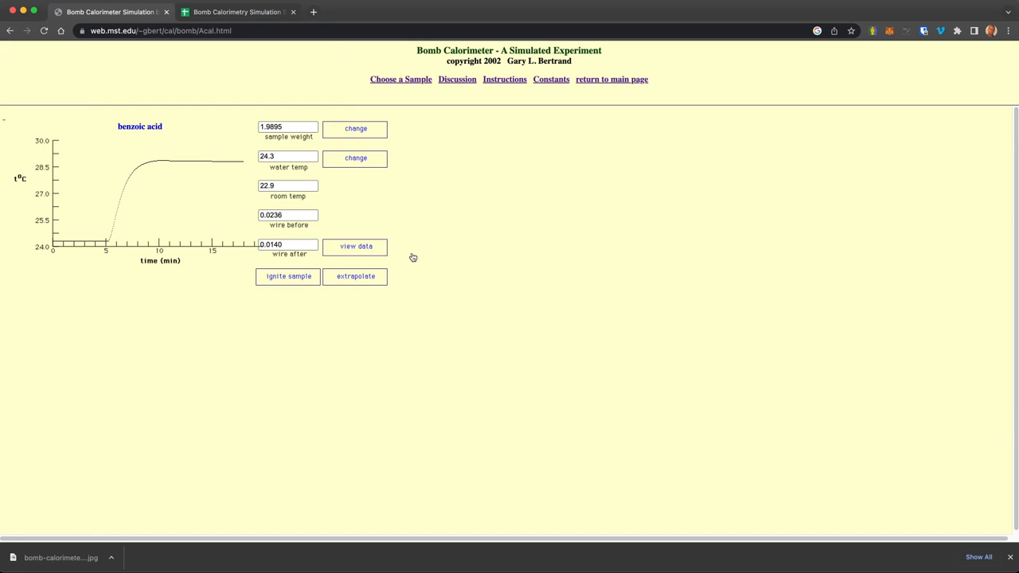
mouse_move(650, 113)
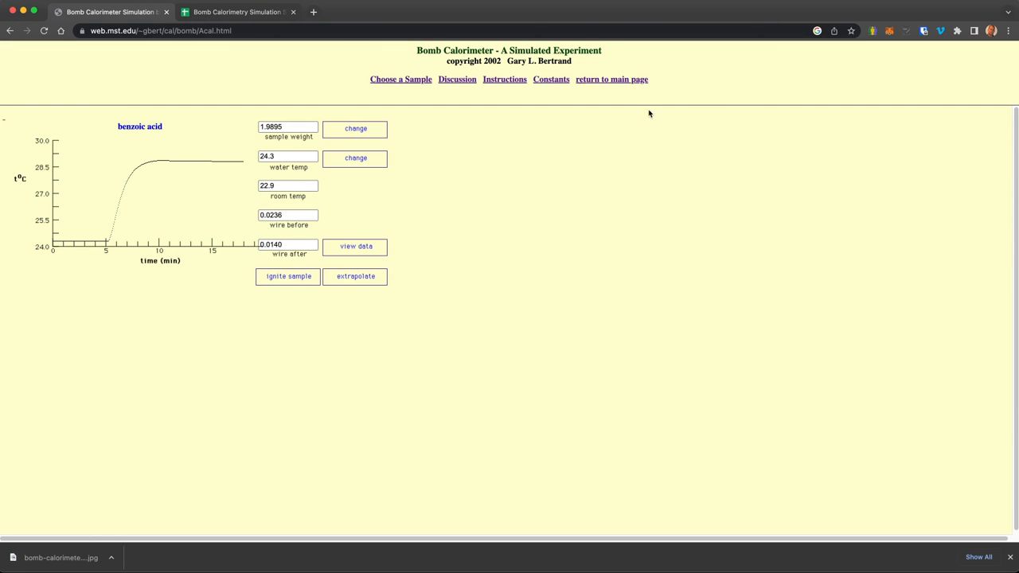
mouse_move(363, 252)
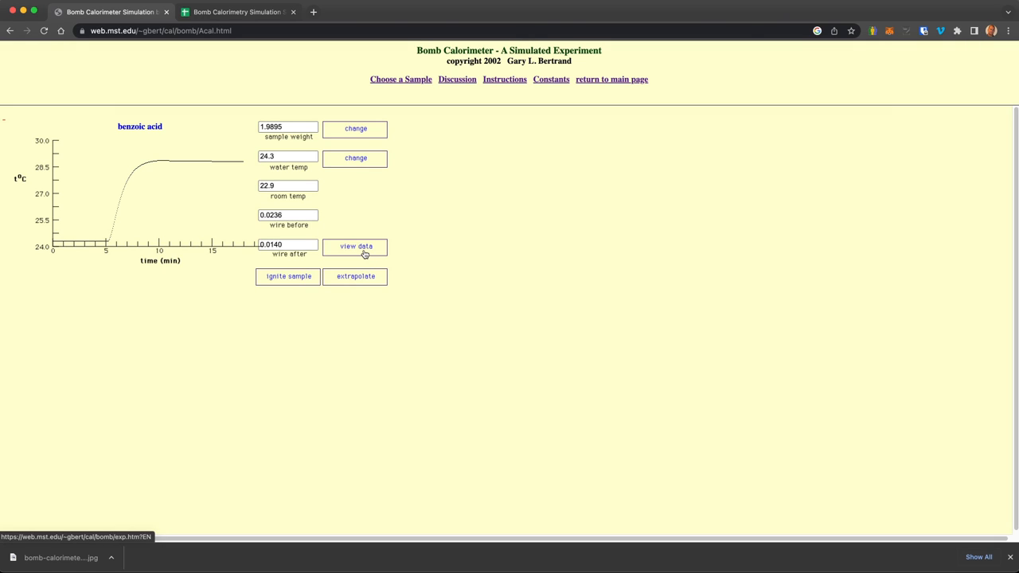
mouse_move(298, 286)
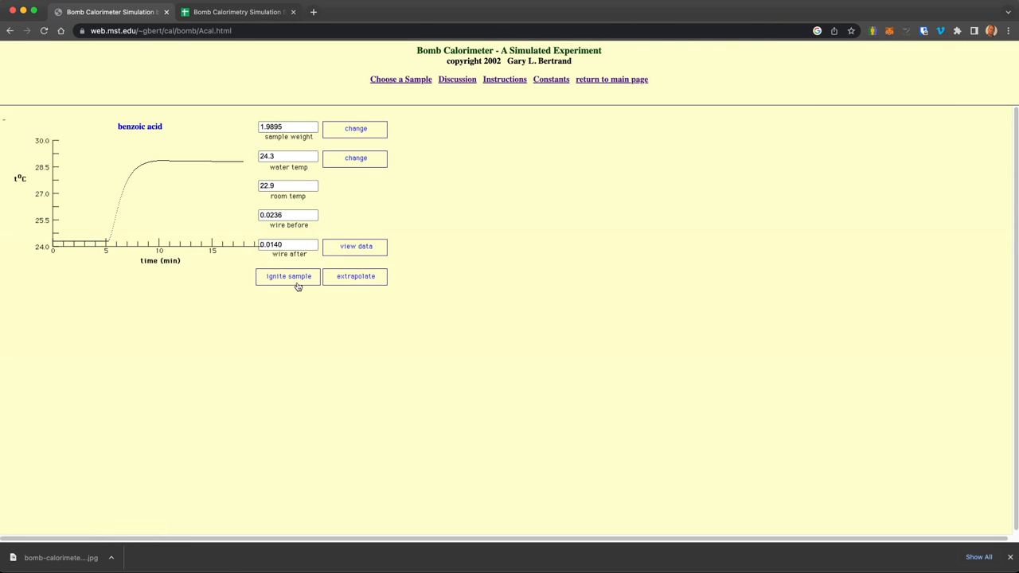
mouse_move(359, 280)
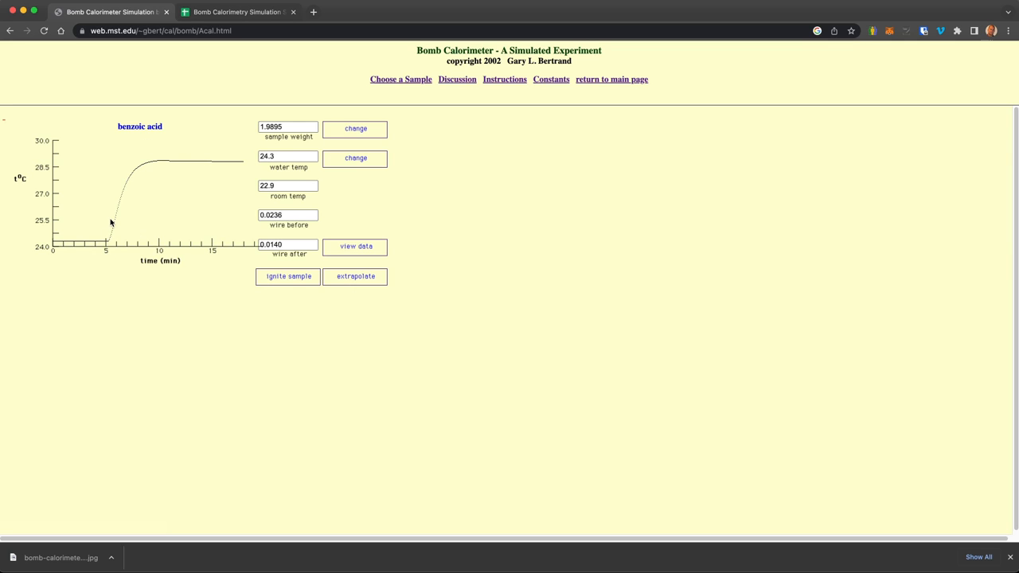
click(366, 277)
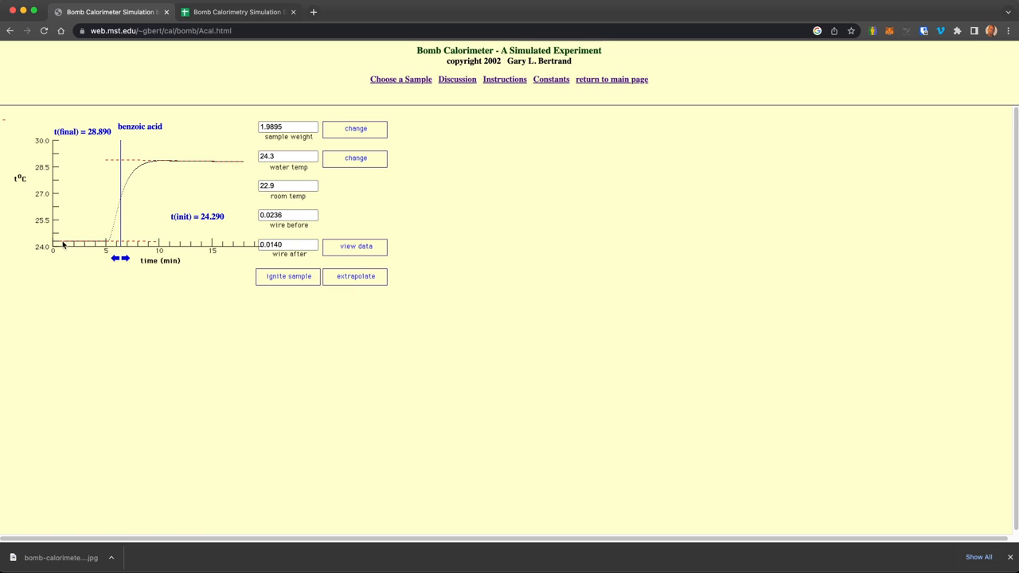
mouse_move(159, 146)
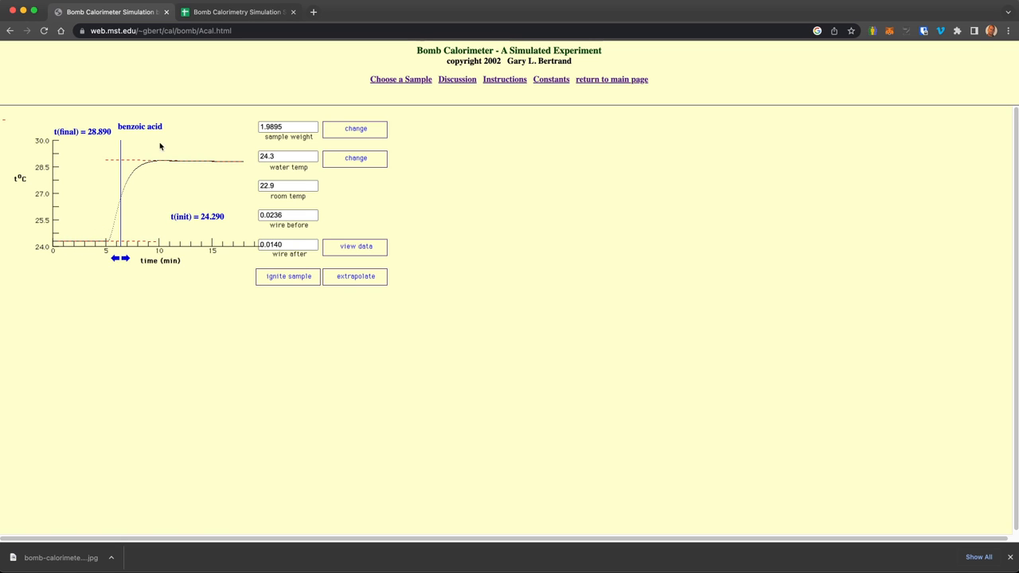
mouse_move(213, 166)
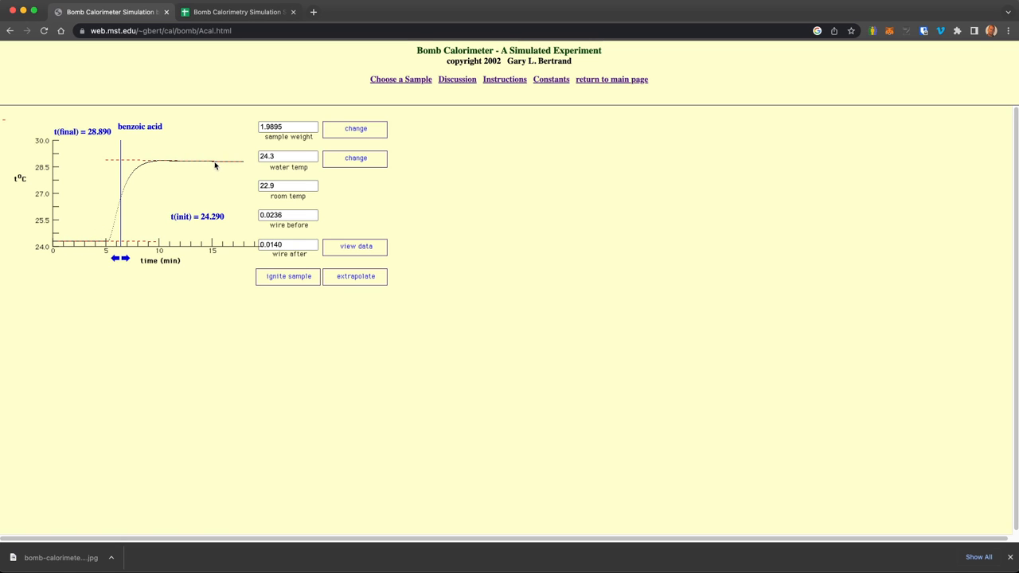
mouse_move(102, 191)
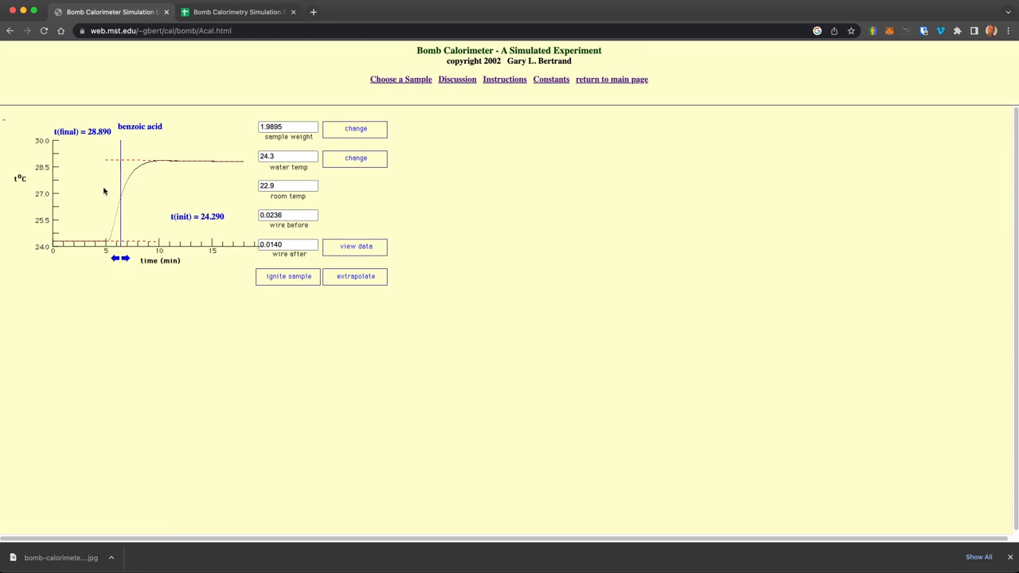
mouse_move(119, 163)
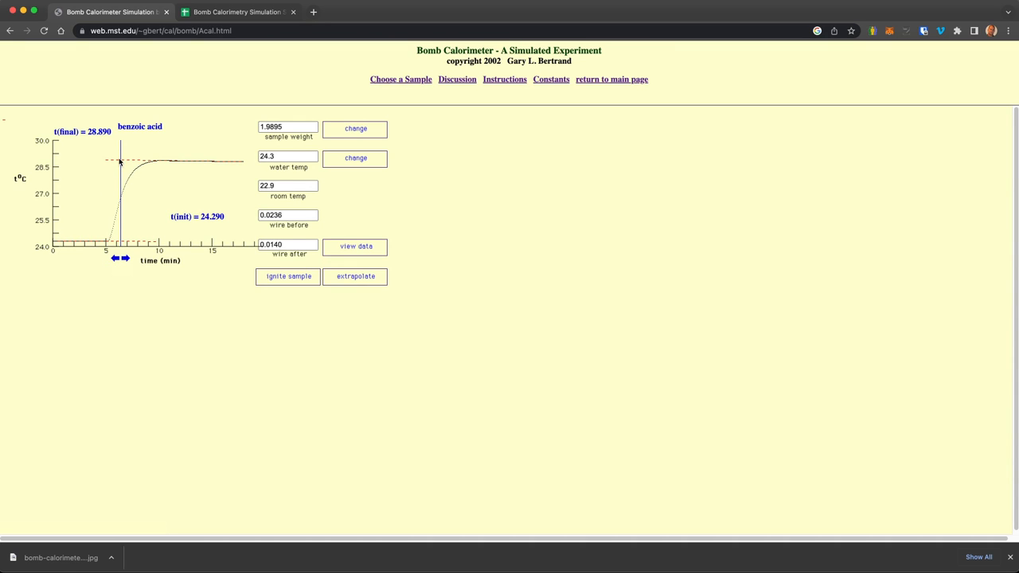
mouse_move(70, 242)
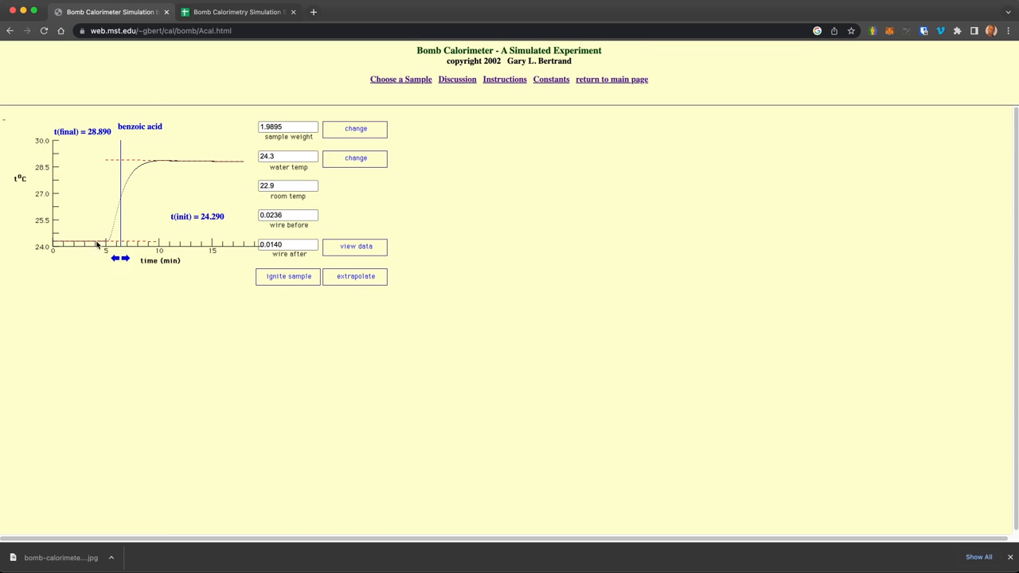
mouse_move(142, 205)
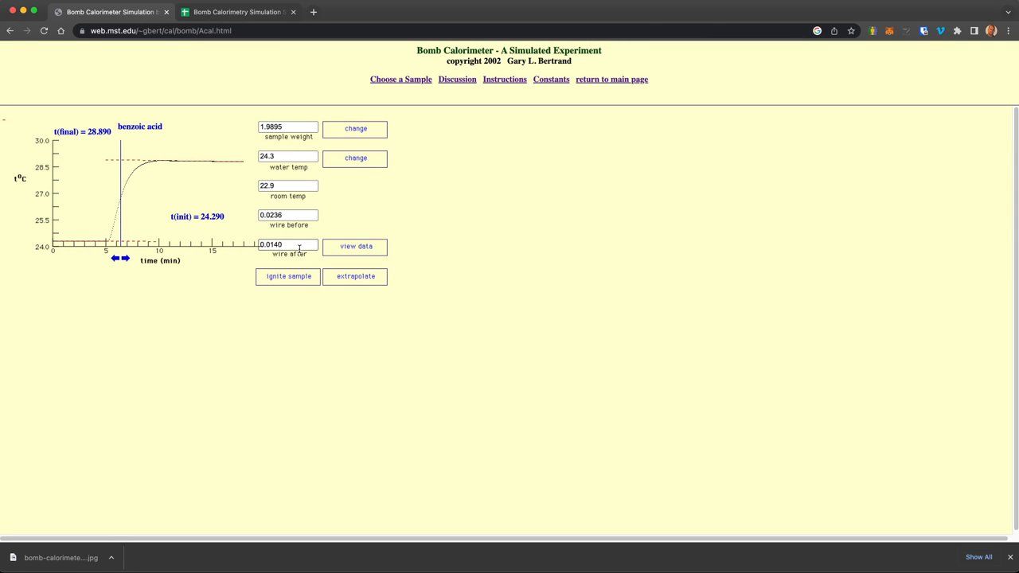
mouse_move(282, 263)
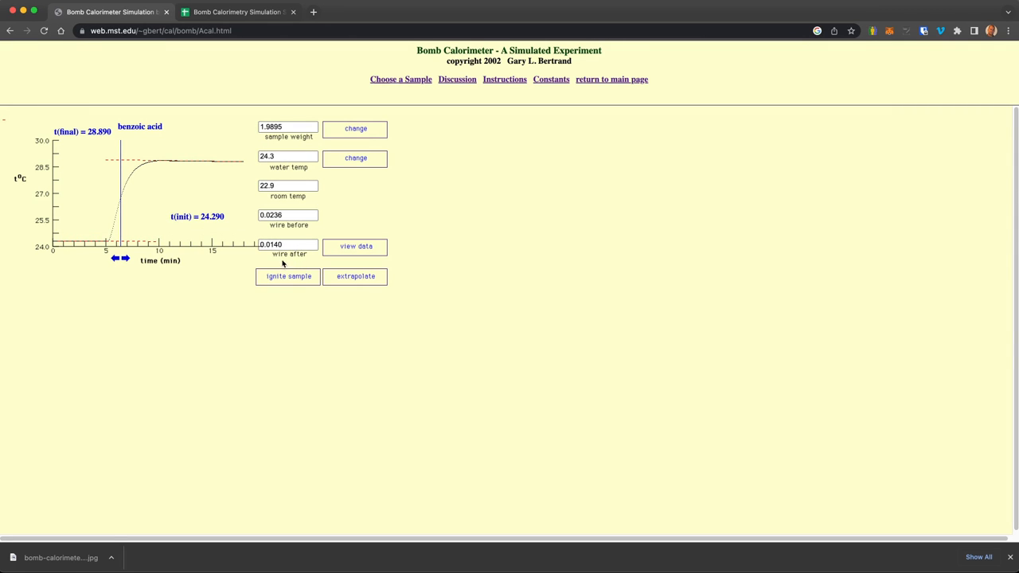
click(287, 245)
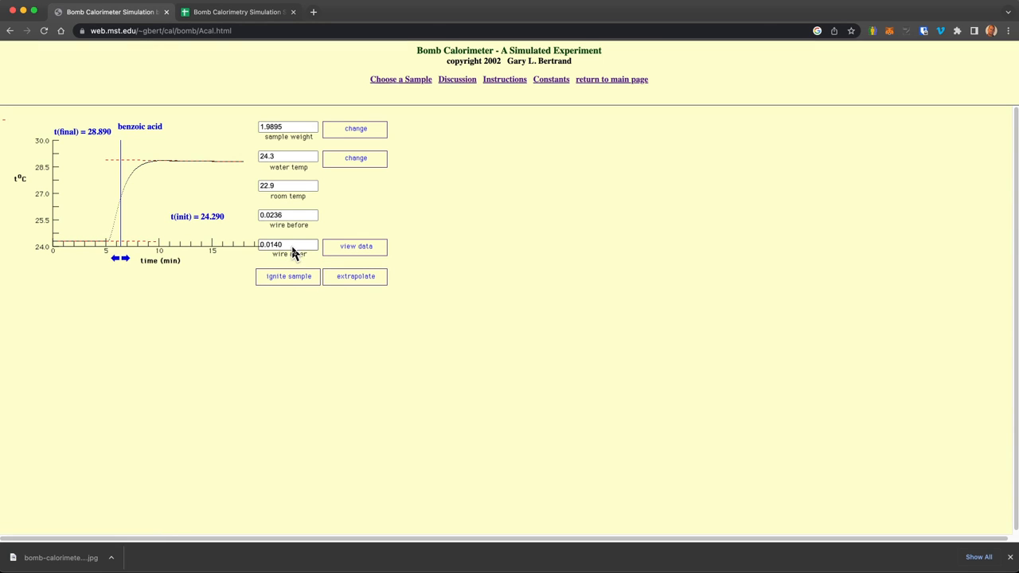
mouse_move(357, 263)
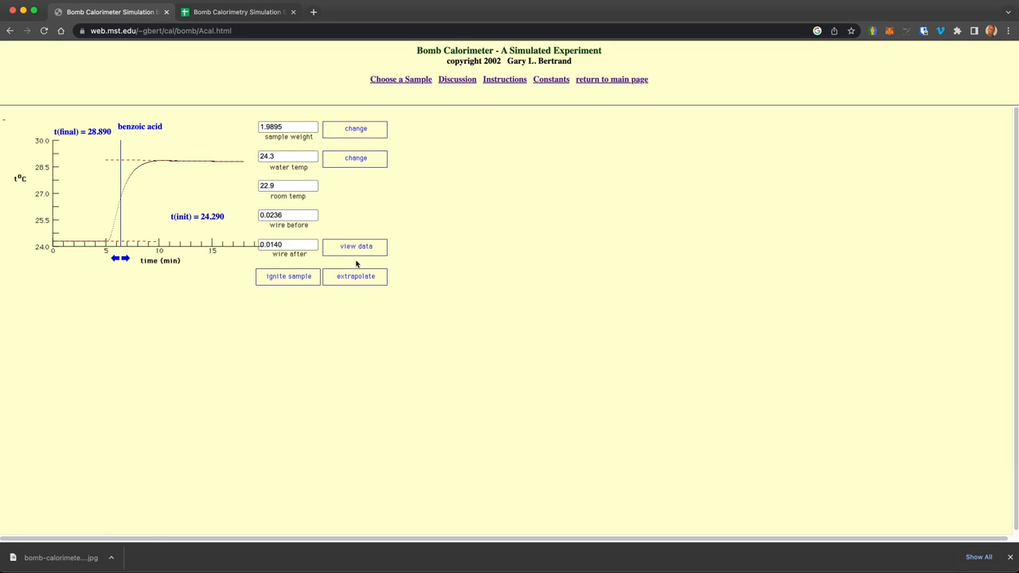
mouse_move(366, 248)
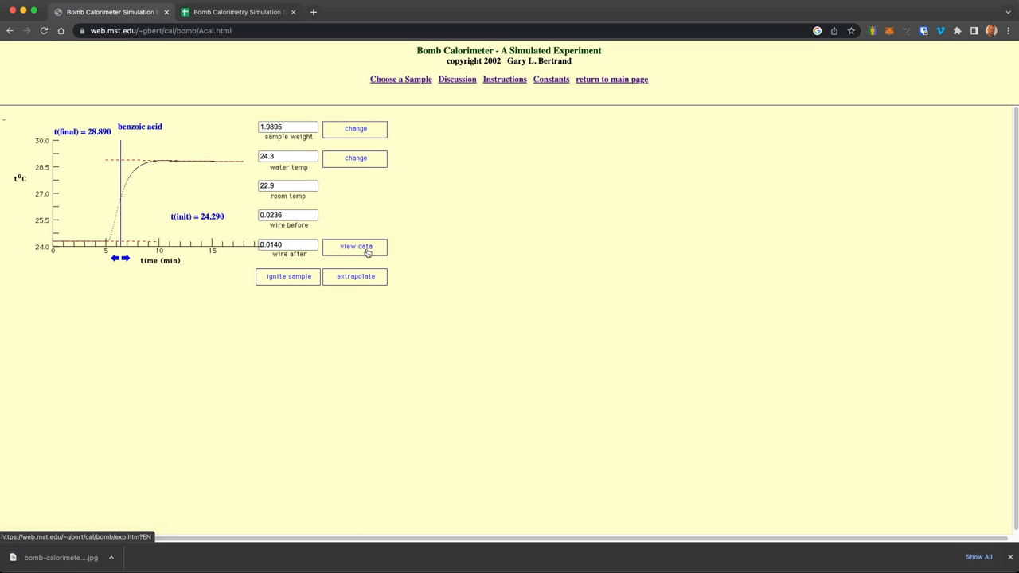
mouse_move(115, 226)
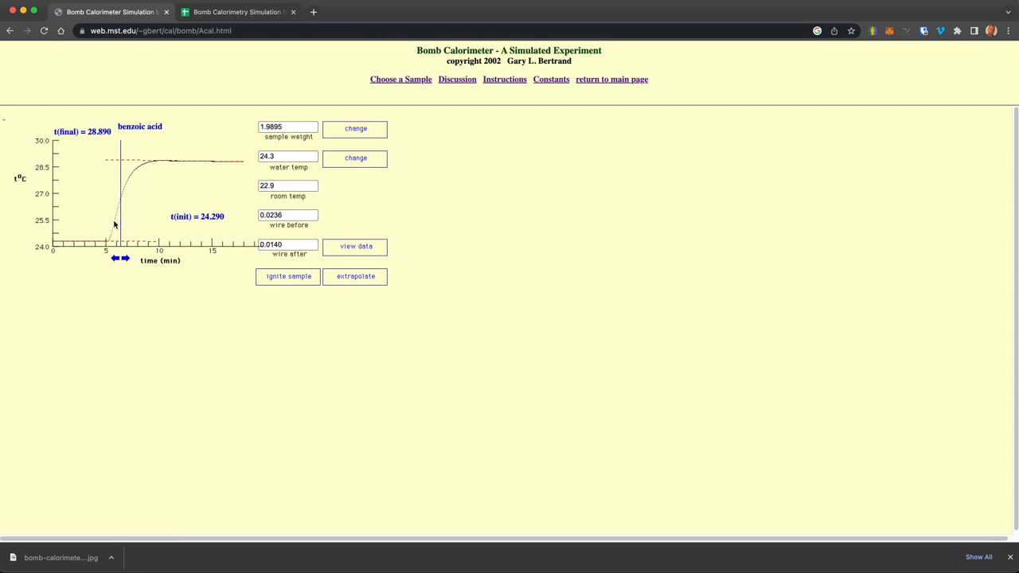
mouse_move(134, 181)
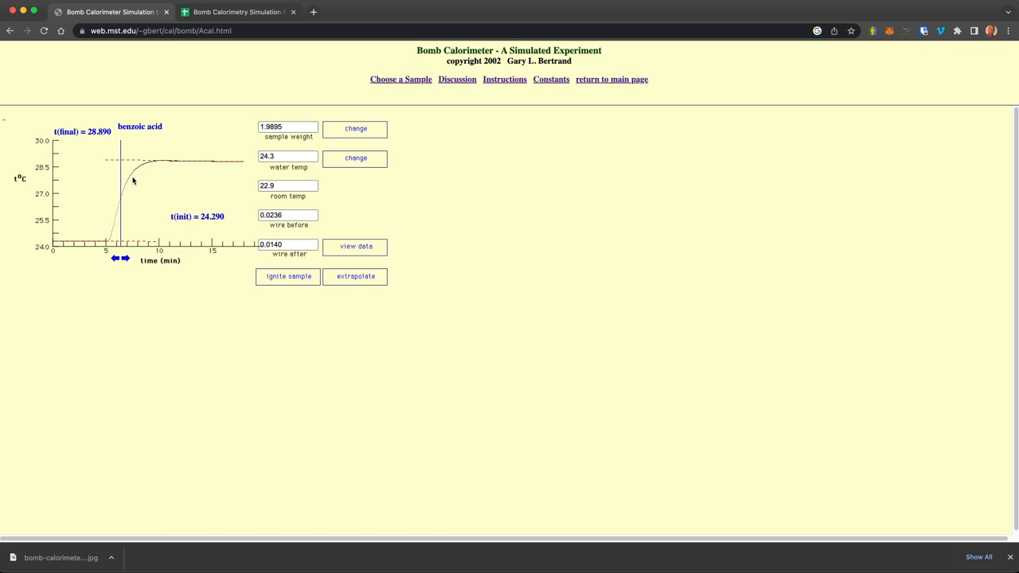
mouse_move(130, 173)
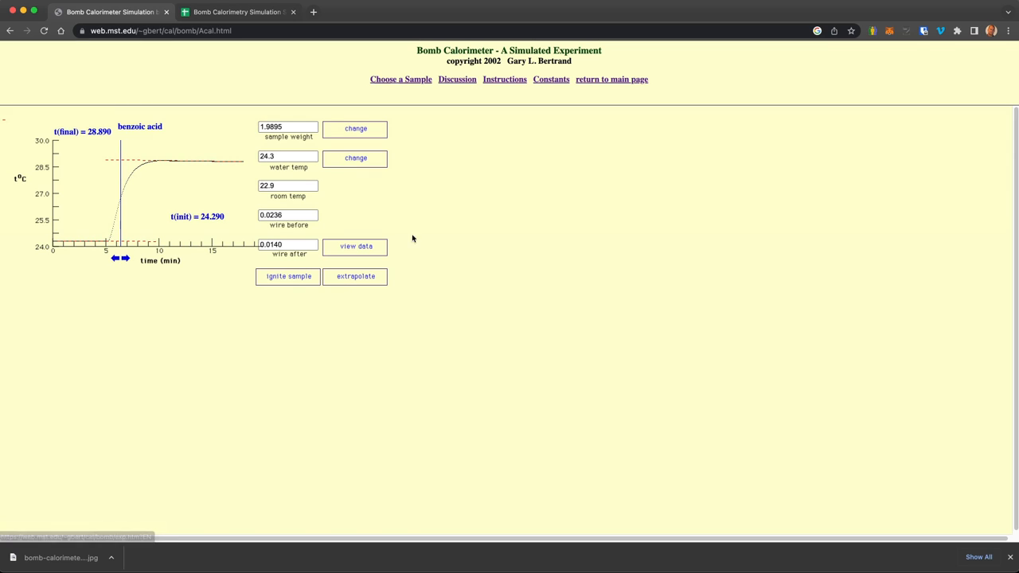
mouse_move(92, 142)
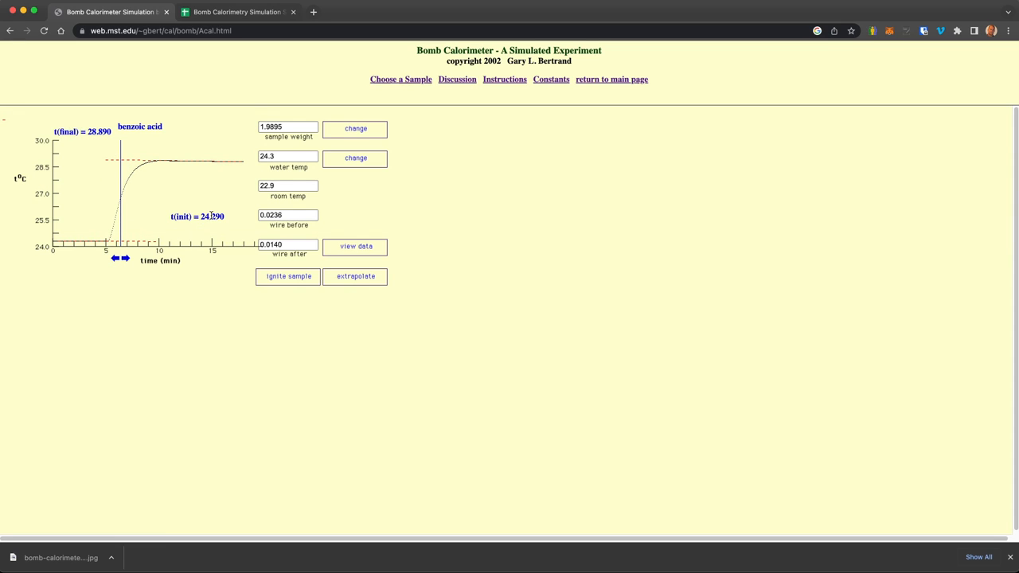
mouse_move(124, 261)
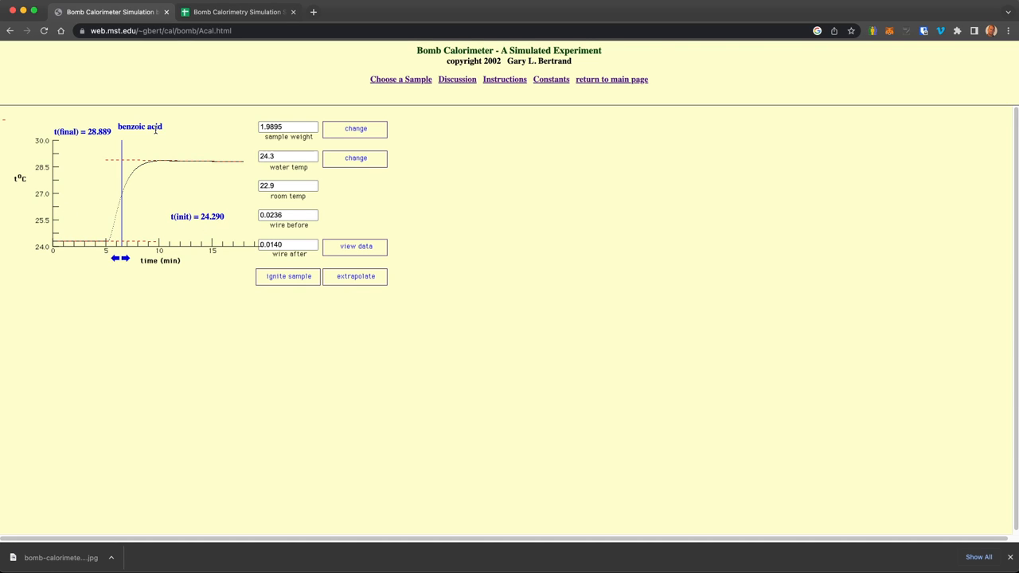
mouse_move(156, 139)
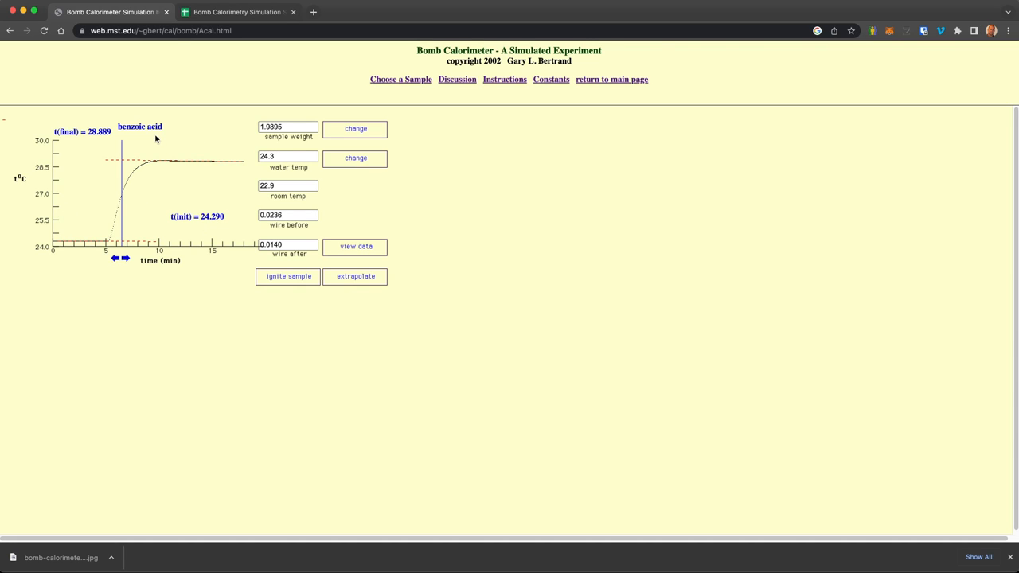
mouse_move(379, 252)
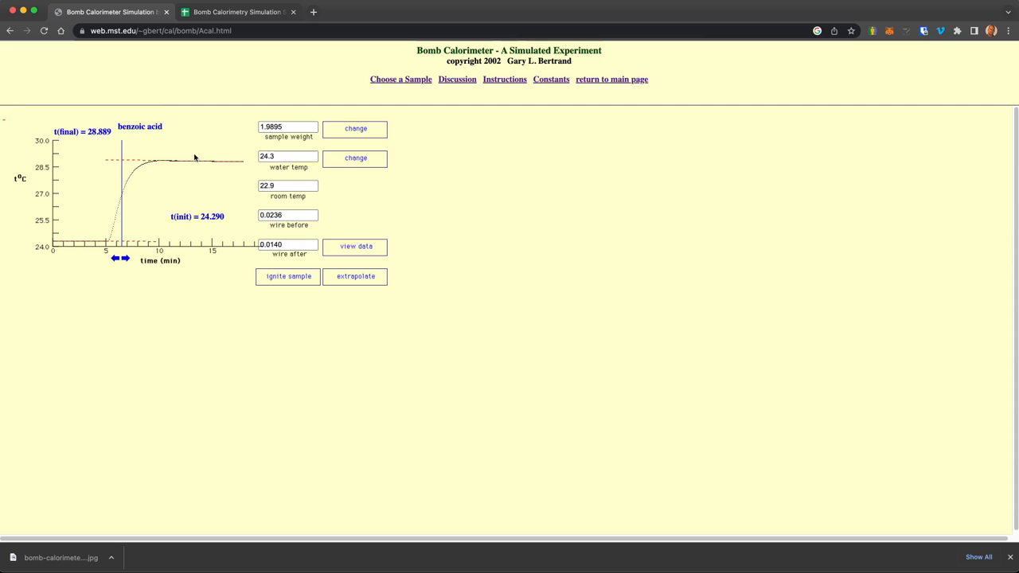
mouse_move(124, 194)
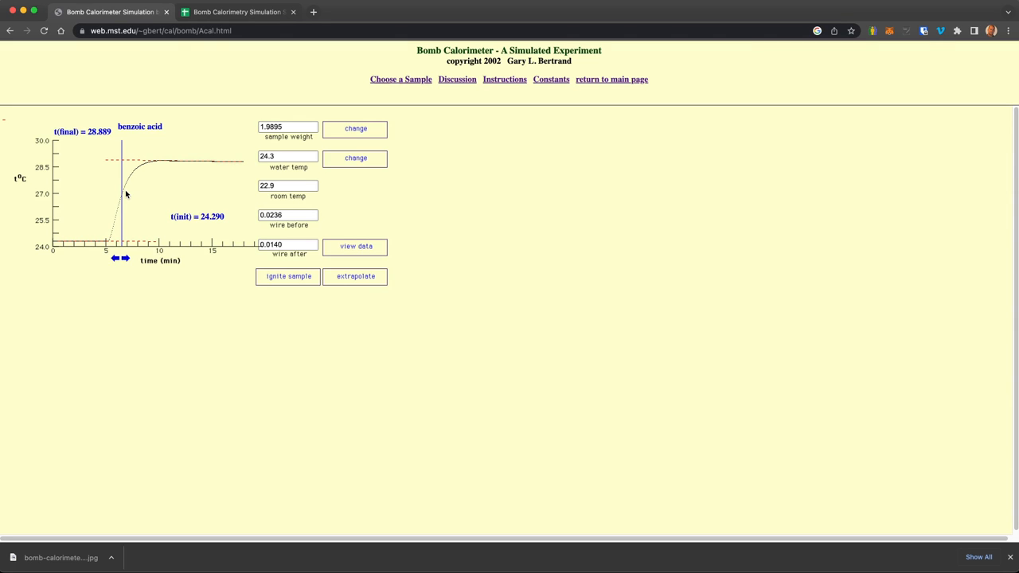
mouse_move(134, 194)
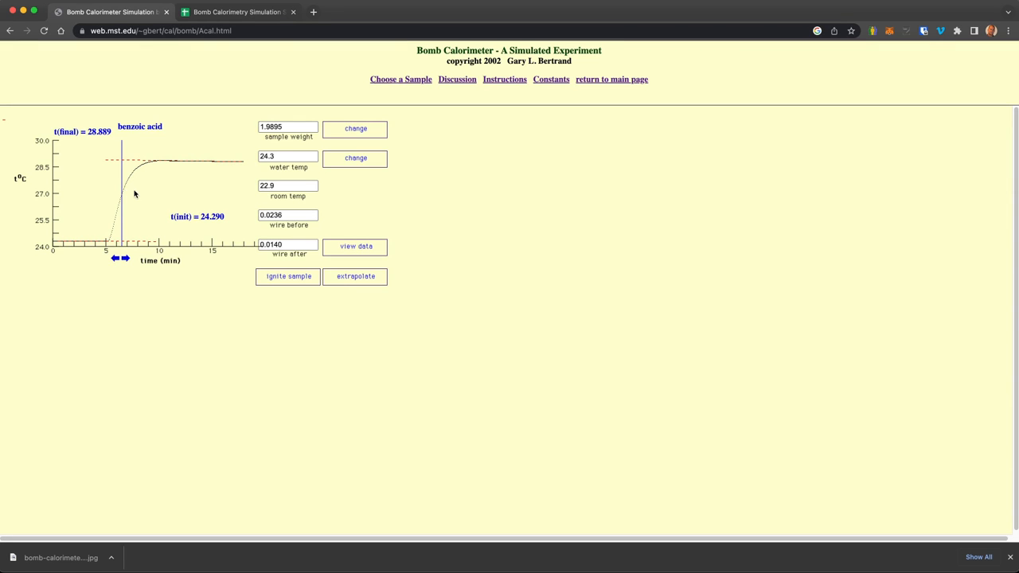
mouse_move(236, 325)
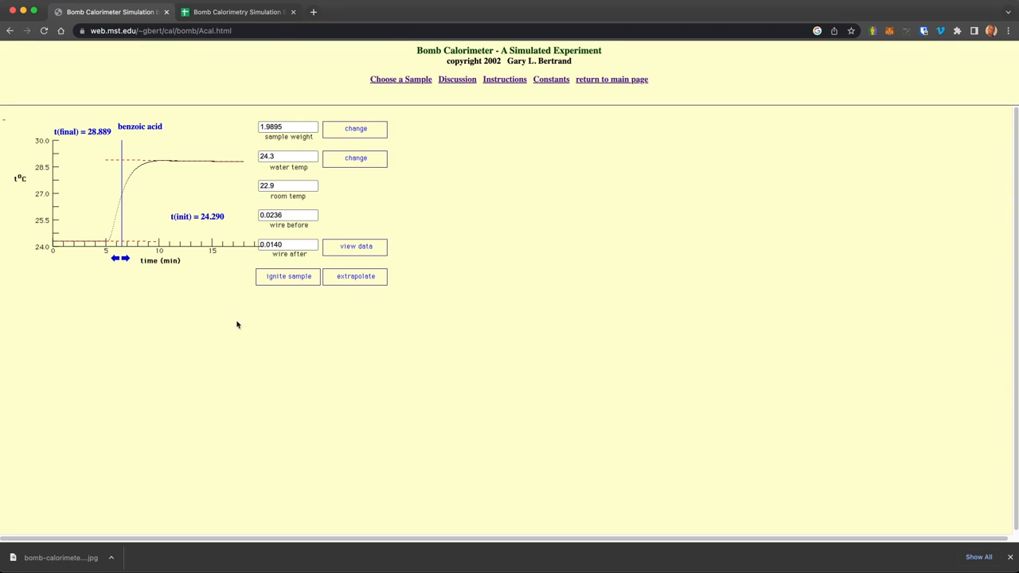
mouse_move(401, 88)
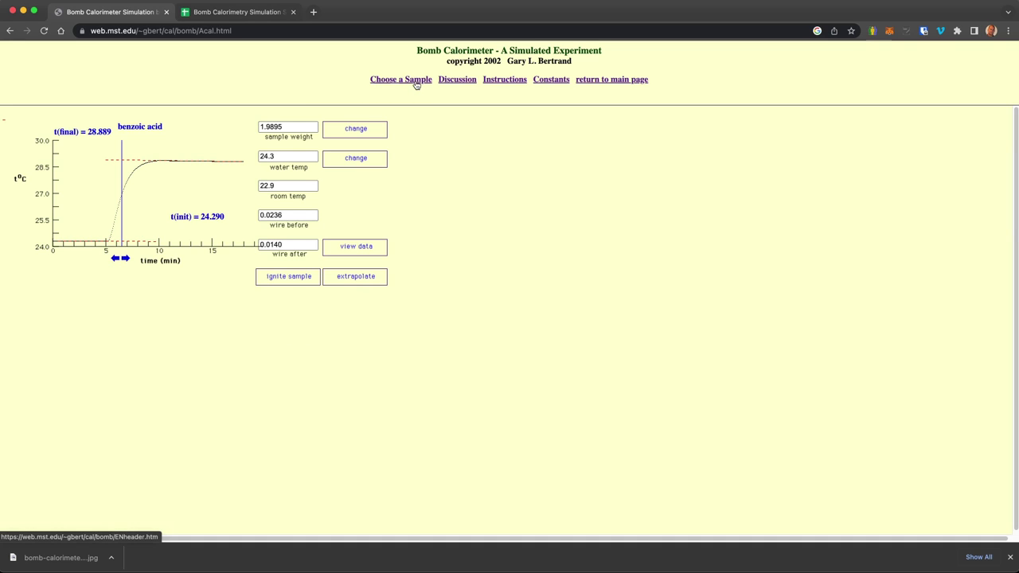
mouse_move(406, 60)
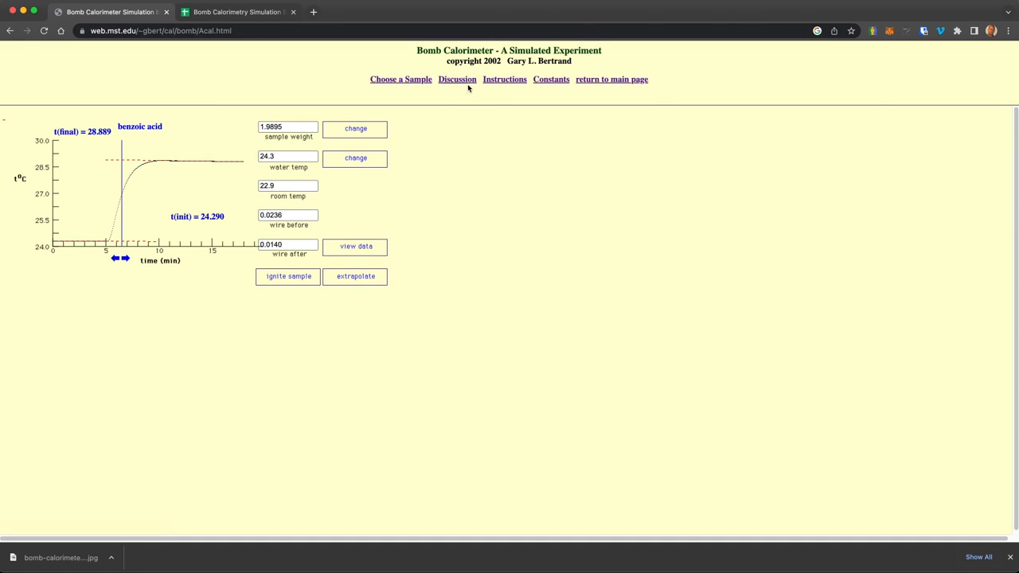
mouse_move(196, 159)
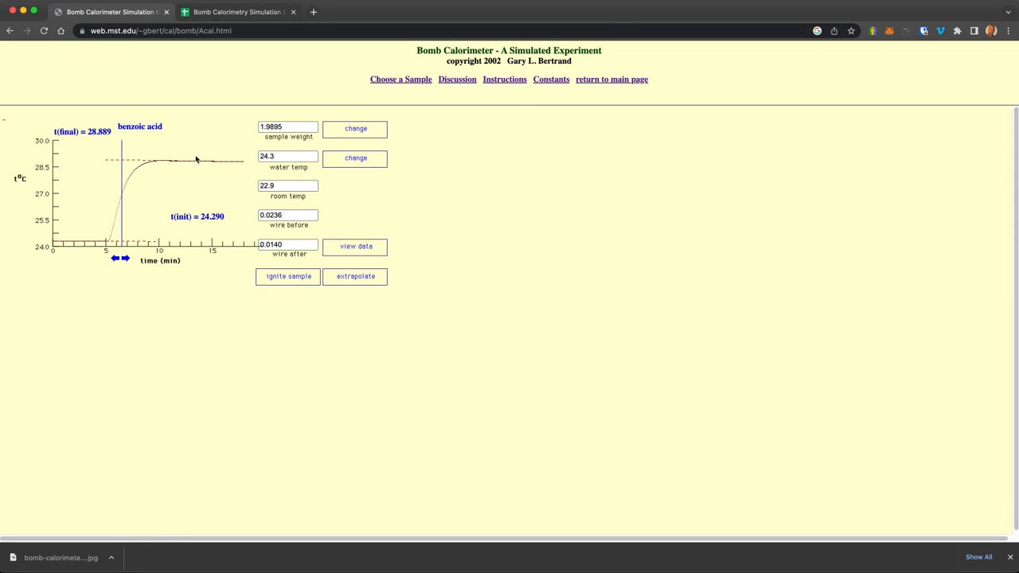
mouse_move(604, 169)
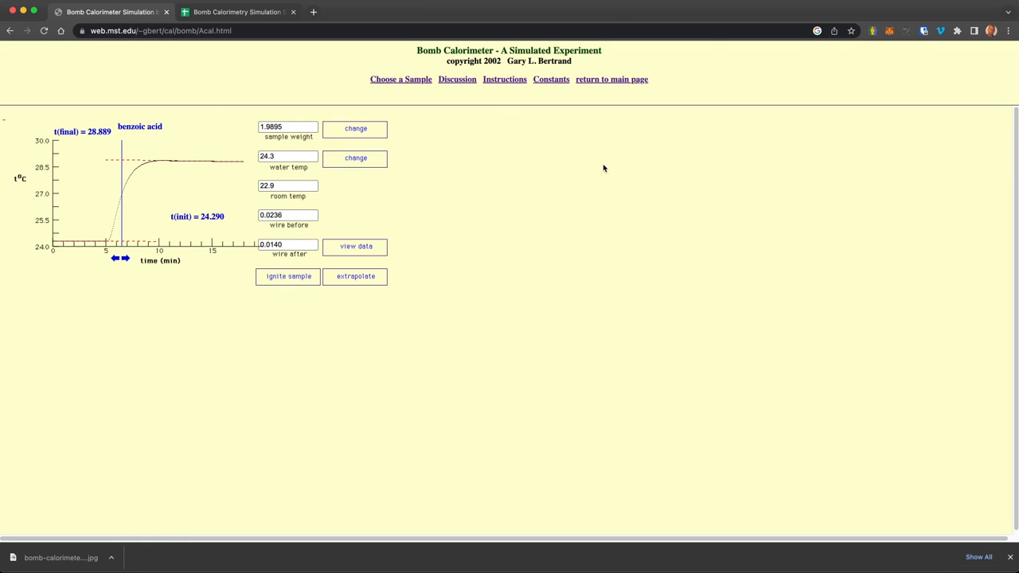
mouse_move(511, 143)
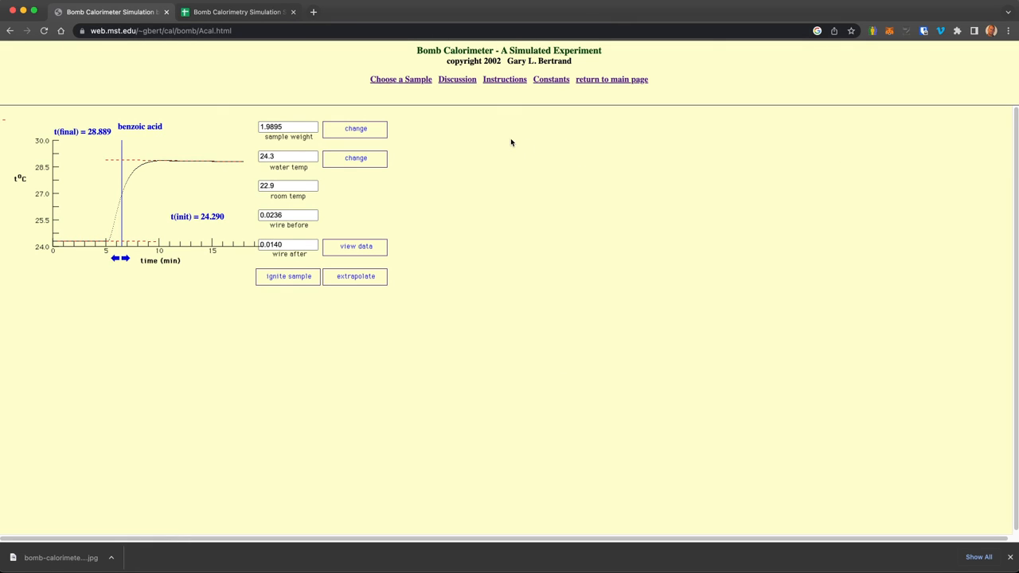
mouse_move(568, 112)
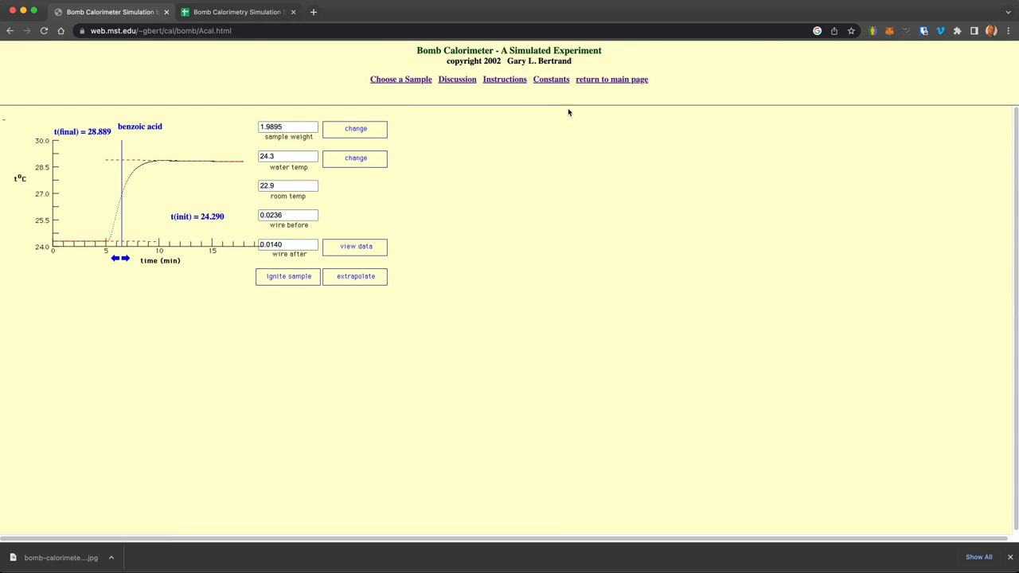
mouse_move(389, 226)
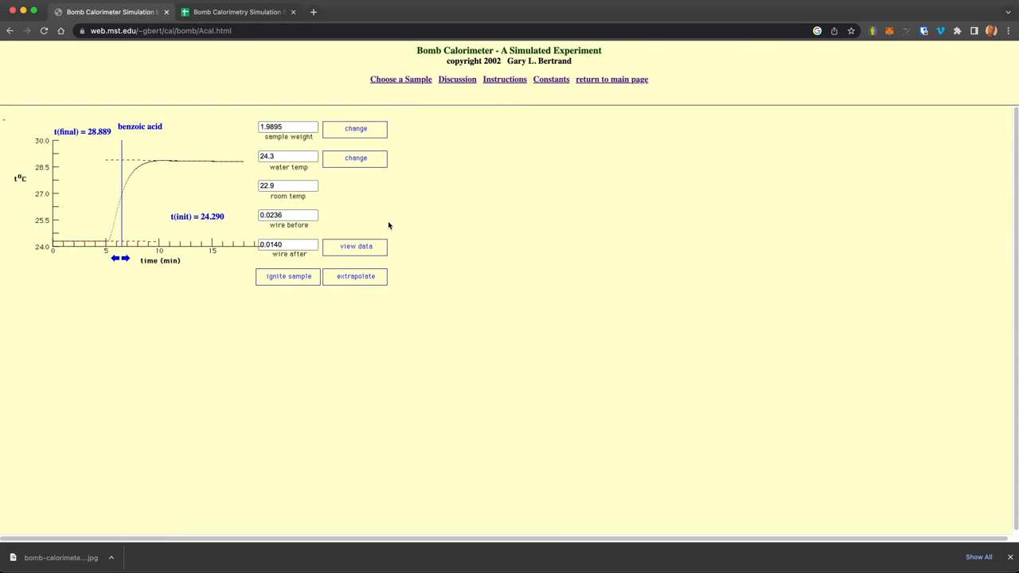
mouse_move(115, 276)
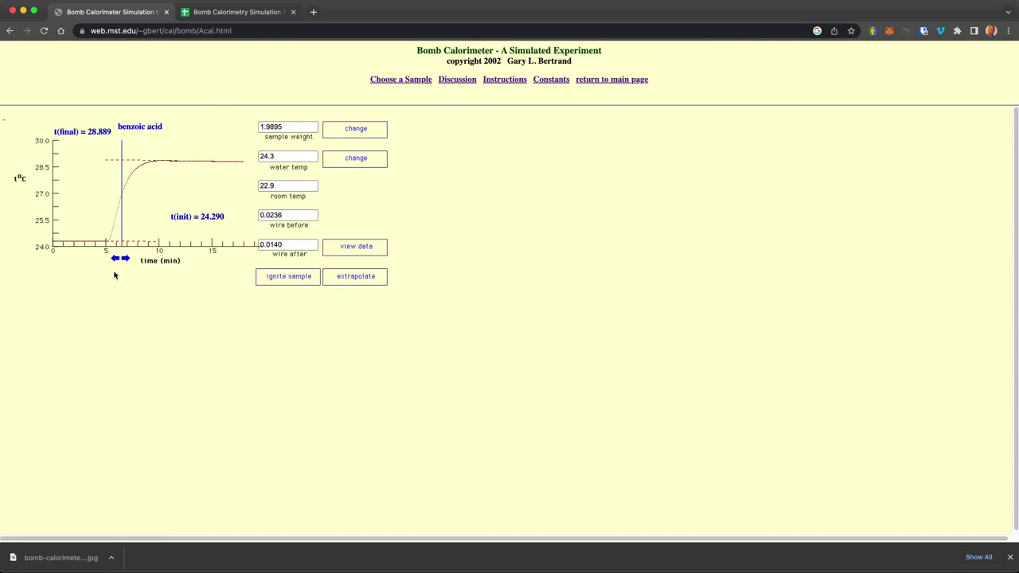
mouse_move(443, 231)
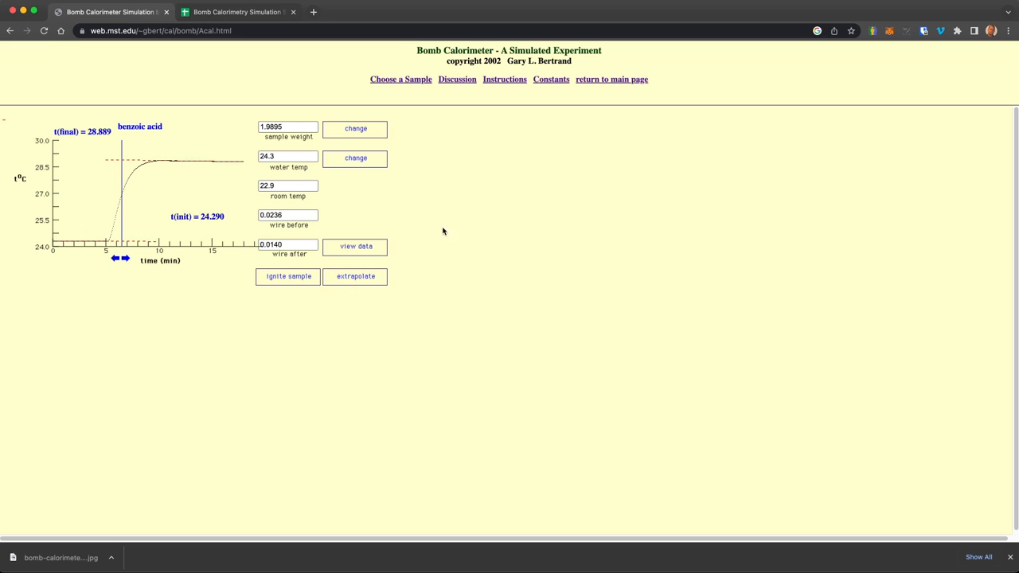
mouse_move(319, 330)
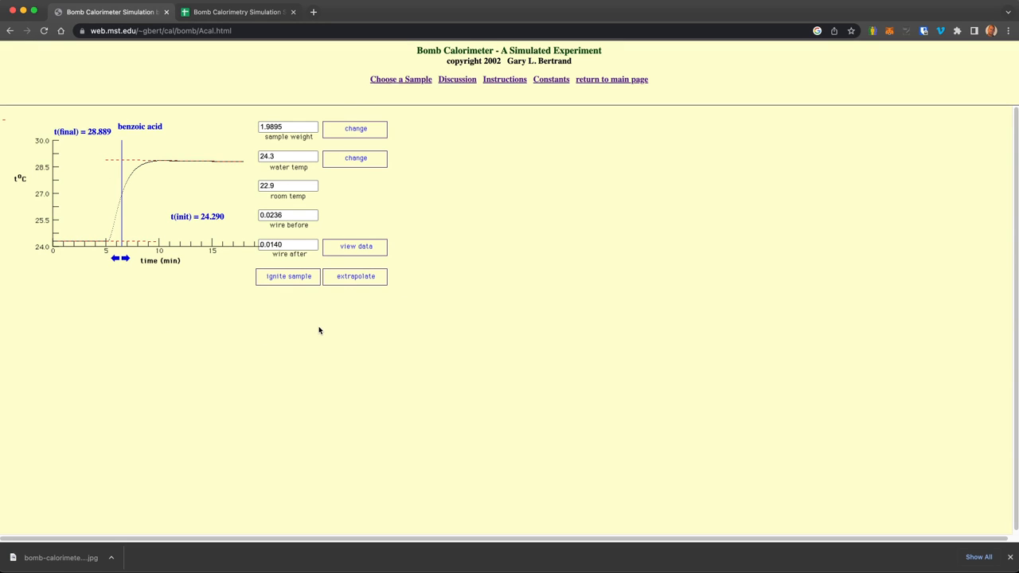
mouse_move(406, 329)
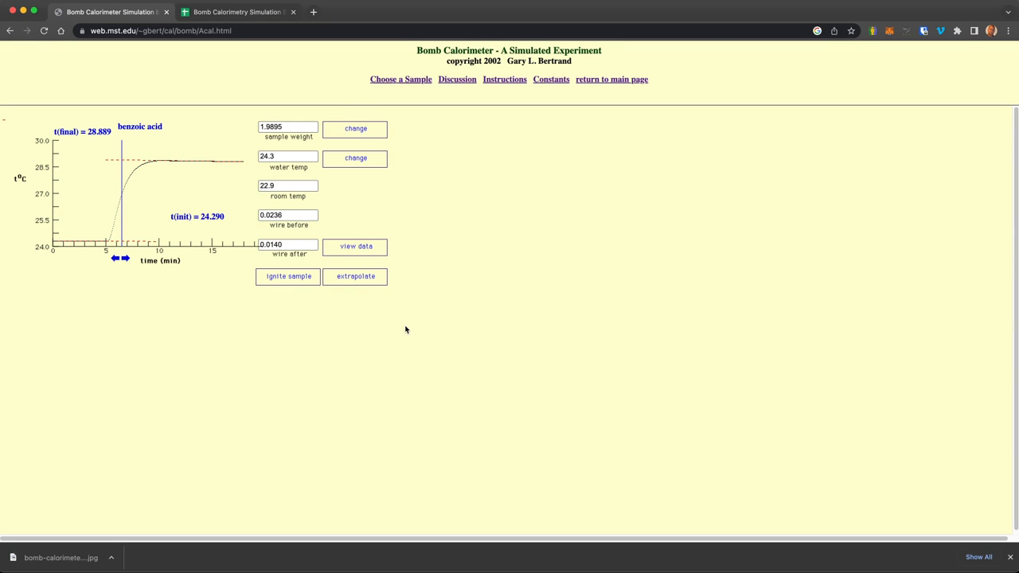
mouse_move(426, 226)
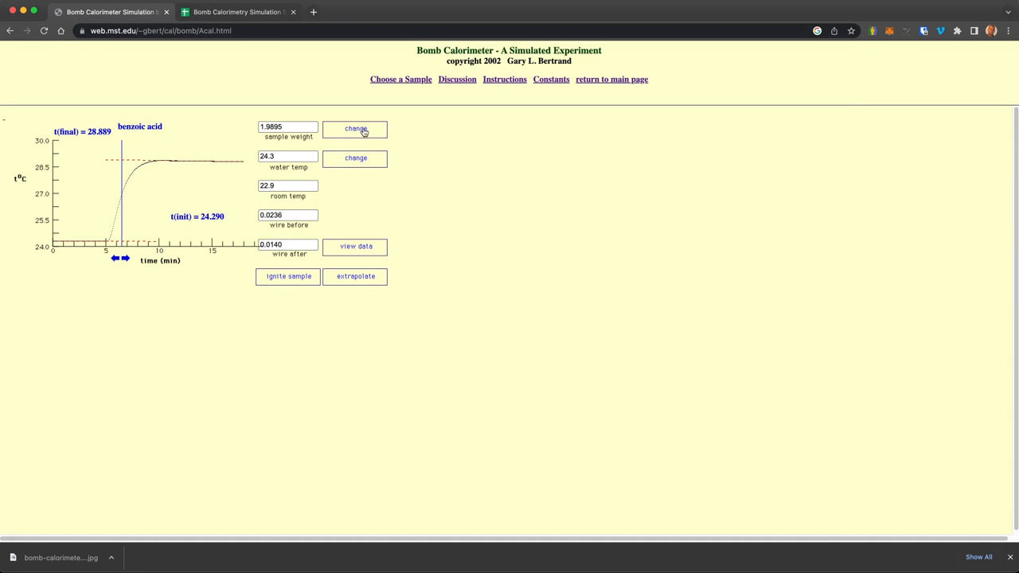
click(401, 80)
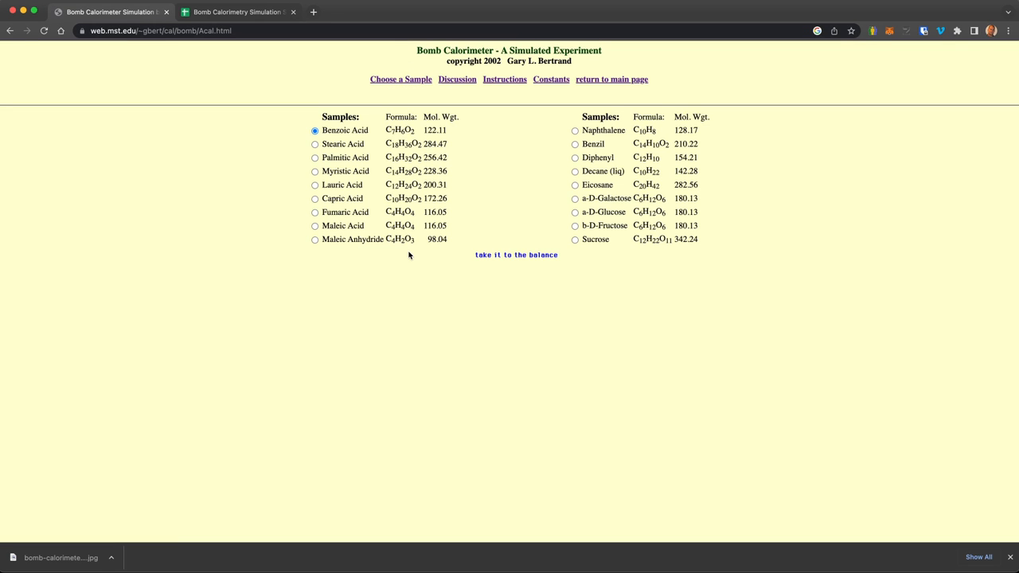
mouse_move(421, 312)
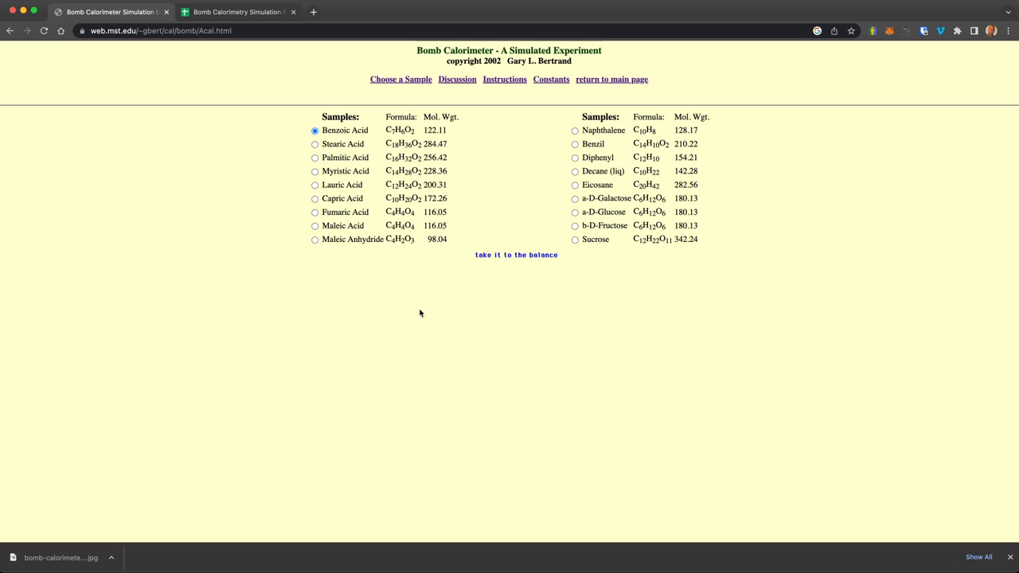
mouse_move(615, 131)
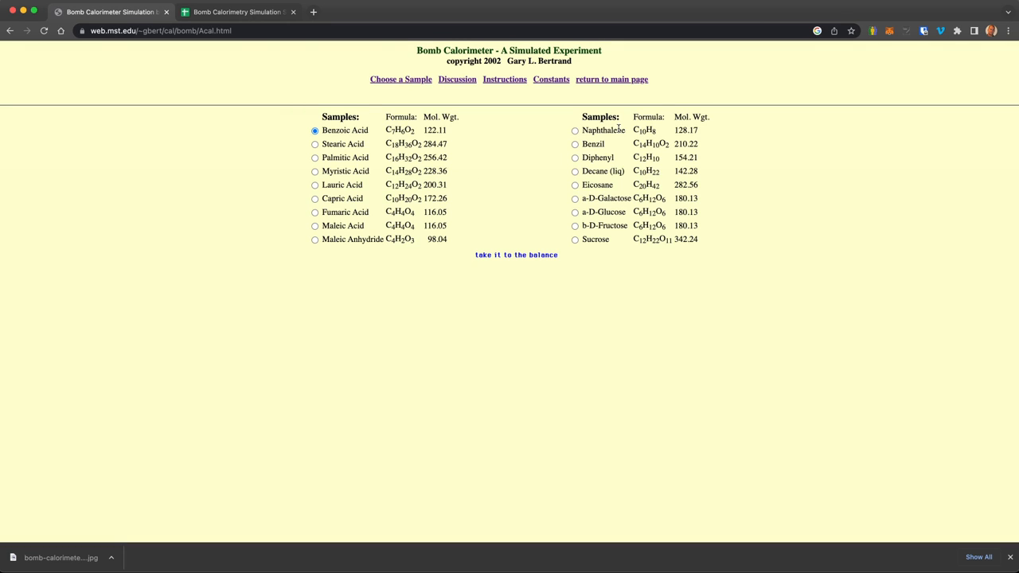
- Choose naphthalene in the Samples list in place of benzoic acid
click(573, 130)
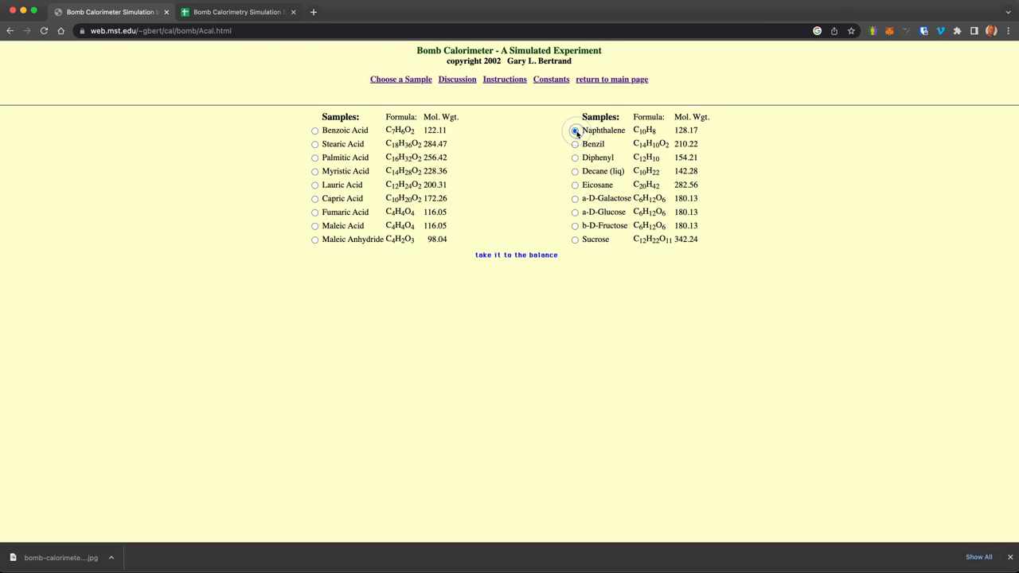
click(575, 131)
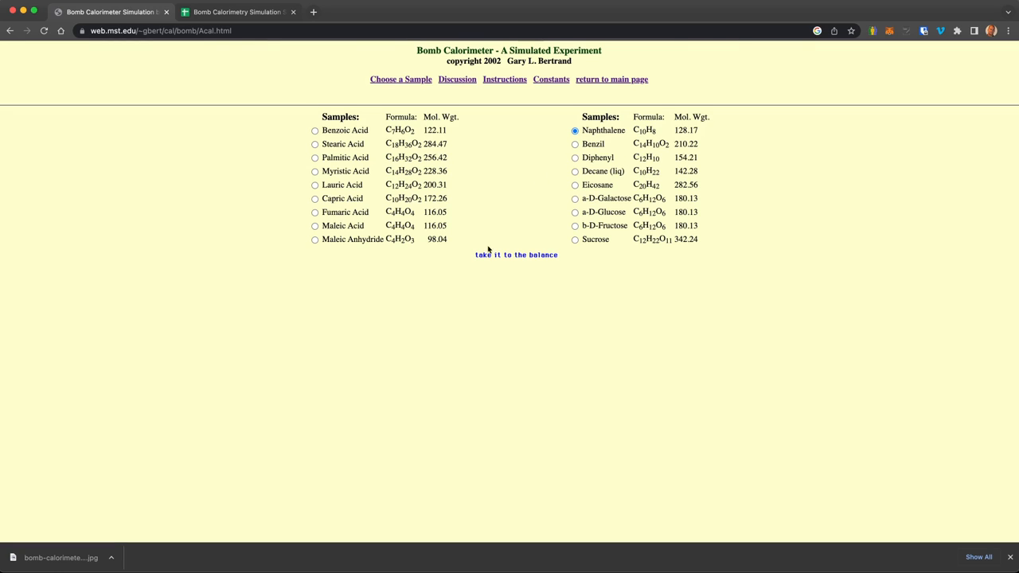
mouse_move(347, 175)
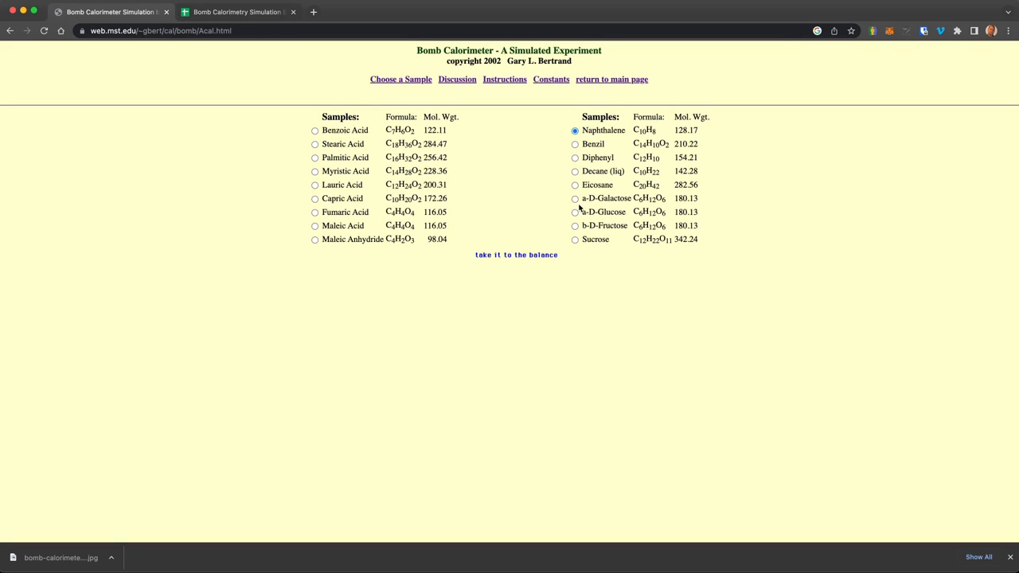
mouse_move(619, 249)
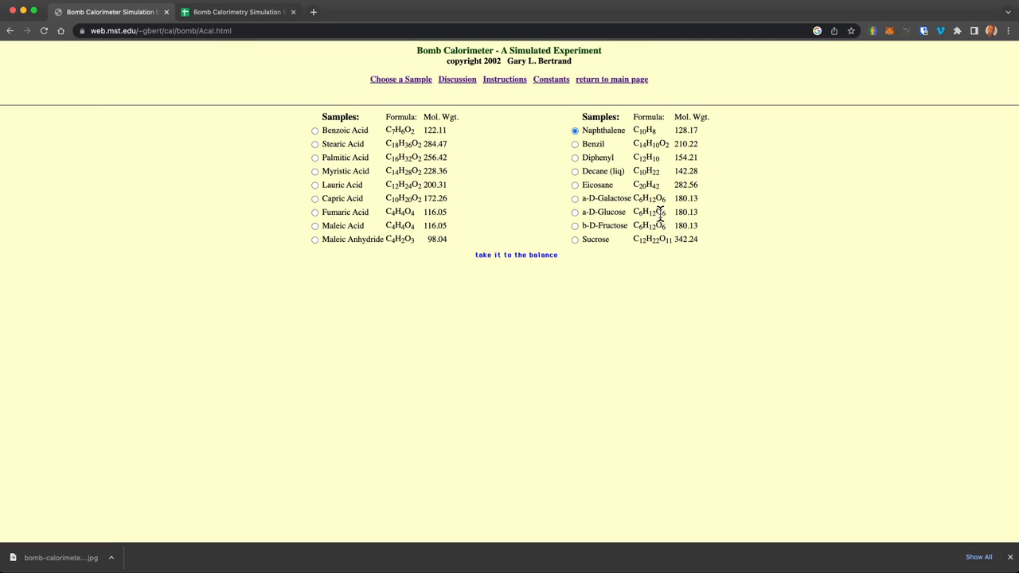
mouse_move(621, 251)
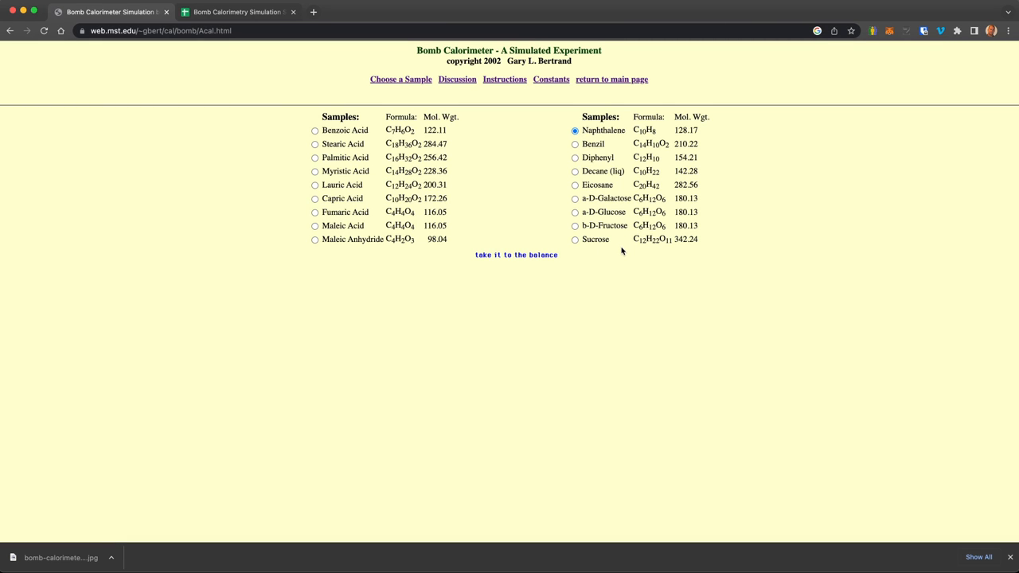
mouse_move(633, 232)
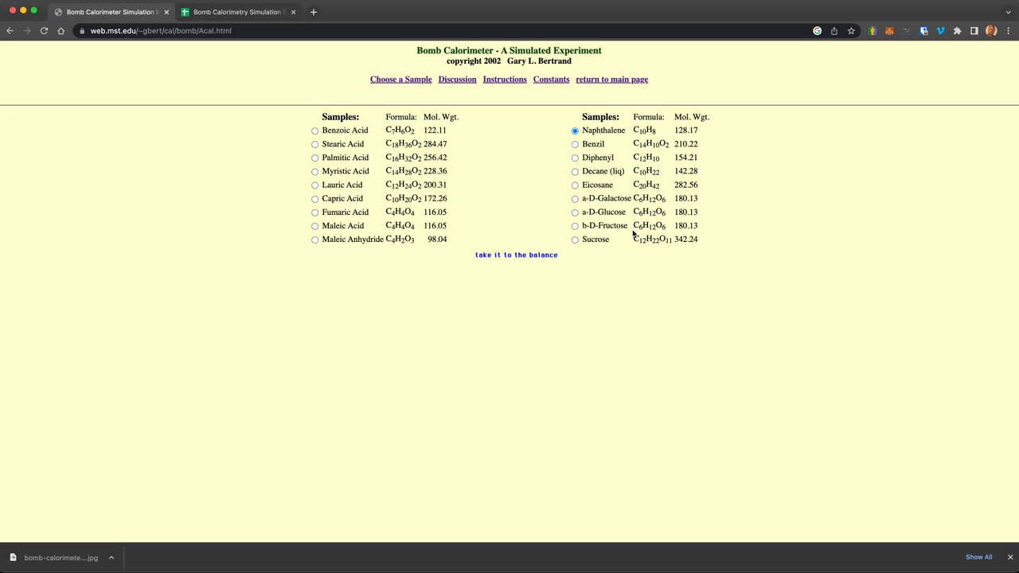
mouse_move(626, 226)
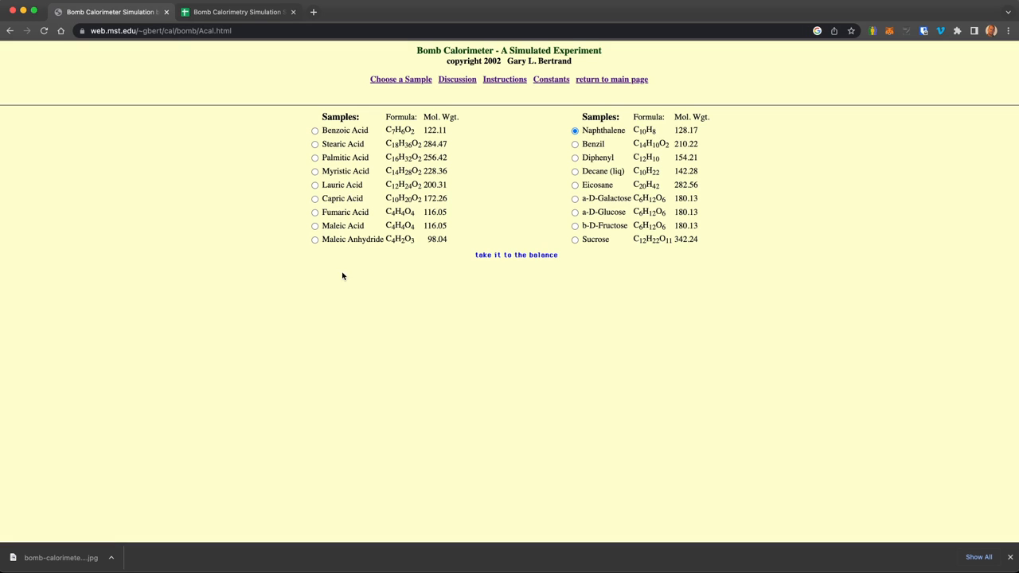
mouse_move(635, 143)
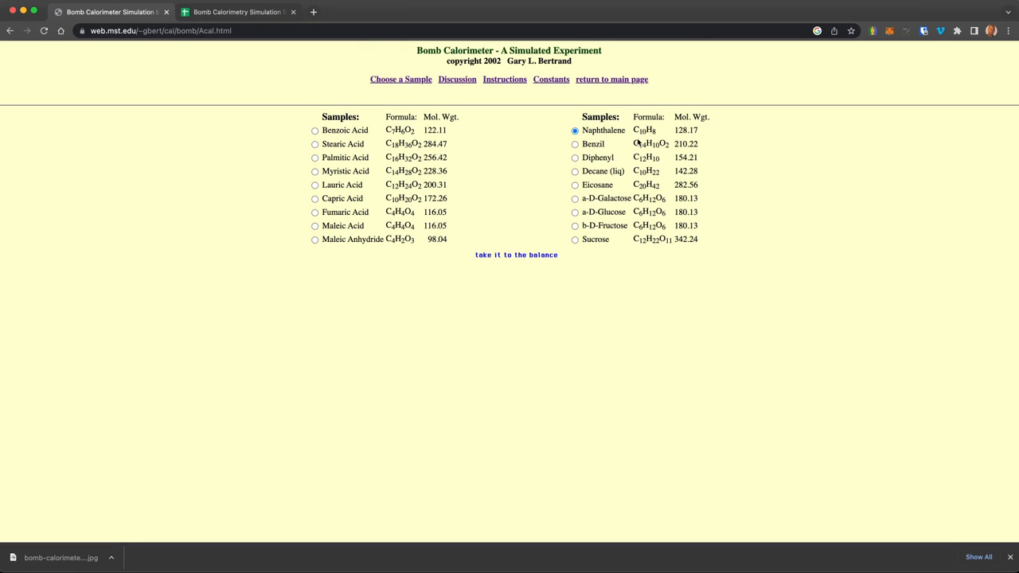
mouse_move(483, 183)
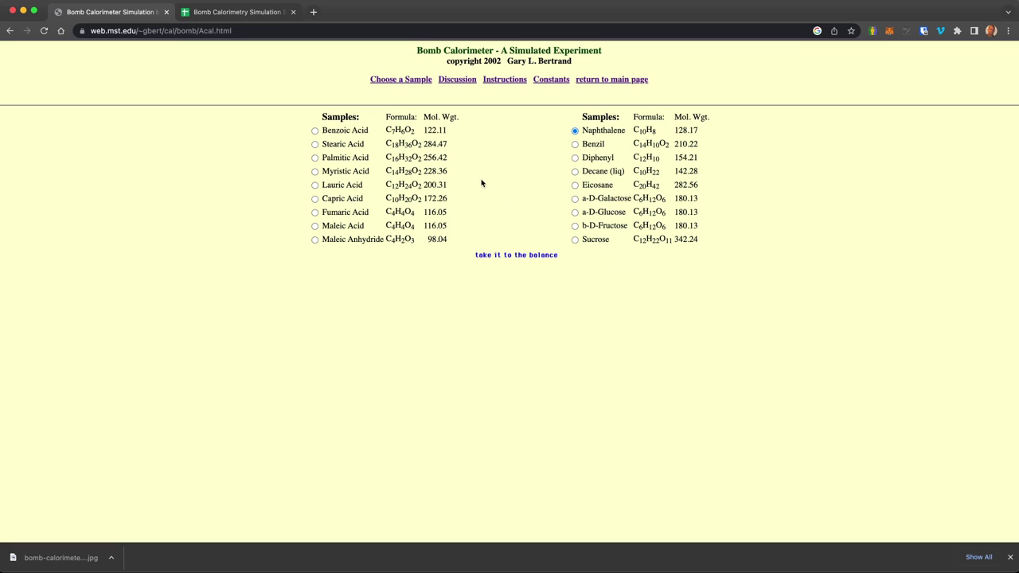
- Weigh the 1.0092 g naphthalene sample, ignite it, and view its time–temperature data
click(516, 255)
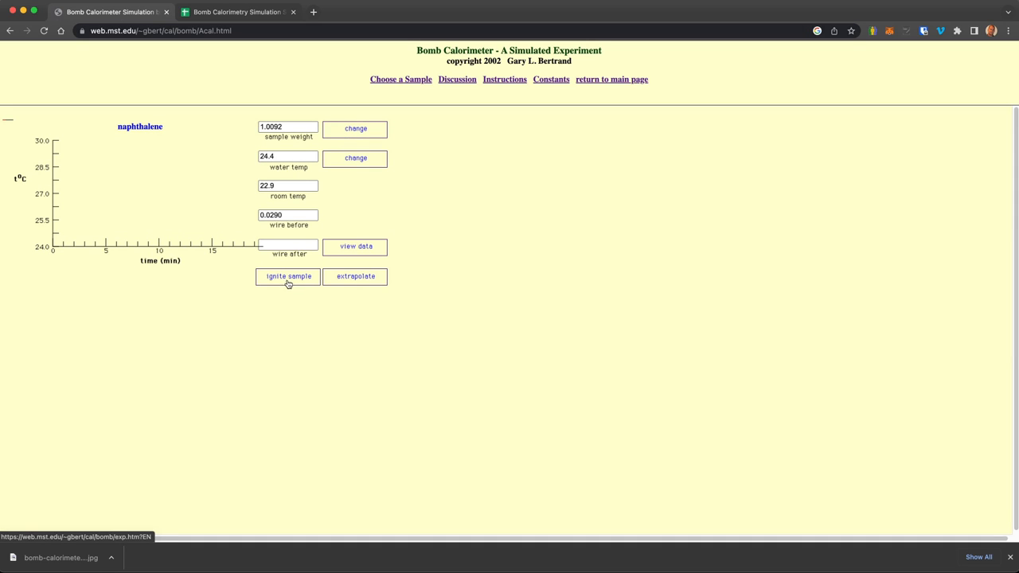
click(286, 278)
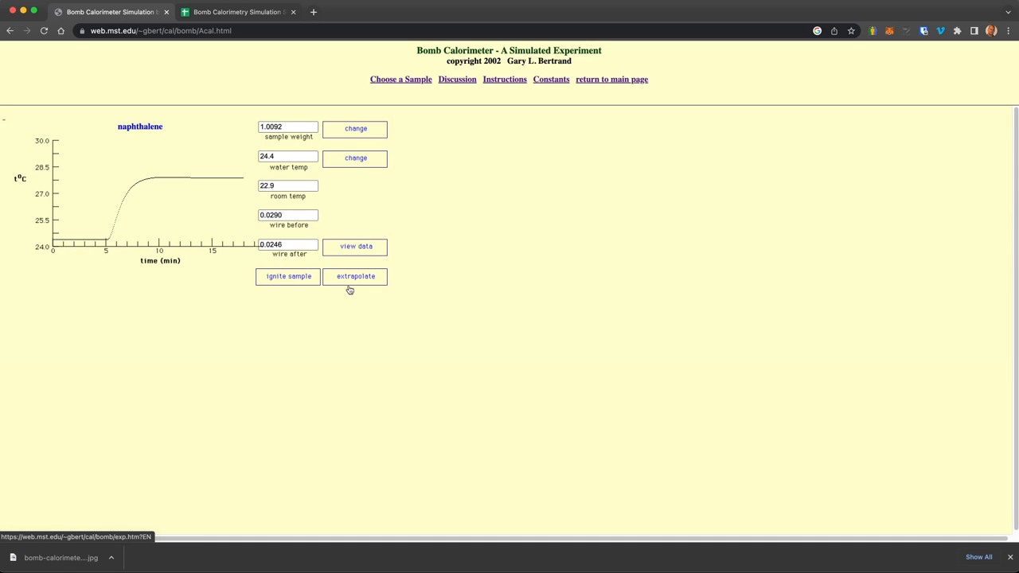
click(353, 247)
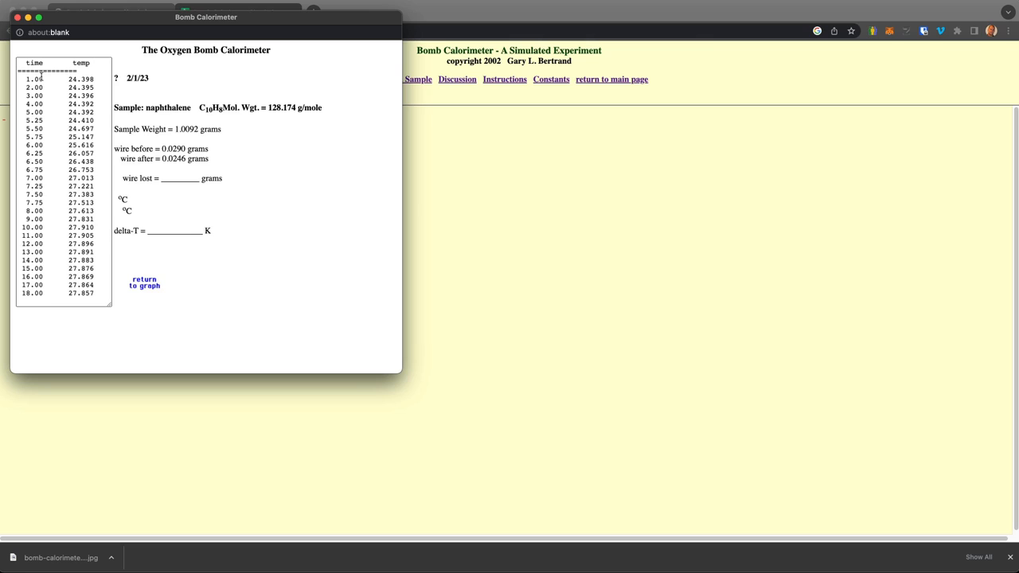
mouse_move(55, 164)
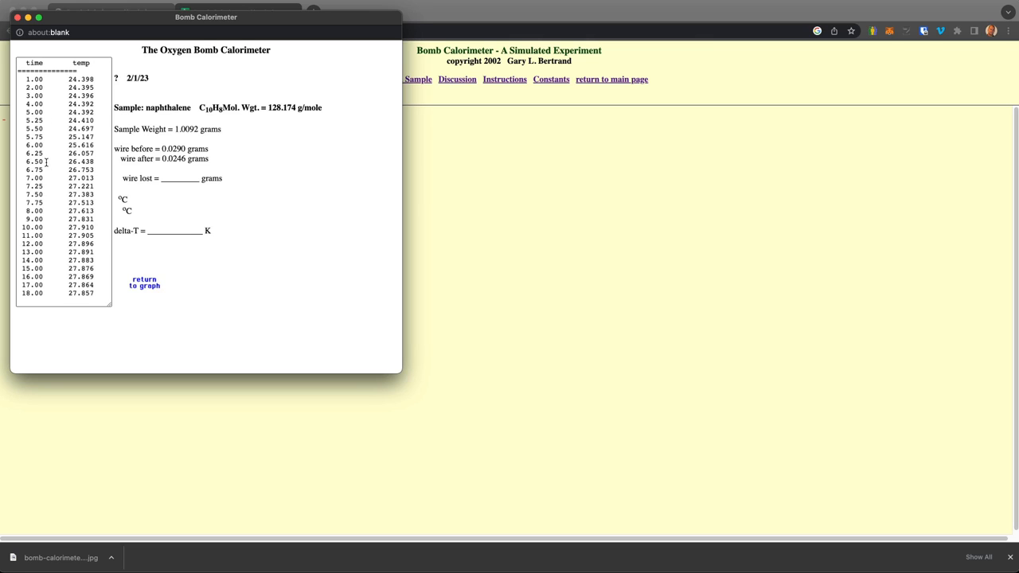
mouse_move(37, 140)
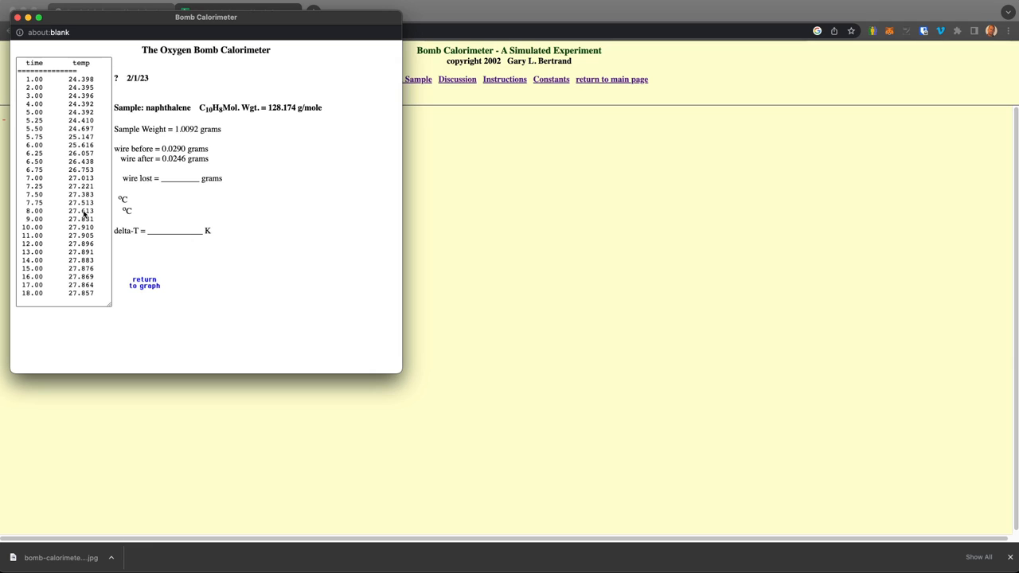
mouse_move(26, 50)
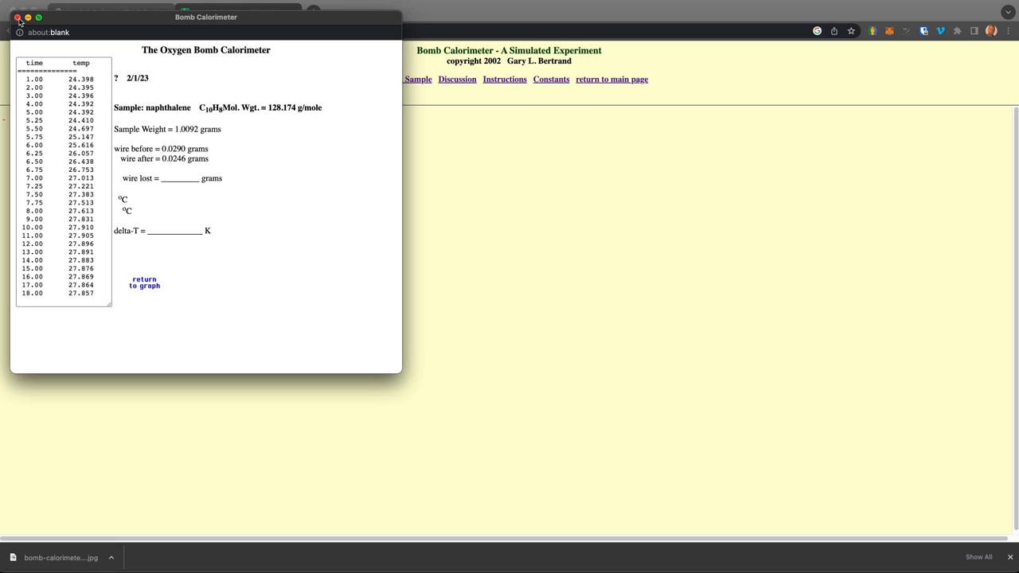
click(10, 17)
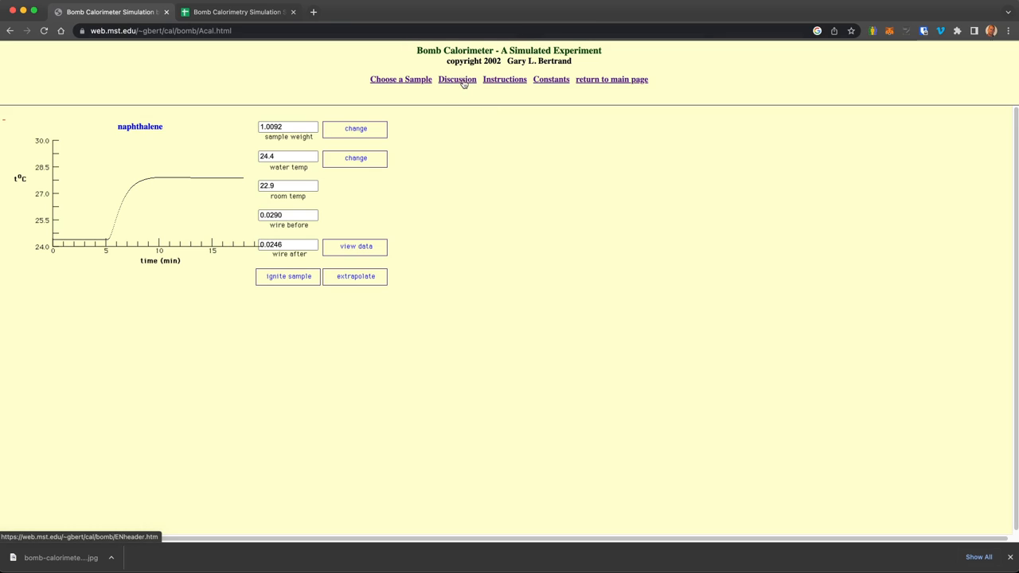
mouse_move(516, 89)
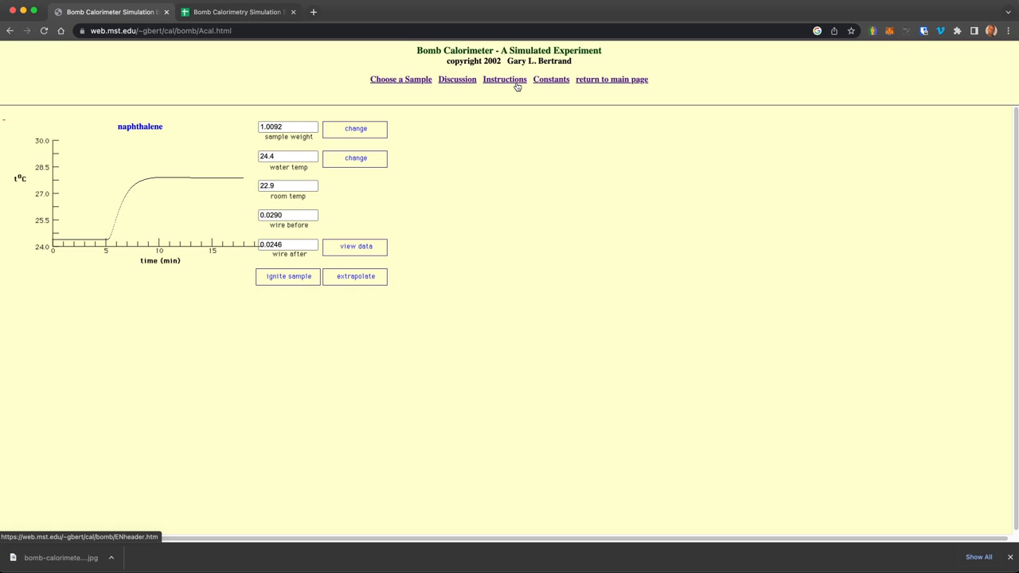
mouse_move(520, 220)
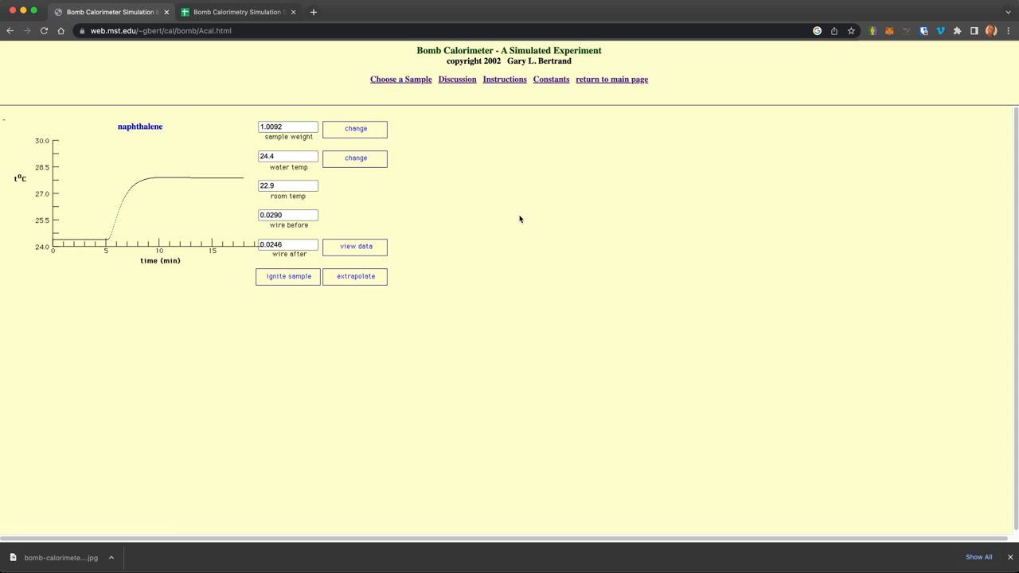
mouse_move(505, 181)
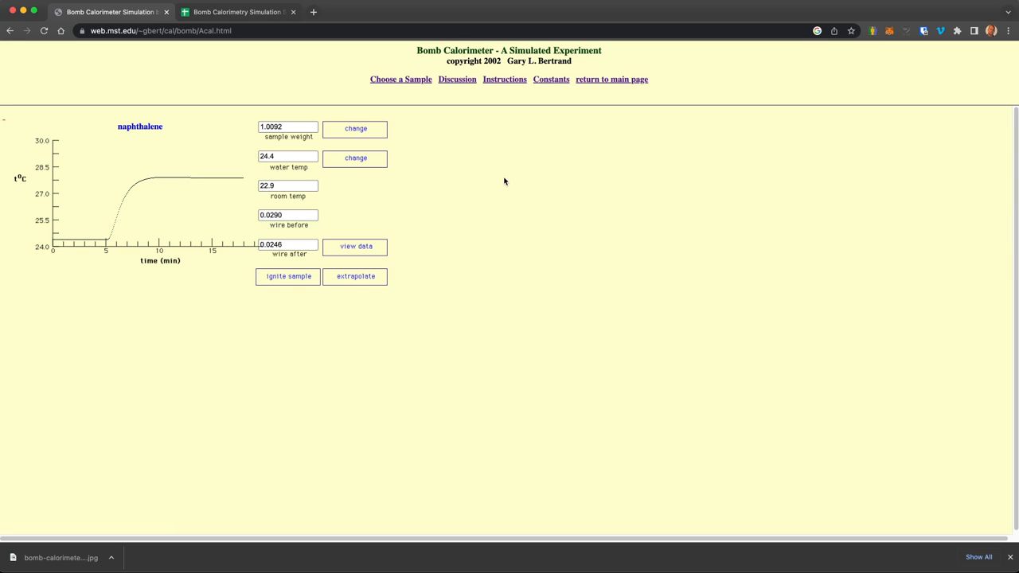
mouse_move(460, 195)
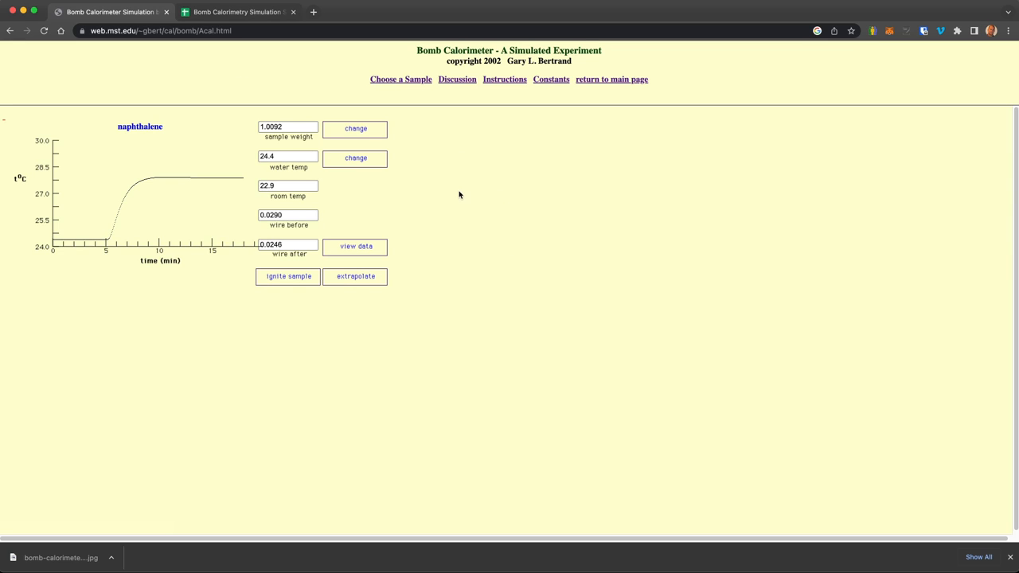
mouse_move(500, 163)
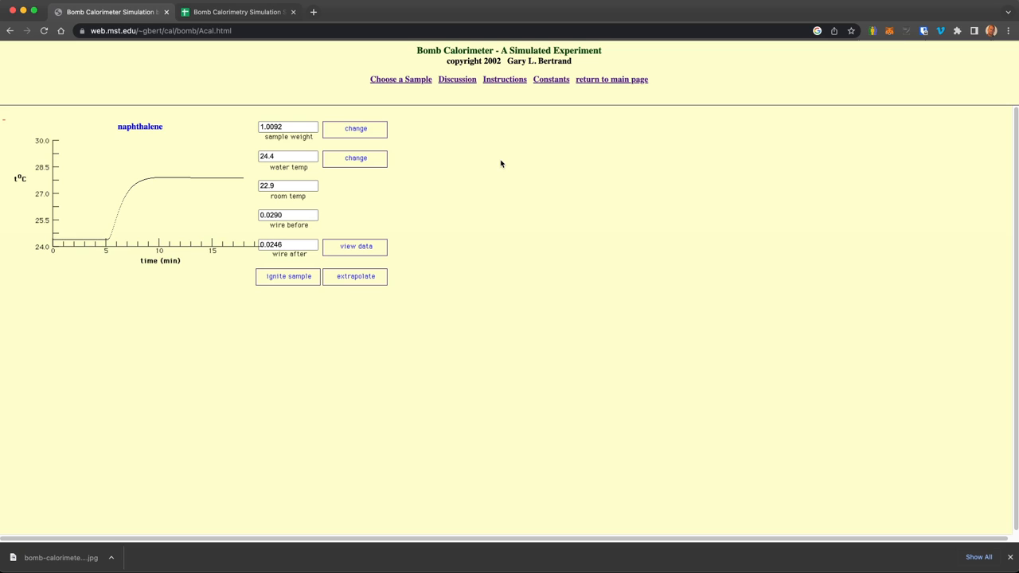
mouse_move(484, 144)
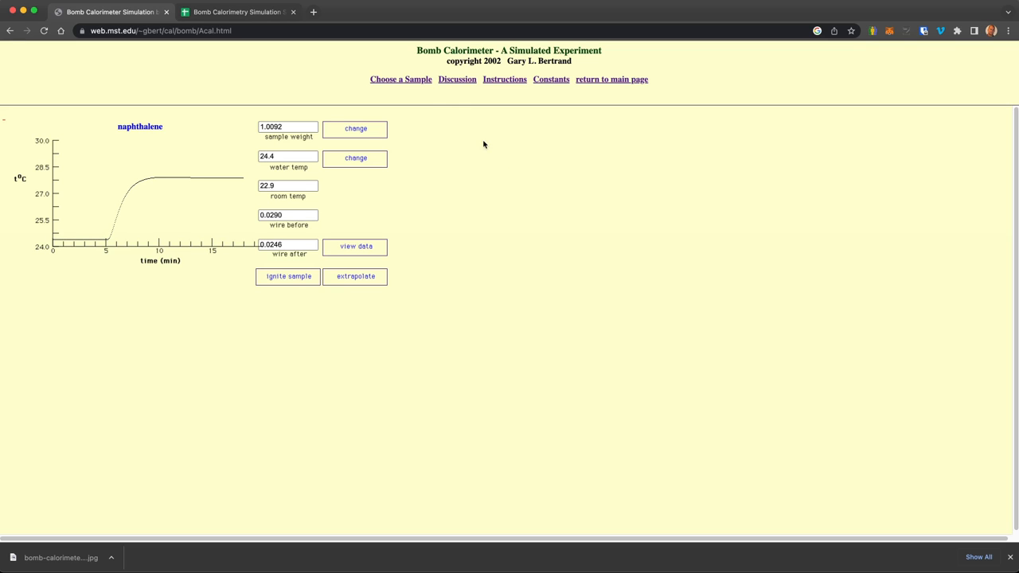
mouse_move(668, 344)
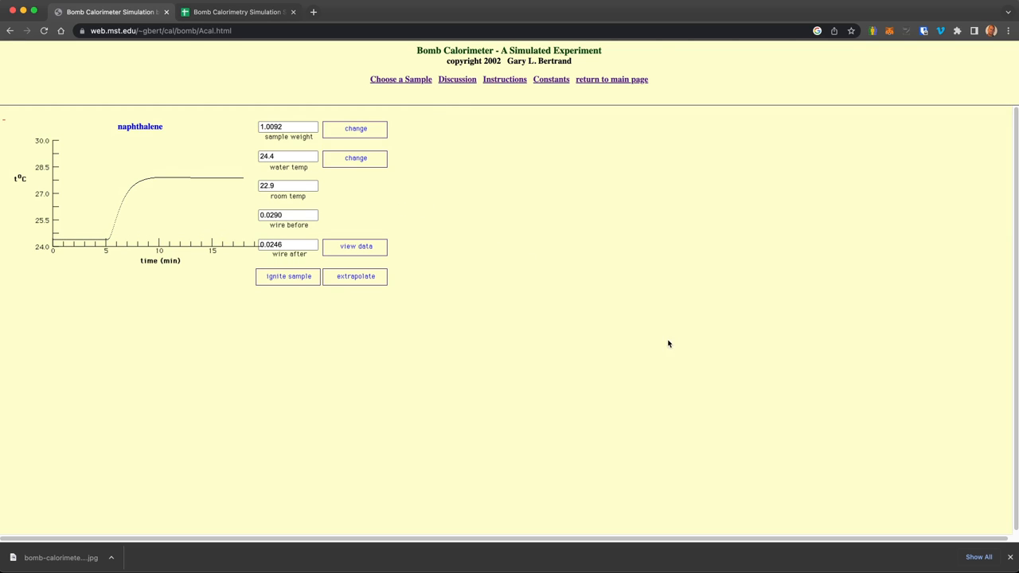
mouse_move(386, 293)
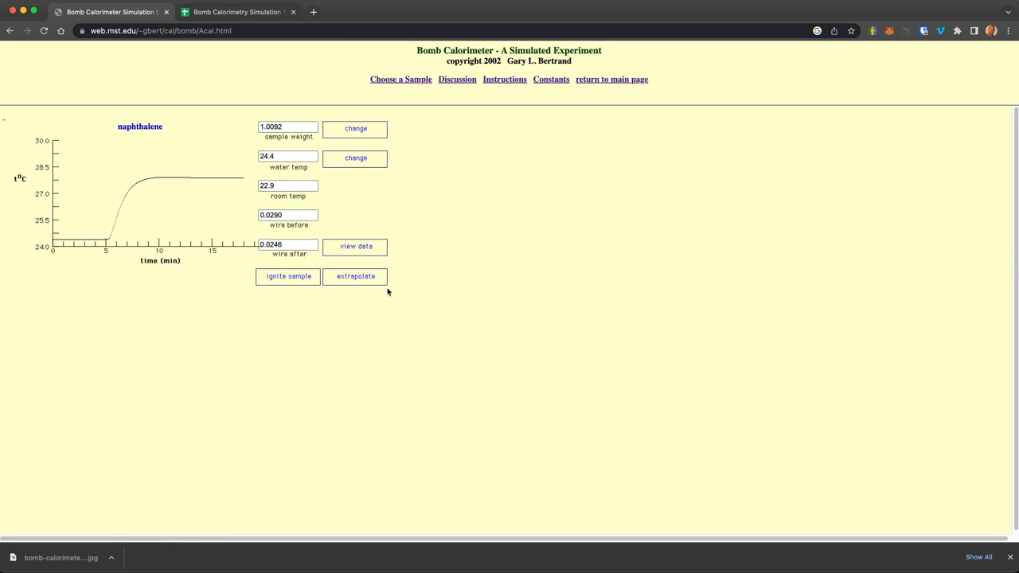
mouse_move(420, 232)
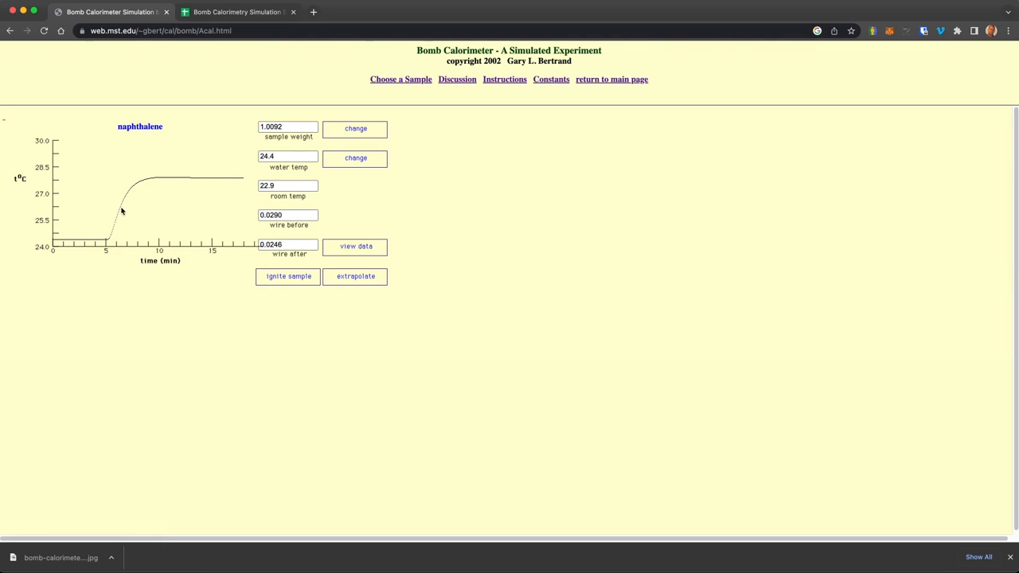
mouse_move(86, 249)
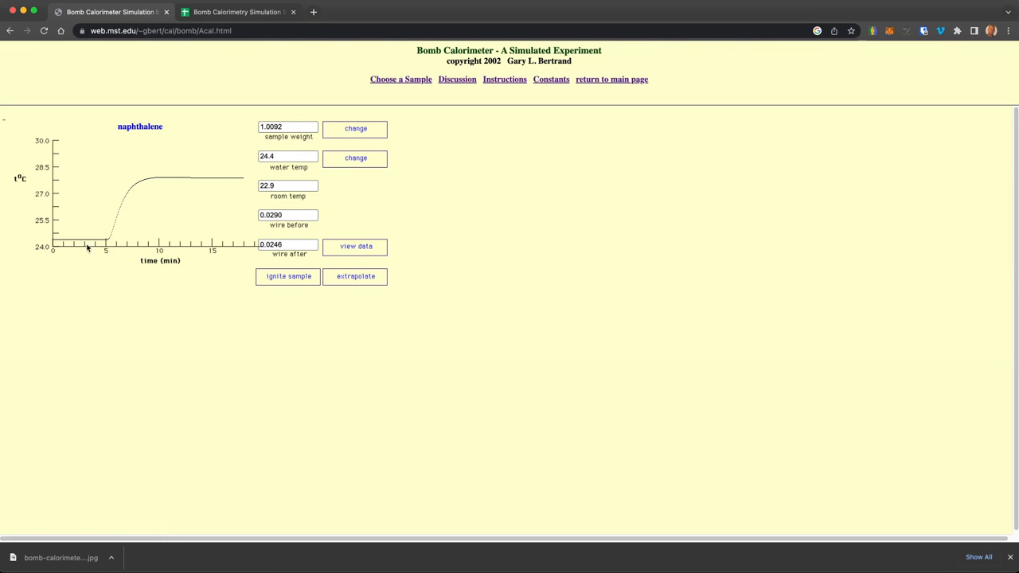
mouse_move(66, 249)
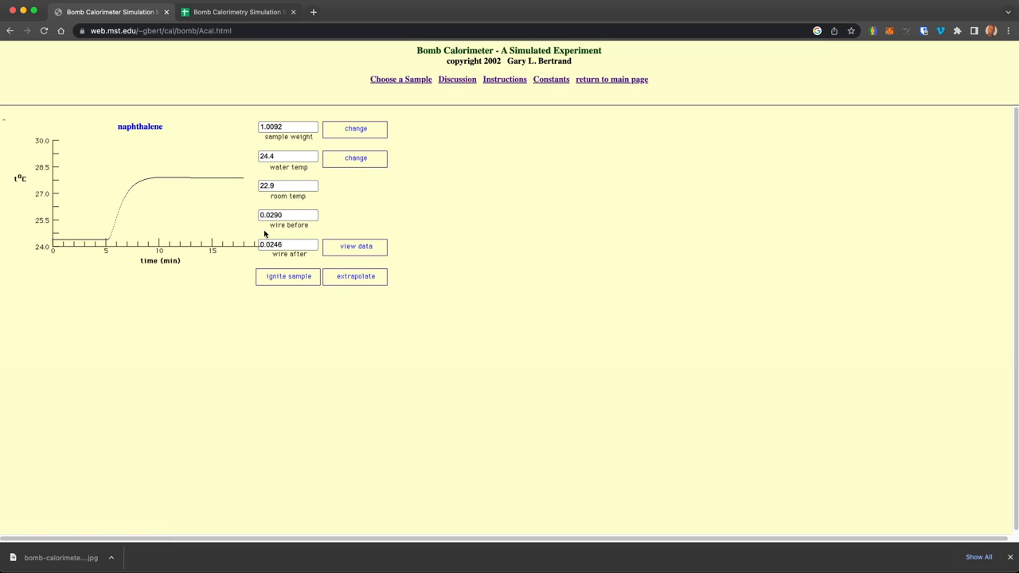
mouse_move(333, 290)
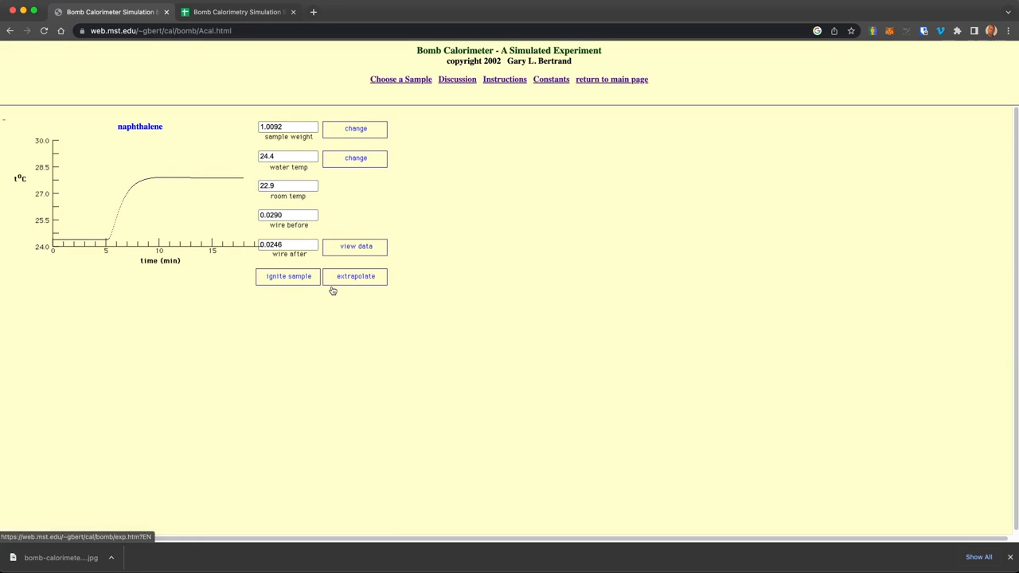
mouse_move(417, 277)
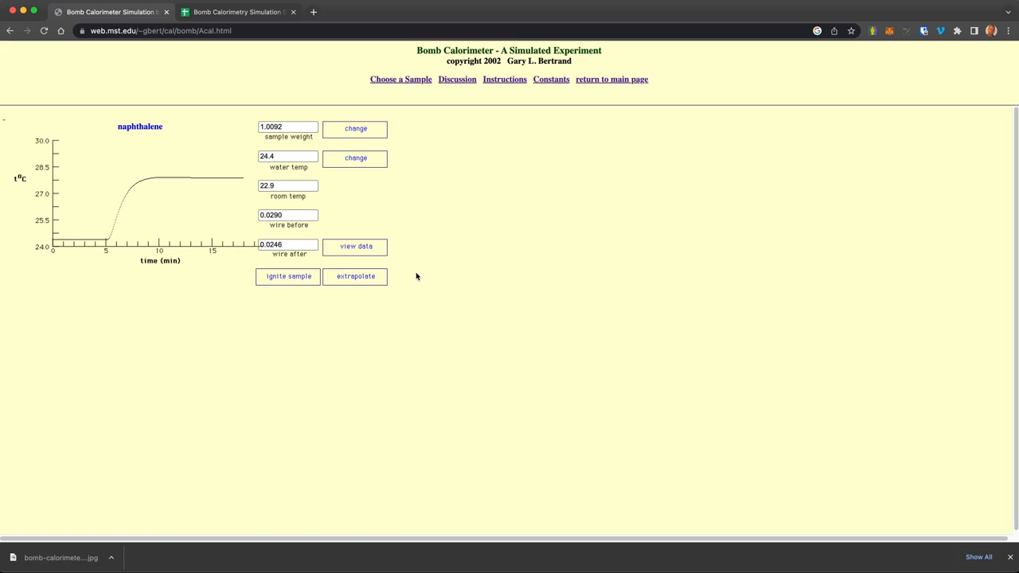
mouse_move(333, 135)
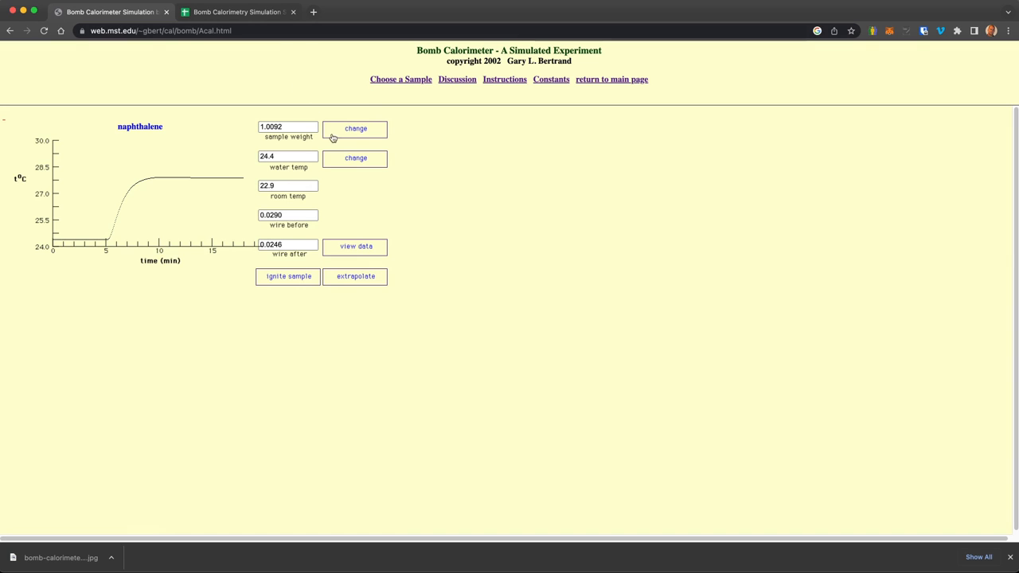
mouse_move(201, 197)
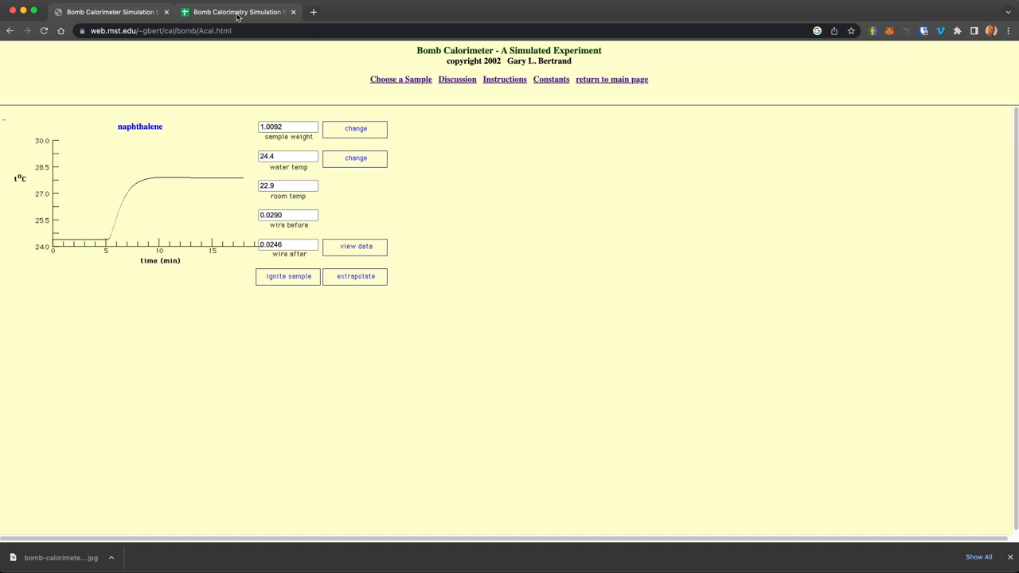
- Switch between the simulator and the Bomb Calorimetry Simulation spreadsheet, ending on the spreadsheet
click(239, 13)
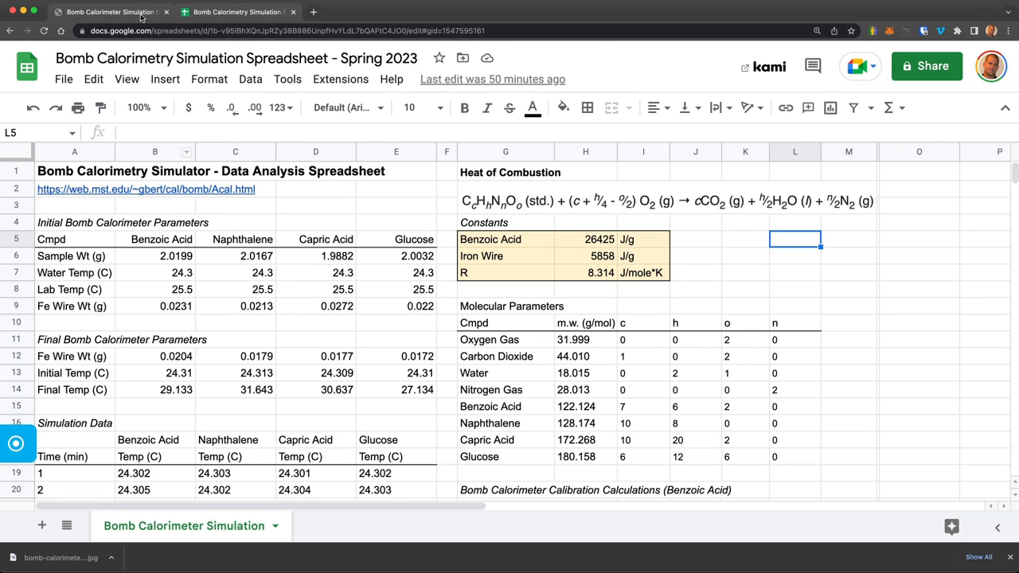
click(111, 13)
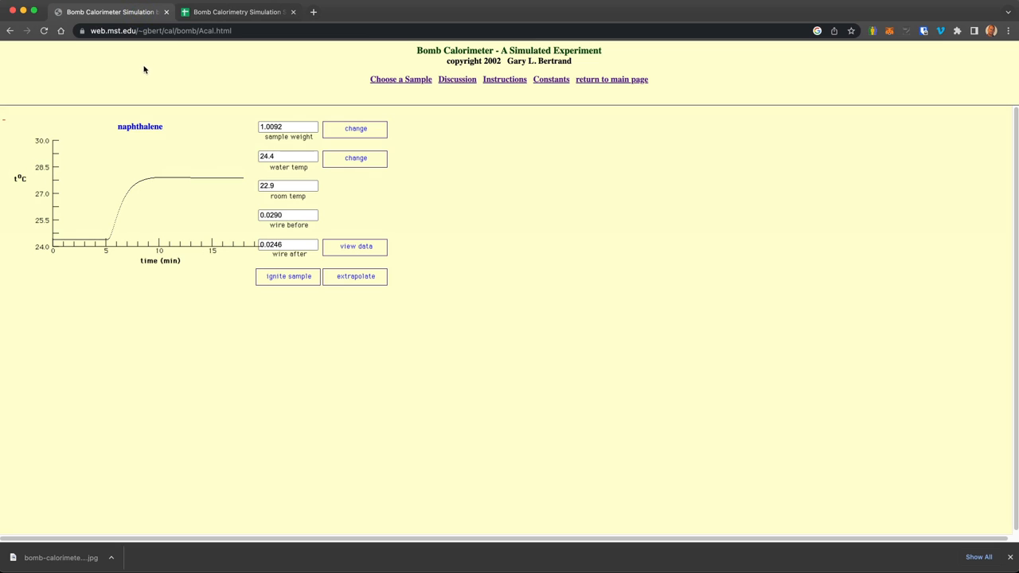
click(238, 13)
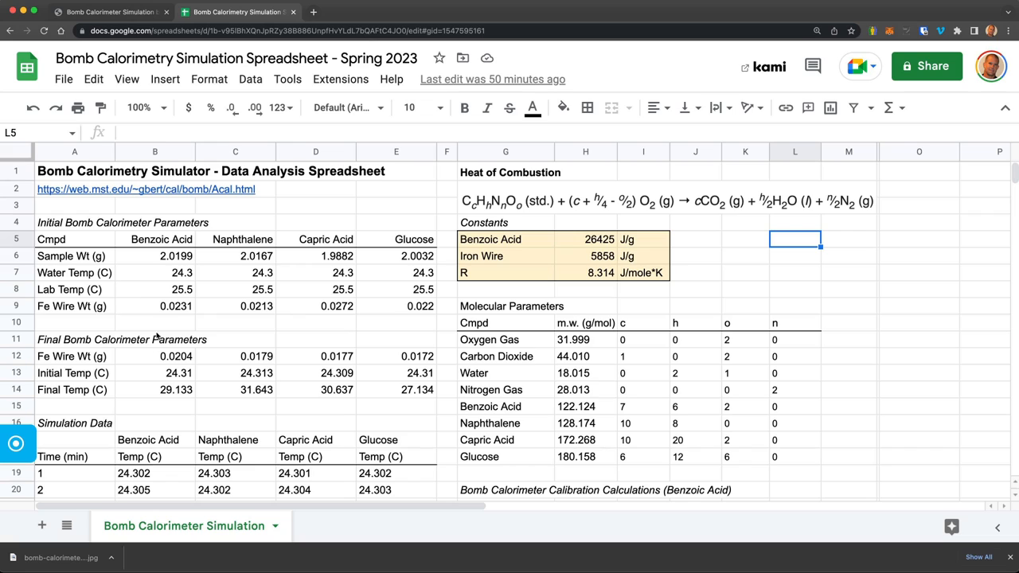
mouse_move(174, 268)
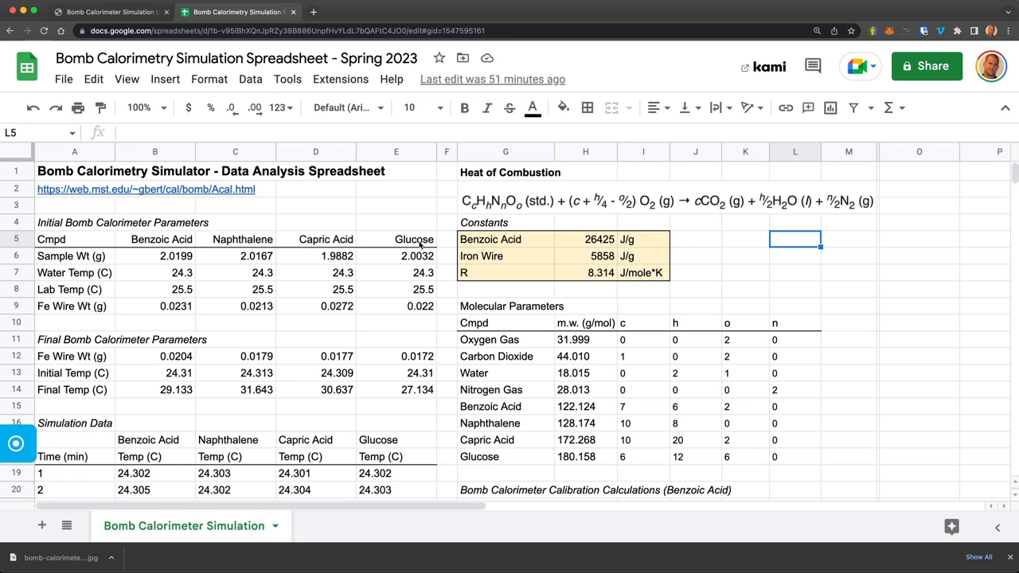
mouse_move(162, 390)
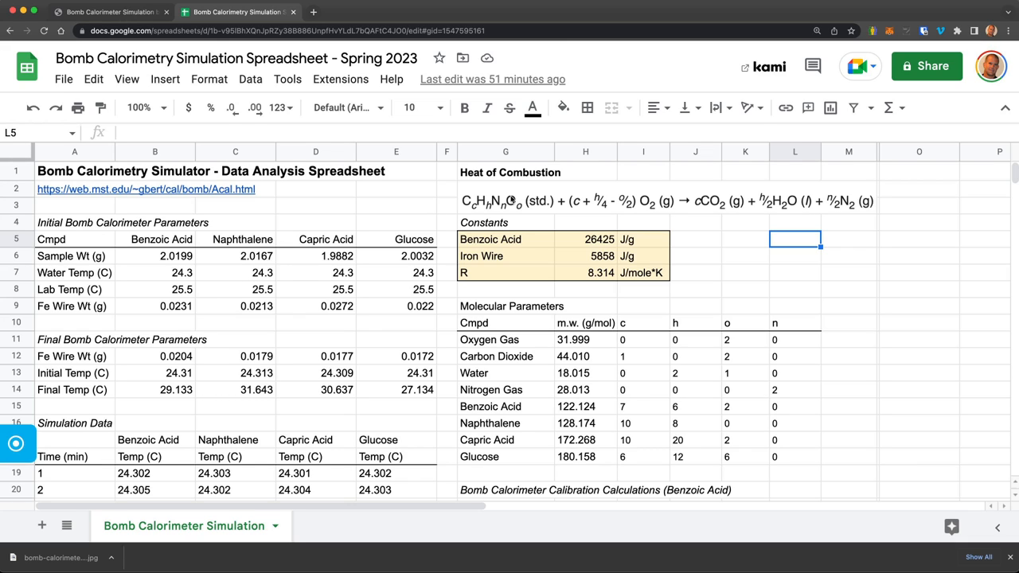
mouse_move(780, 206)
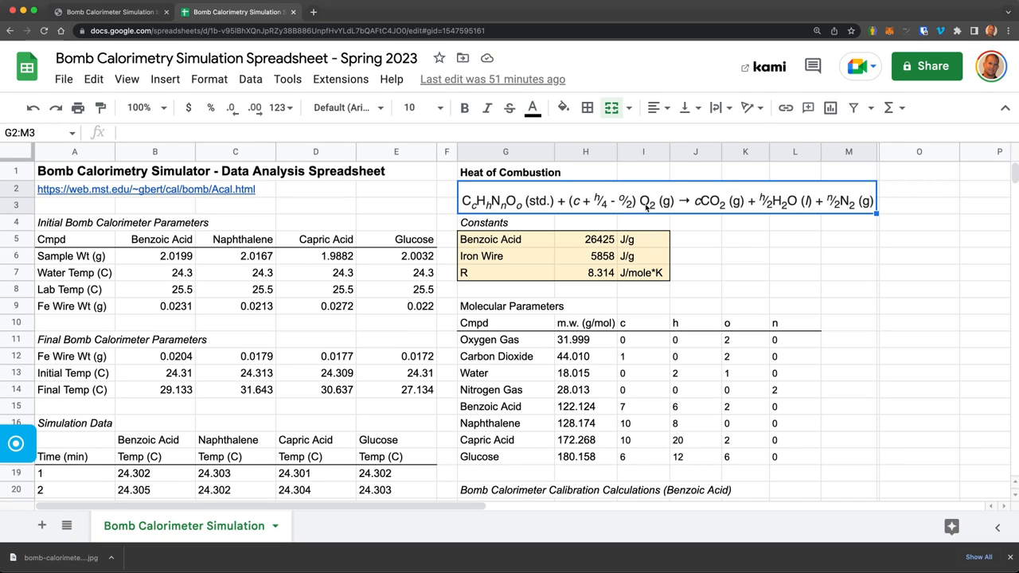
mouse_move(719, 210)
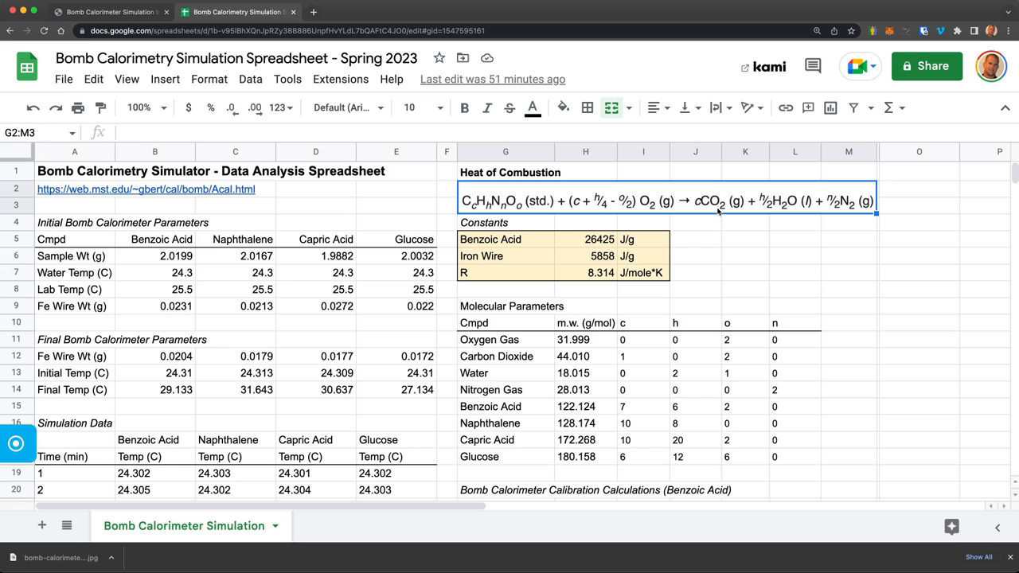
mouse_move(789, 213)
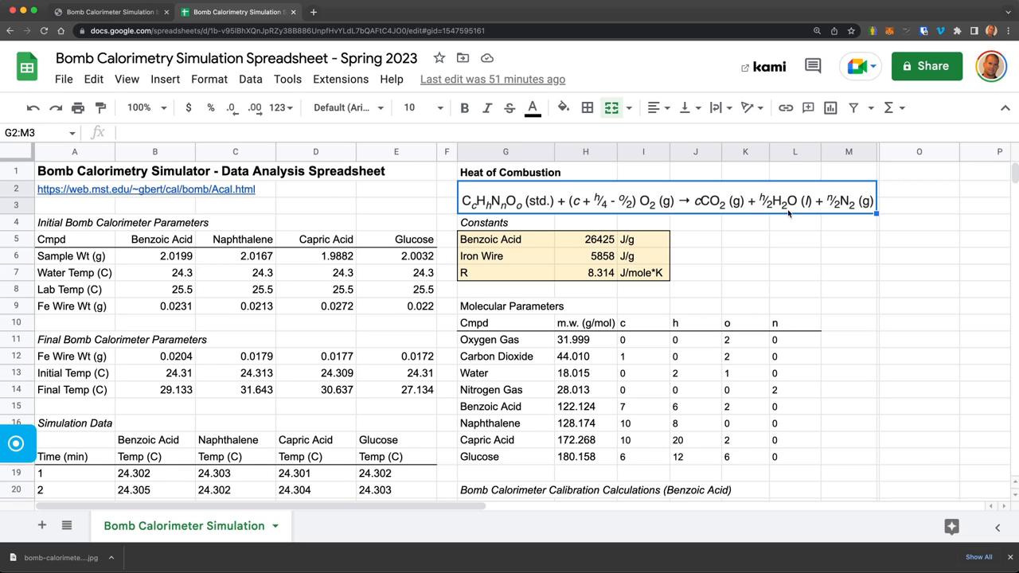
mouse_move(490, 211)
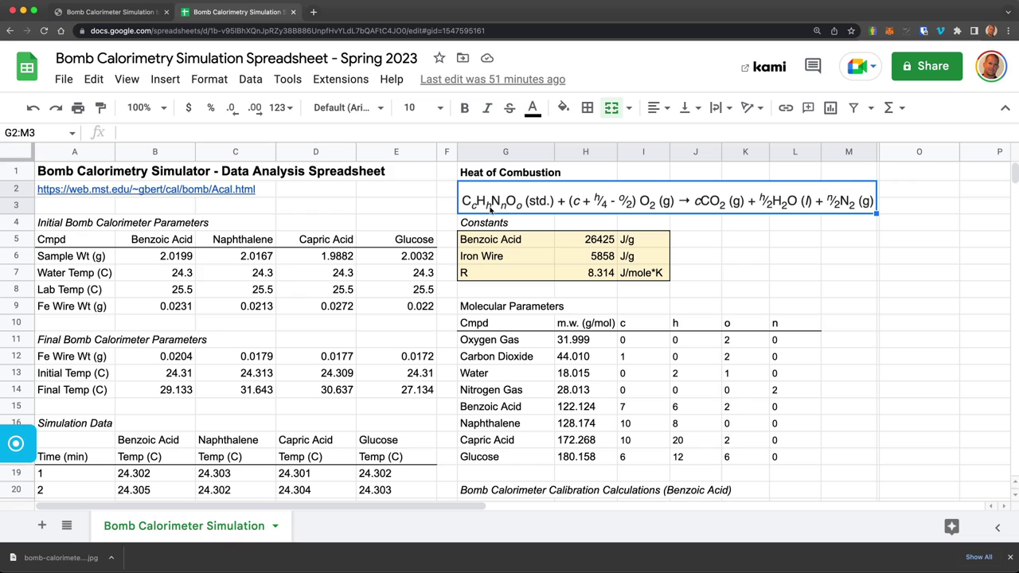
mouse_move(863, 212)
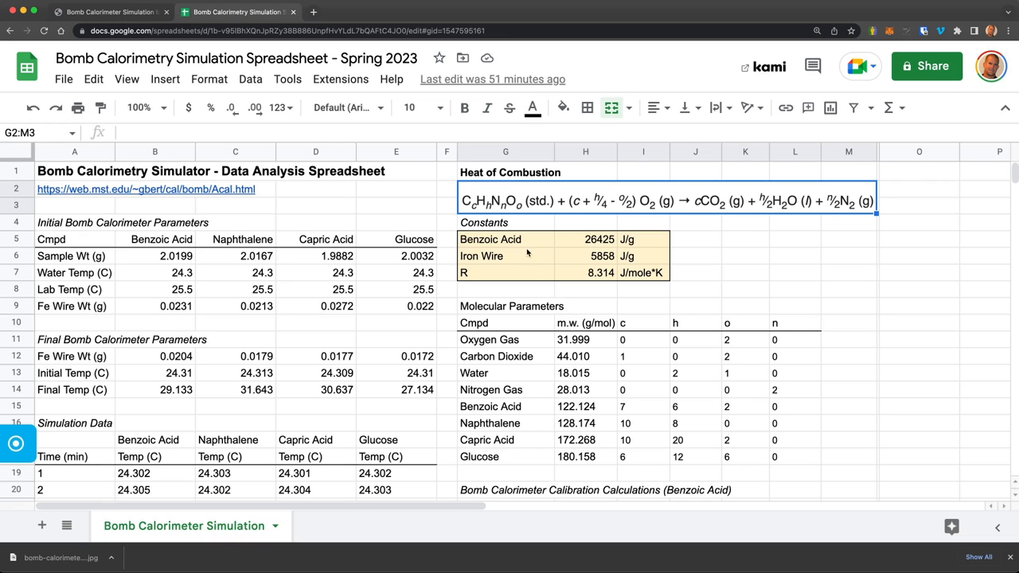
mouse_move(640, 248)
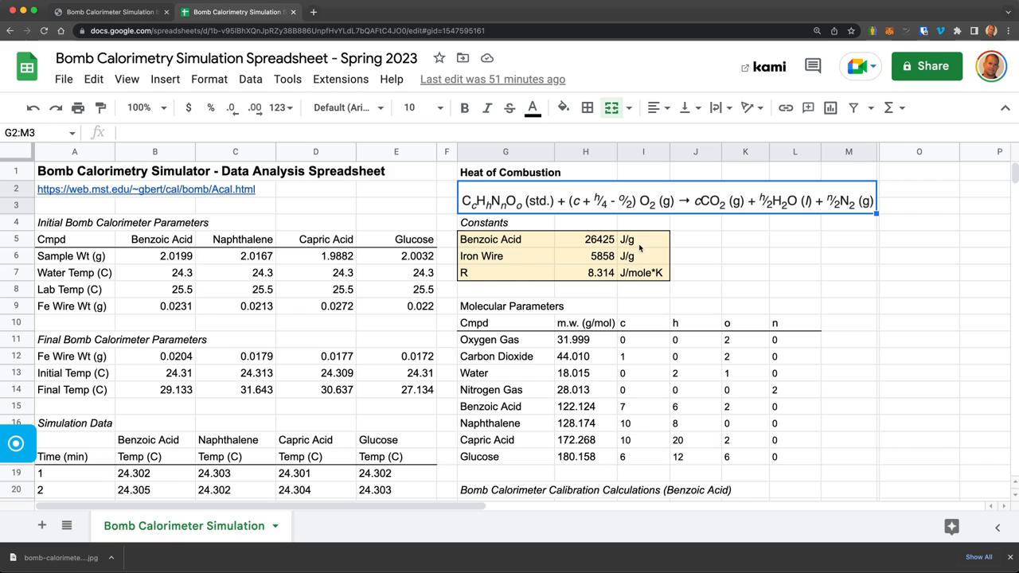
mouse_move(503, 242)
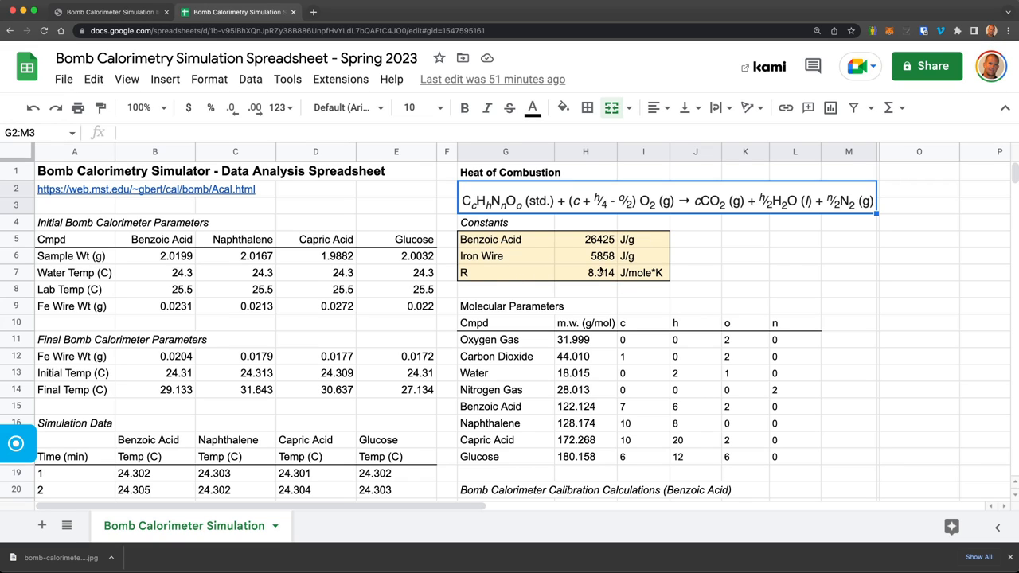
click(112, 13)
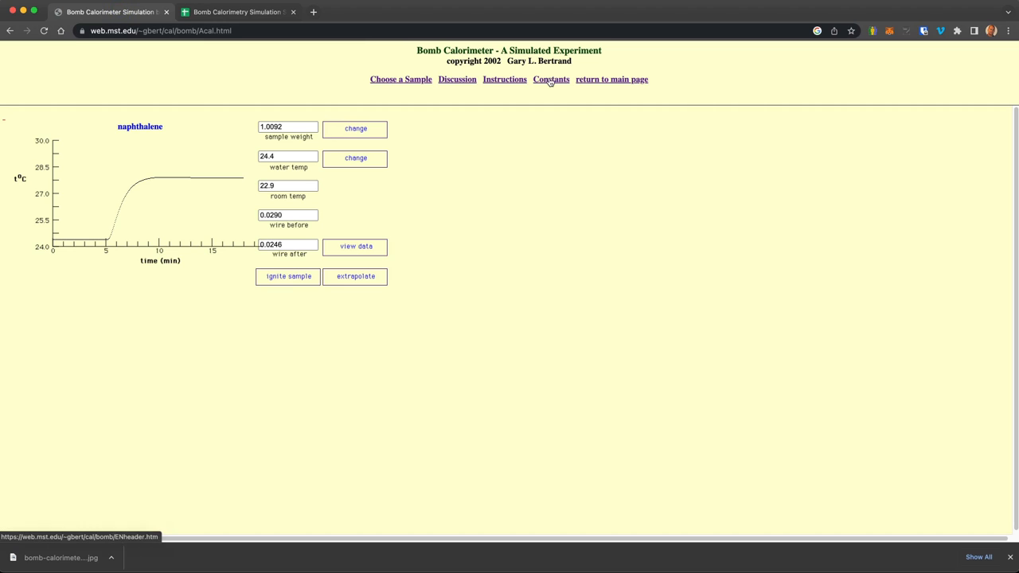
click(242, 13)
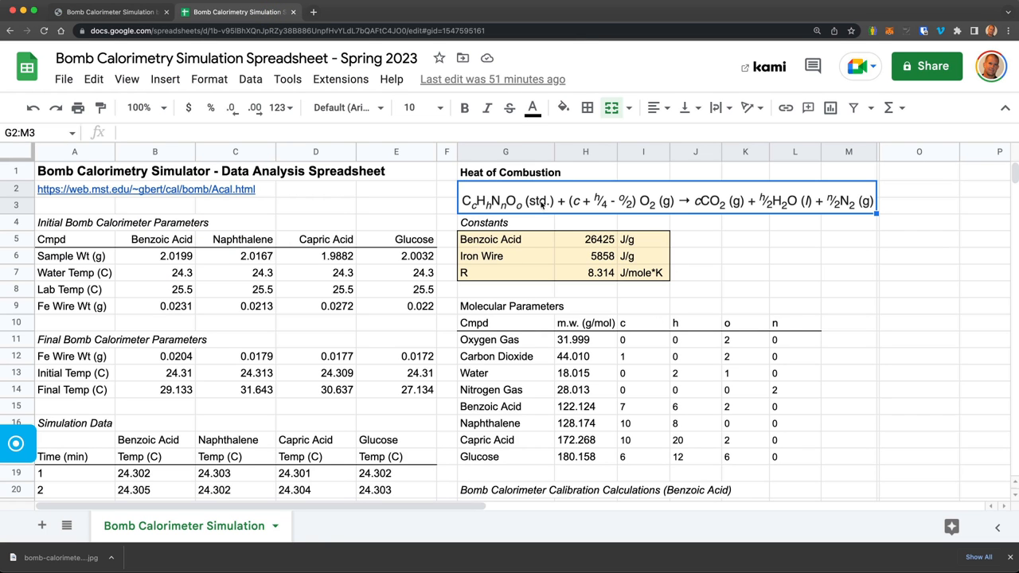
mouse_move(509, 351)
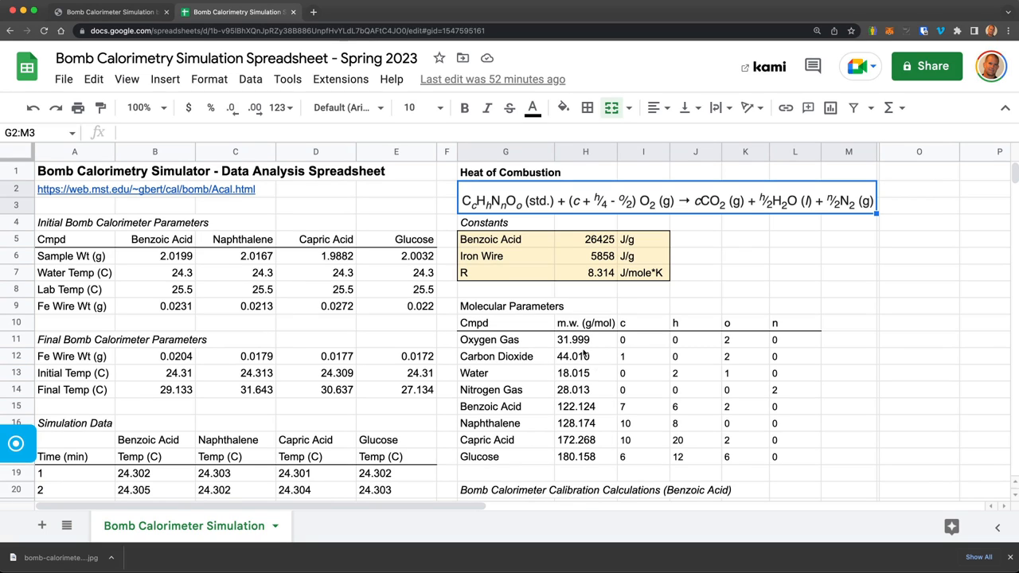
mouse_move(602, 339)
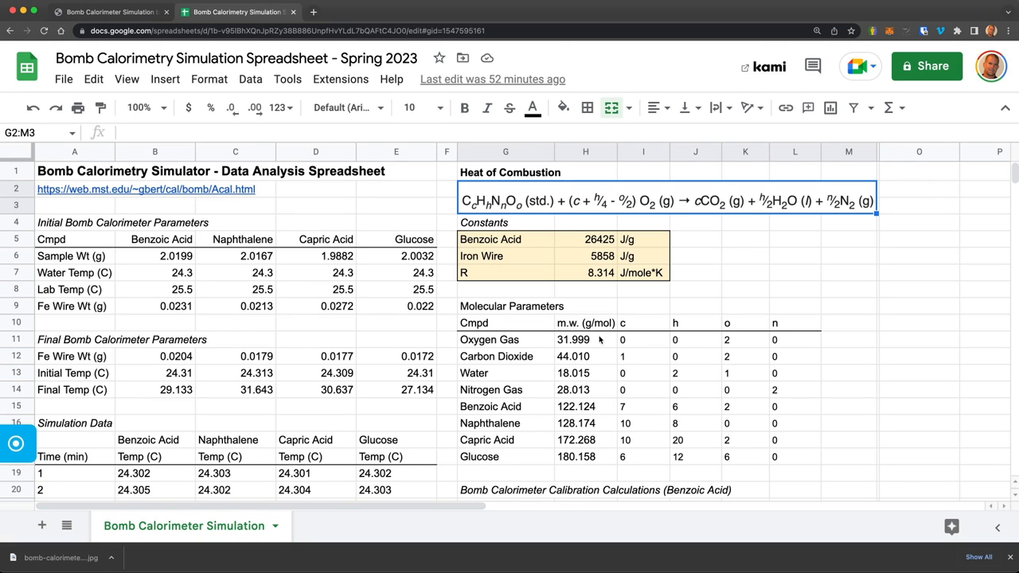
mouse_move(650, 369)
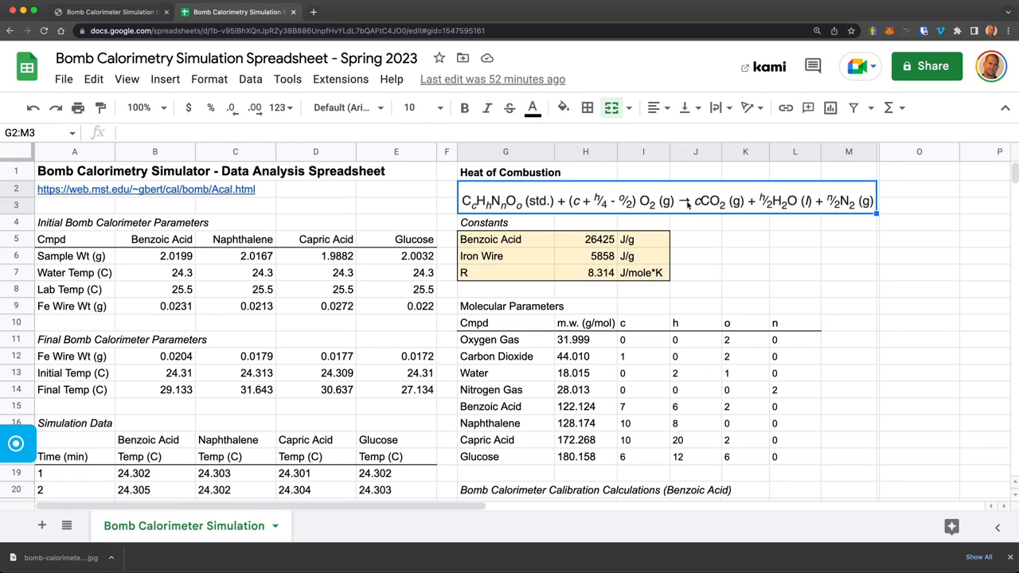
mouse_move(564, 344)
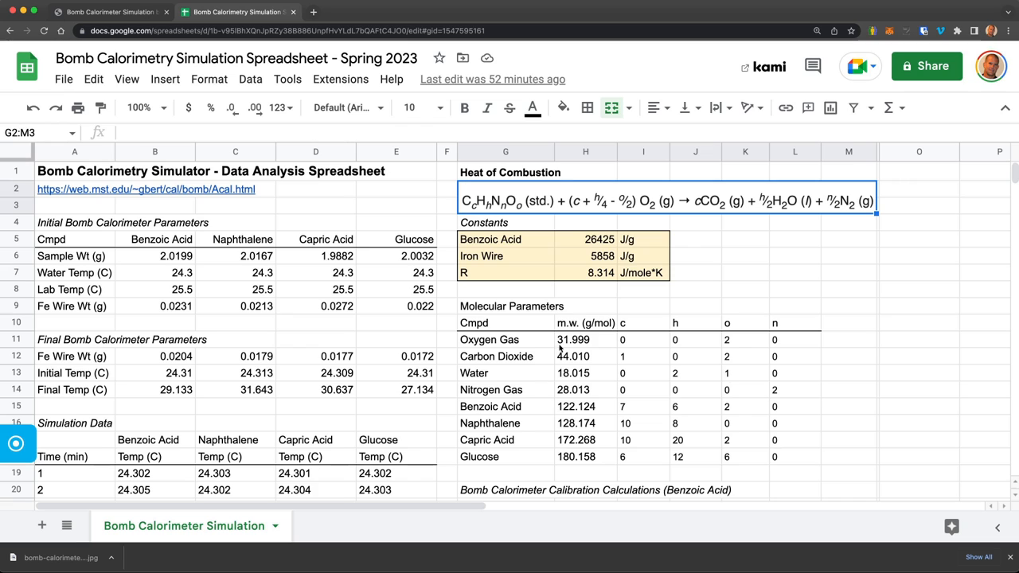
scroll(down, 3)
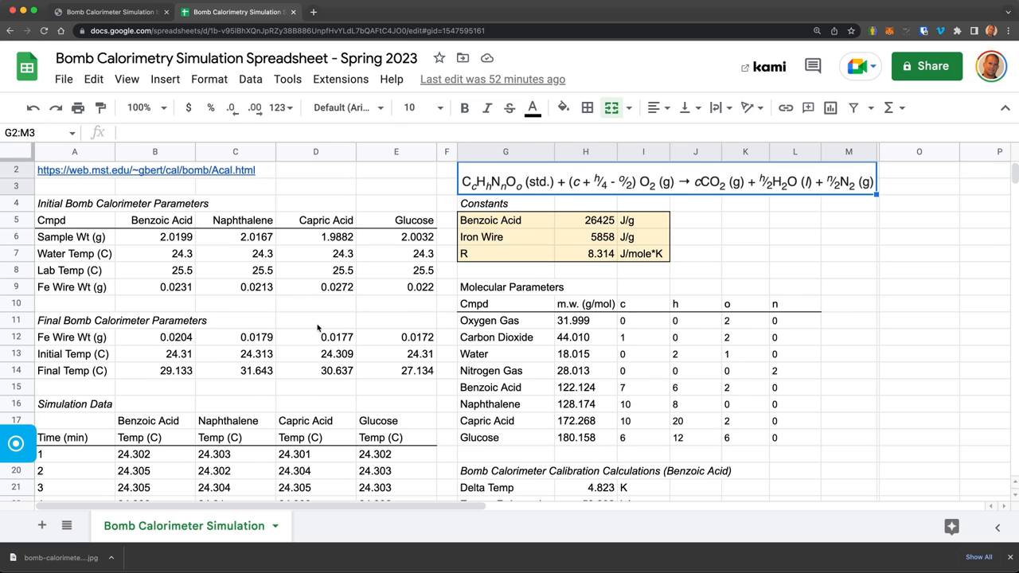
scroll(down, 3)
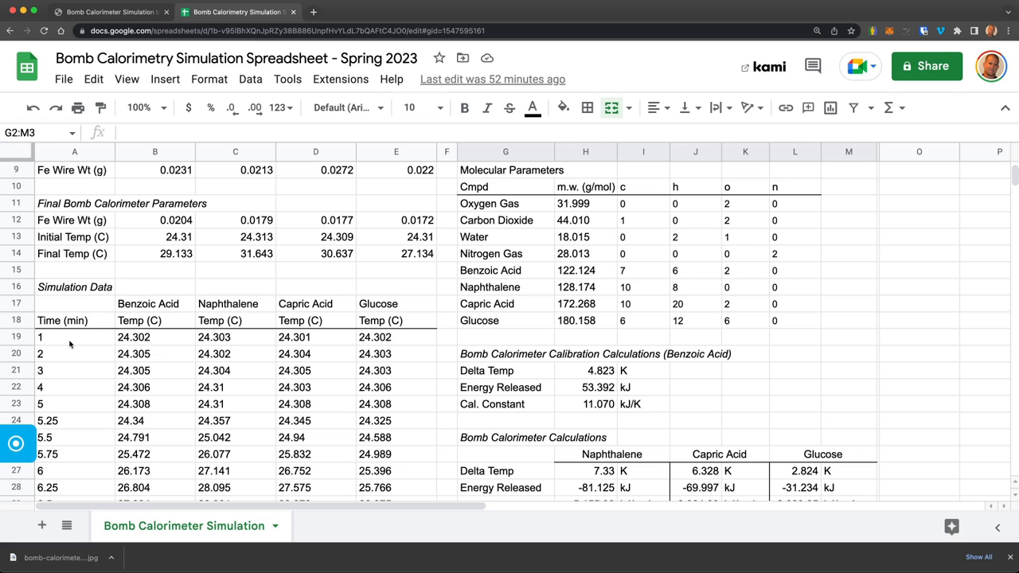
mouse_move(86, 456)
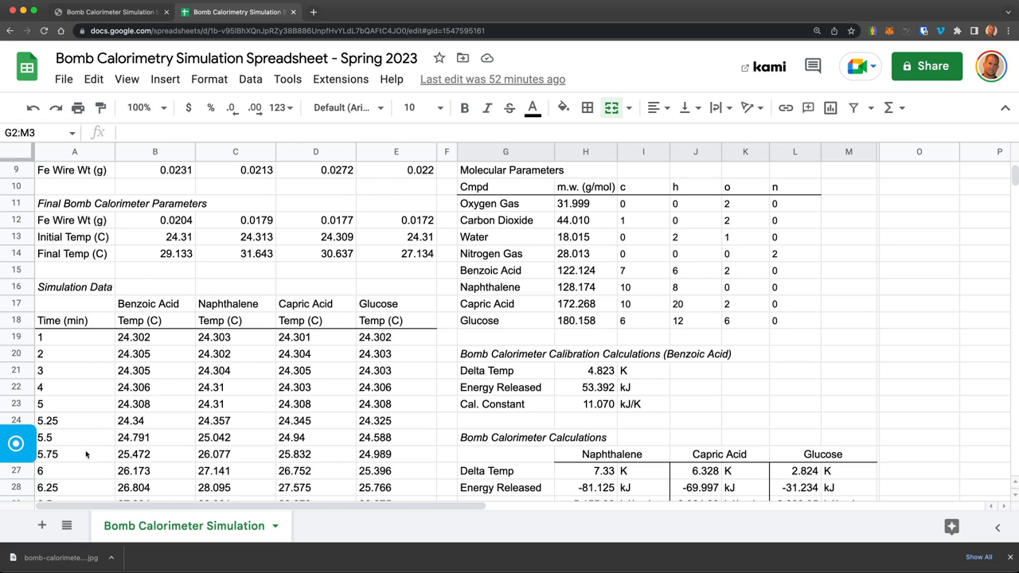
scroll(down, 3)
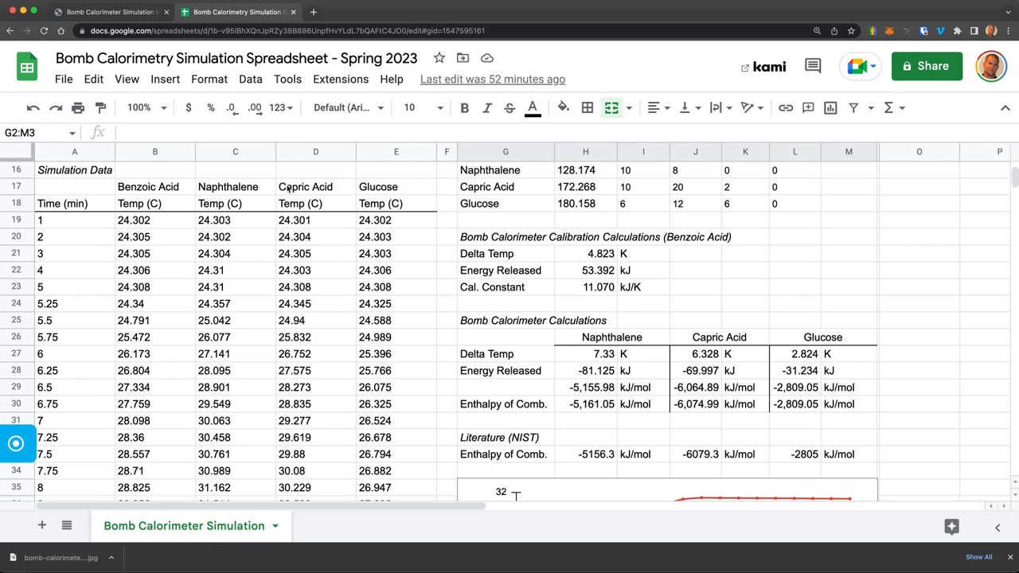
mouse_move(404, 204)
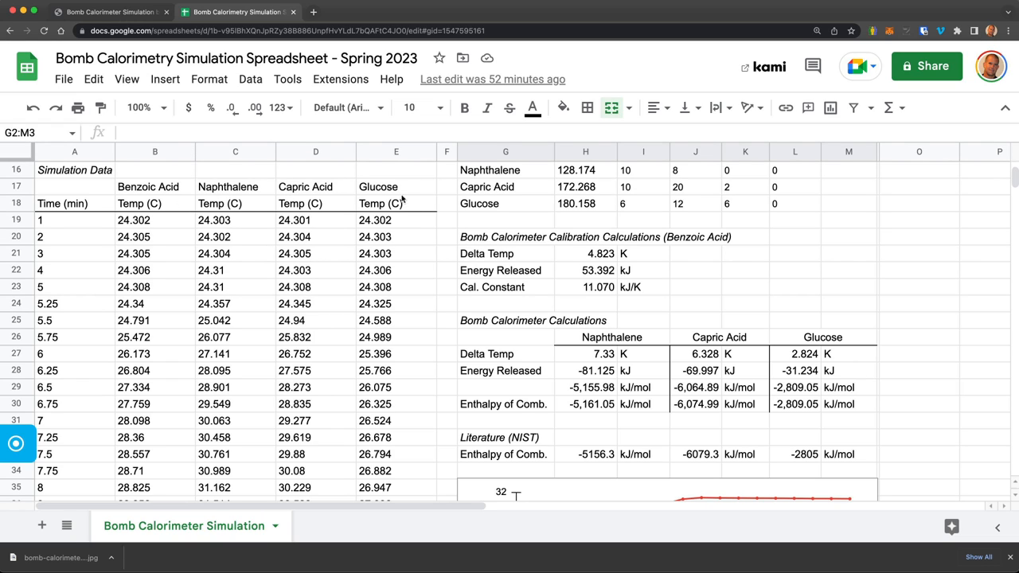
mouse_move(415, 279)
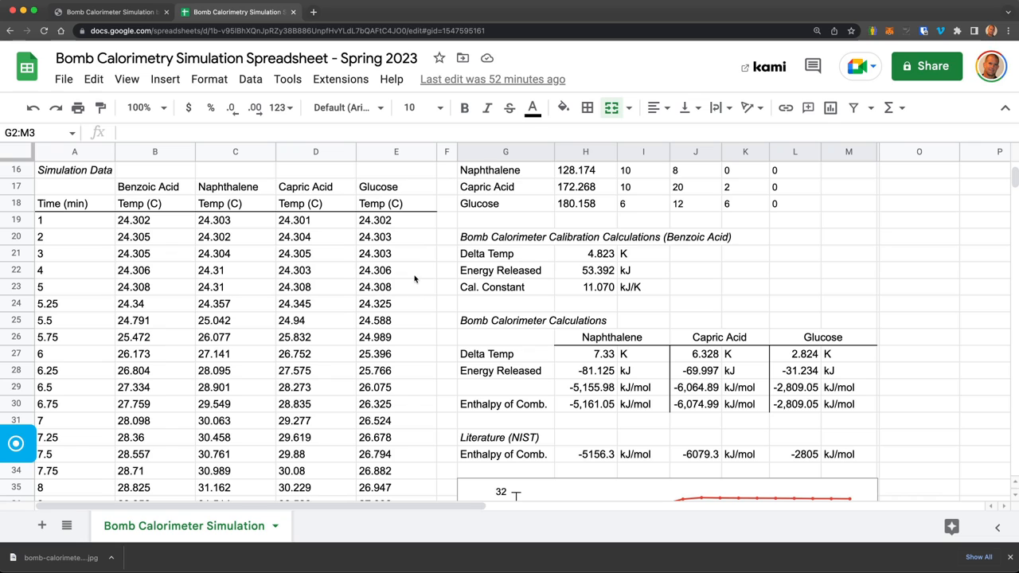
scroll(down, 3)
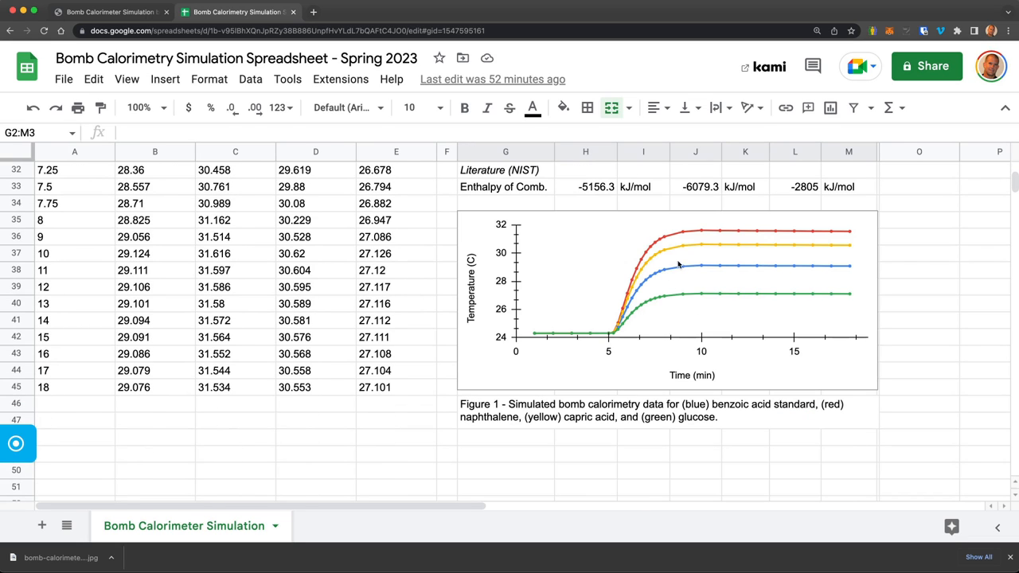
mouse_move(534, 341)
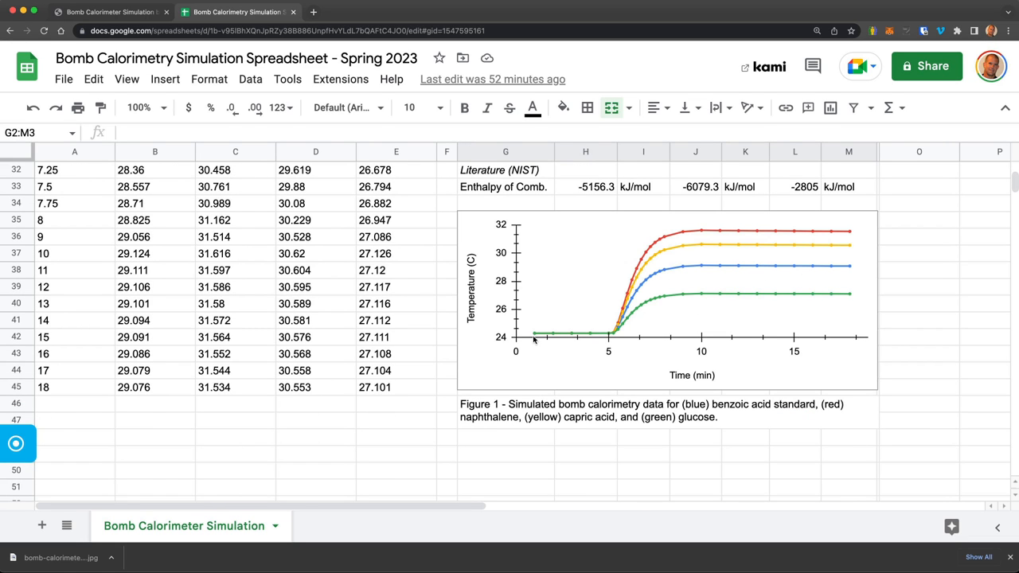
mouse_move(735, 278)
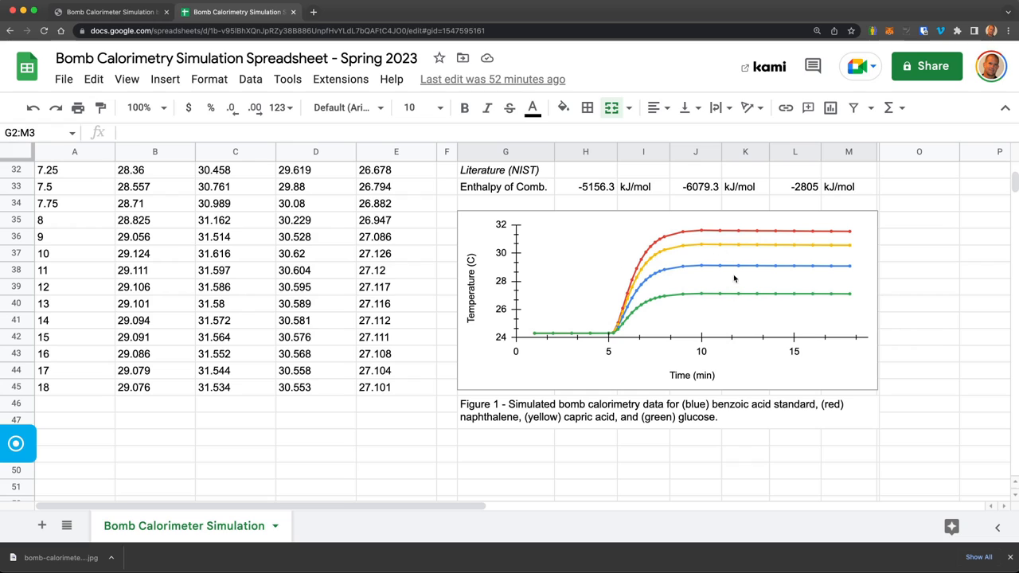
mouse_move(684, 271)
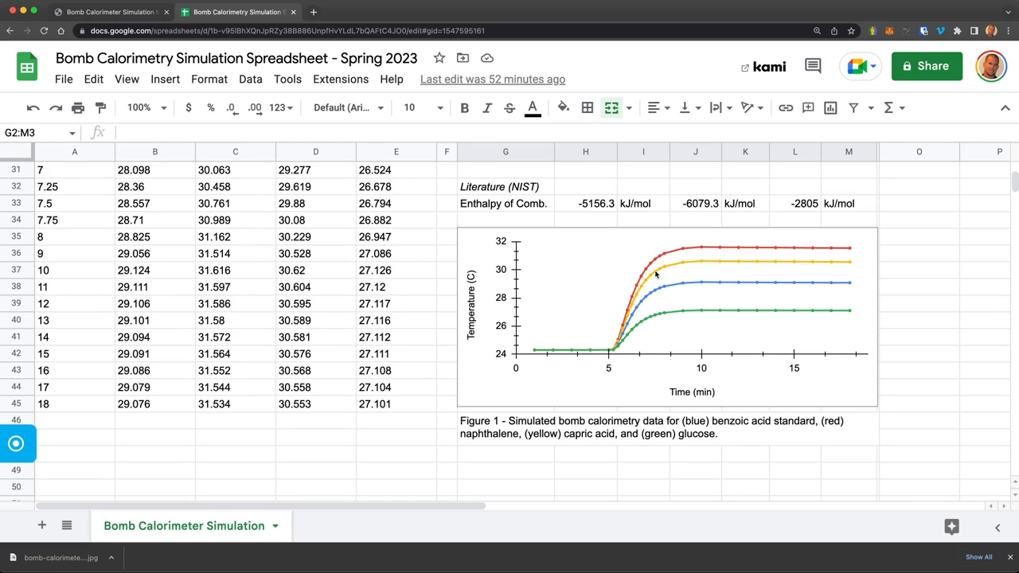
mouse_move(651, 342)
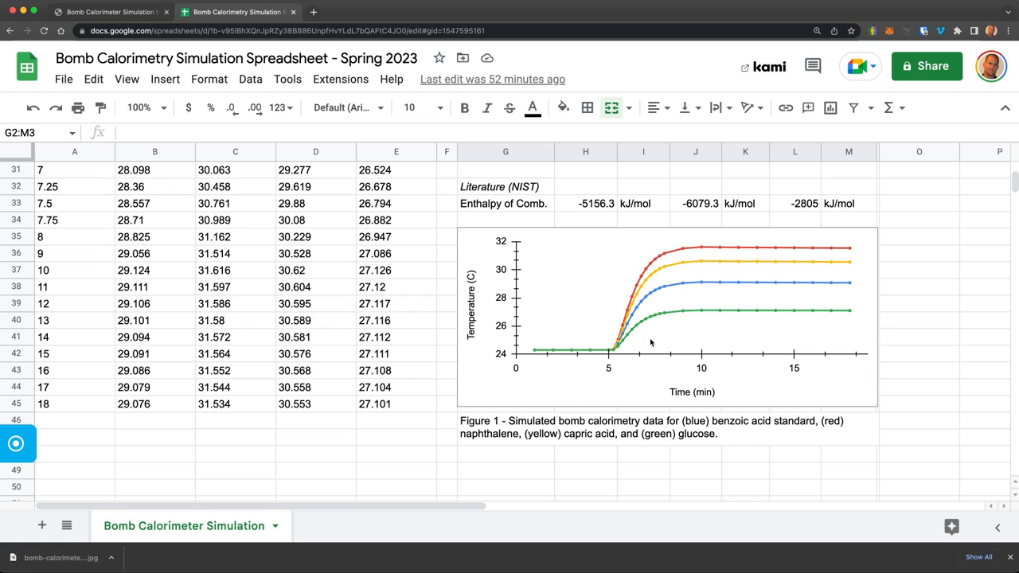
mouse_move(672, 318)
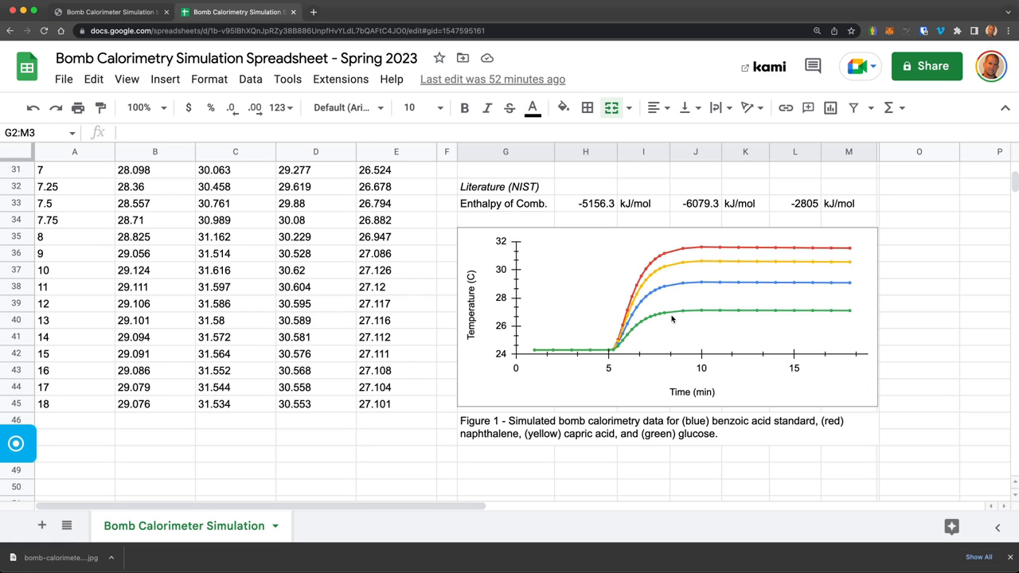
mouse_move(710, 264)
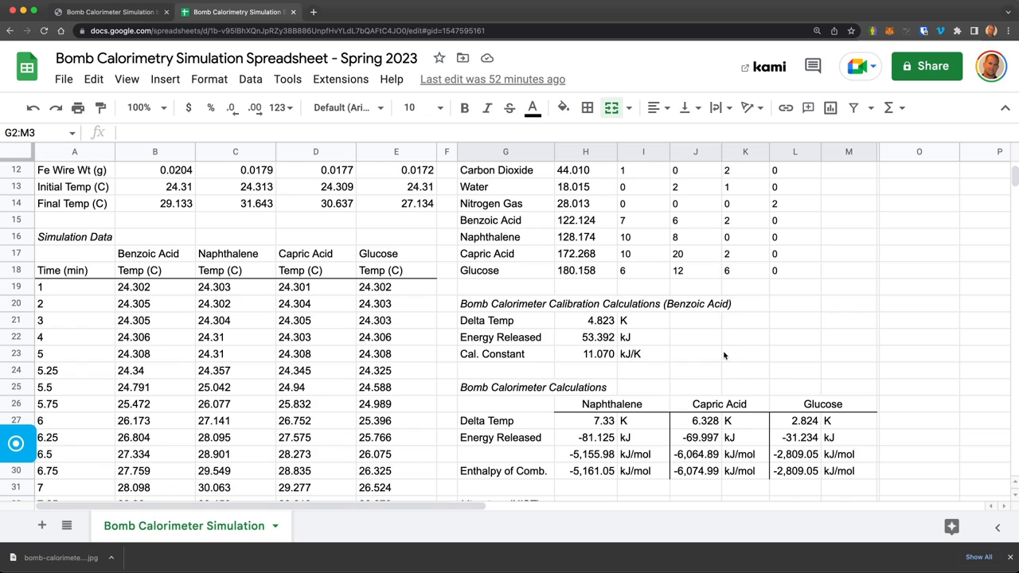
mouse_move(576, 429)
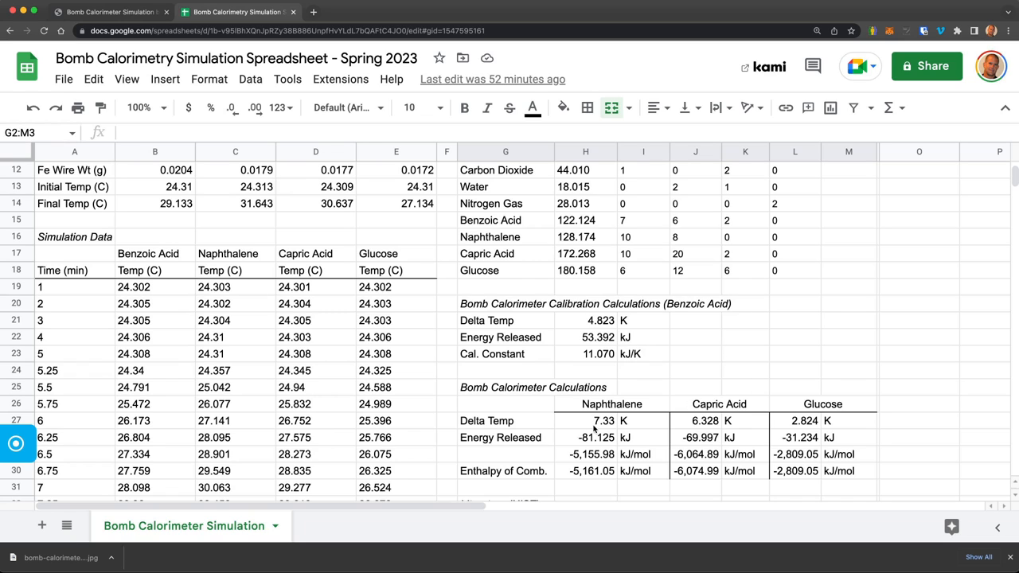
click(598, 421)
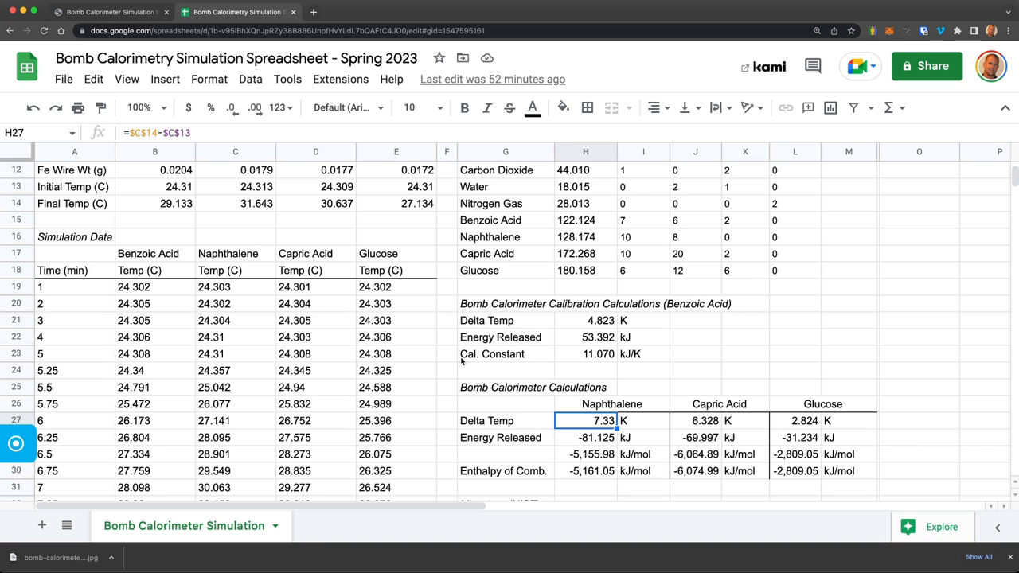
mouse_move(554, 333)
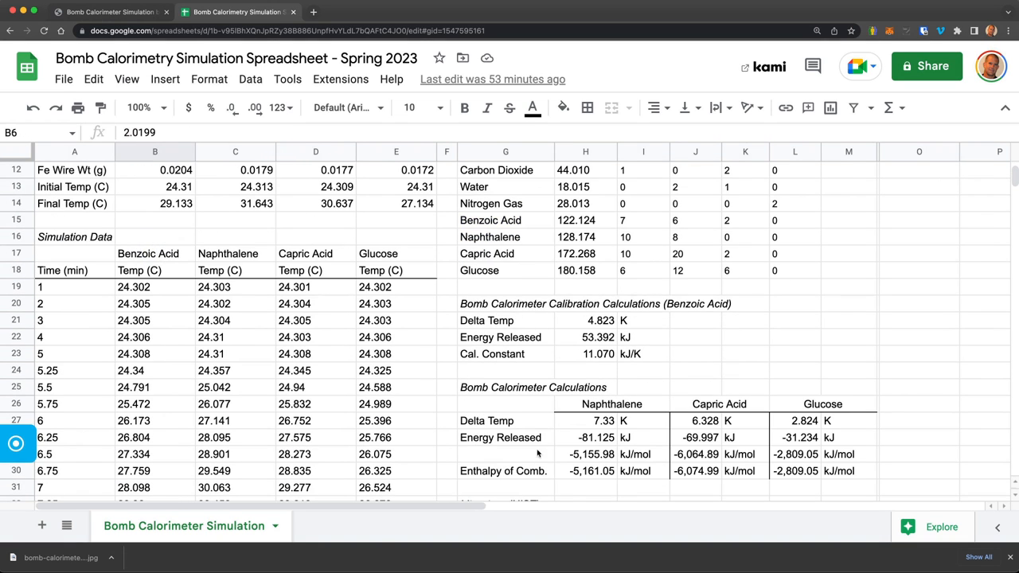
click(586, 353)
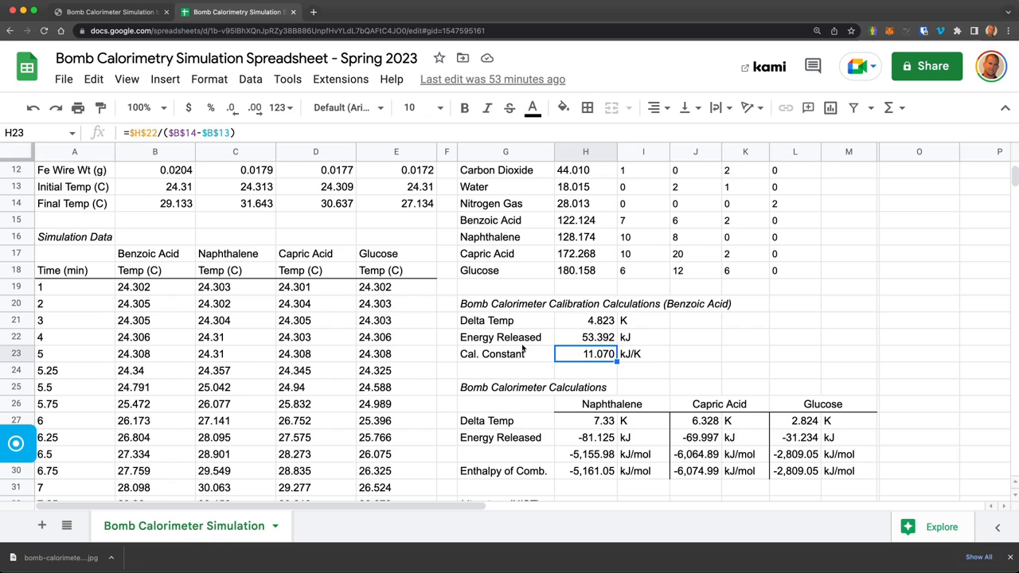
click(506, 353)
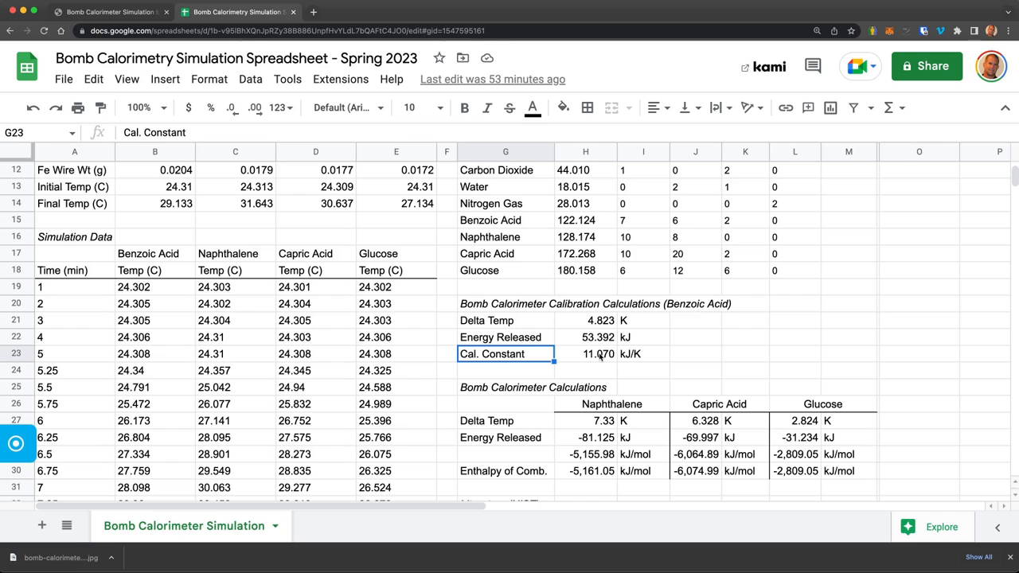
scroll(down, 3)
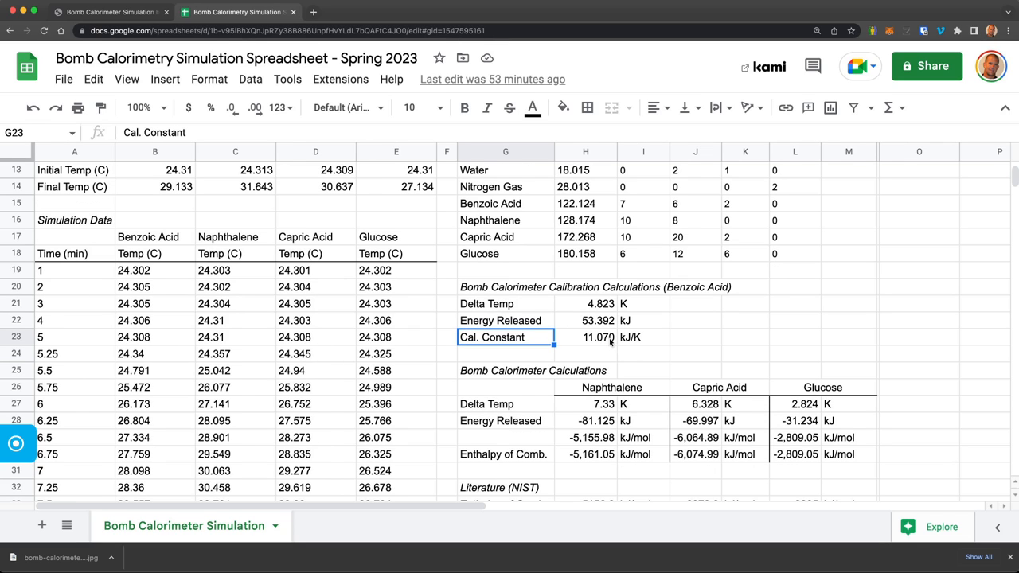
mouse_move(626, 408)
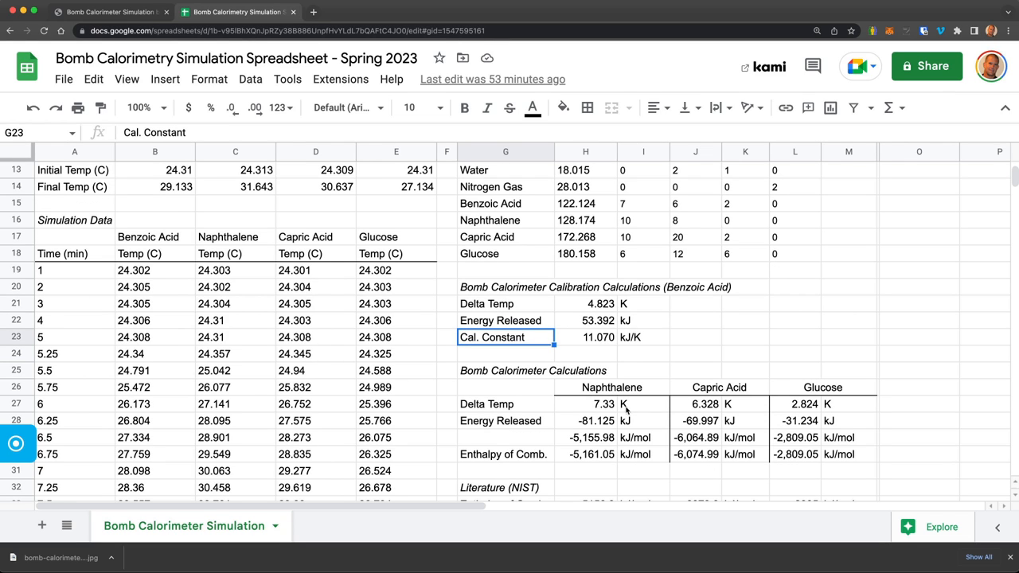
mouse_move(602, 377)
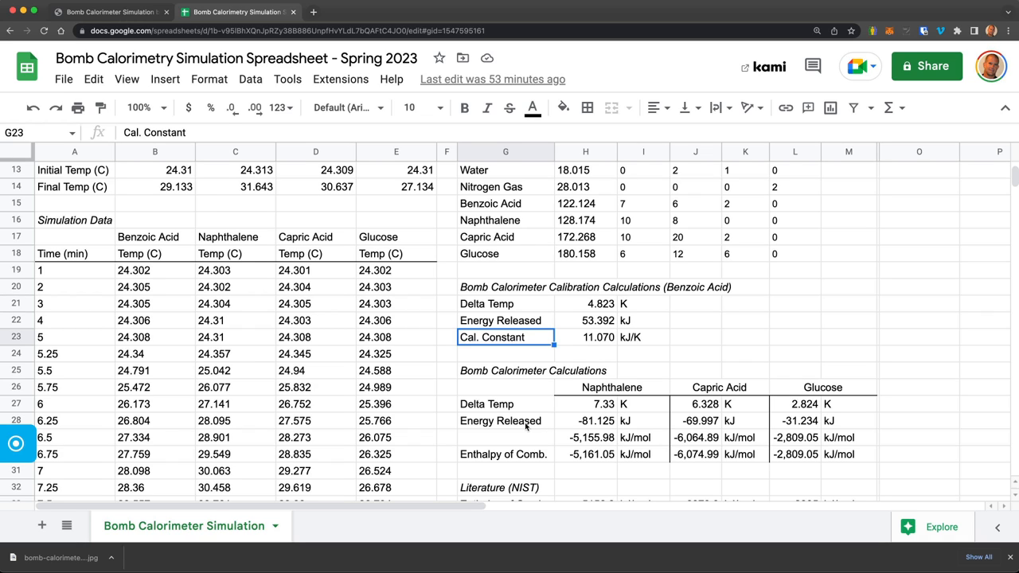
mouse_move(528, 425)
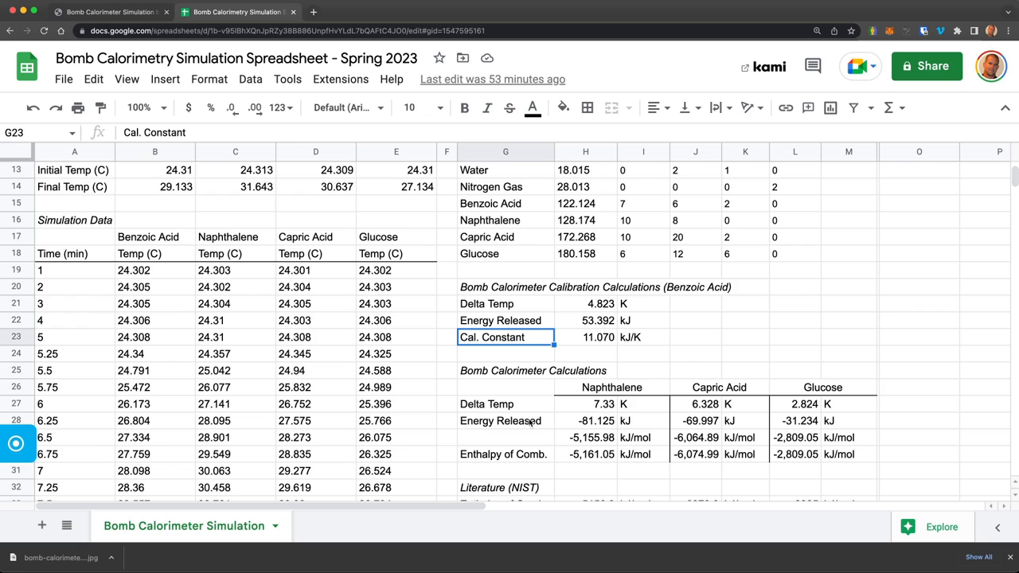
mouse_move(527, 442)
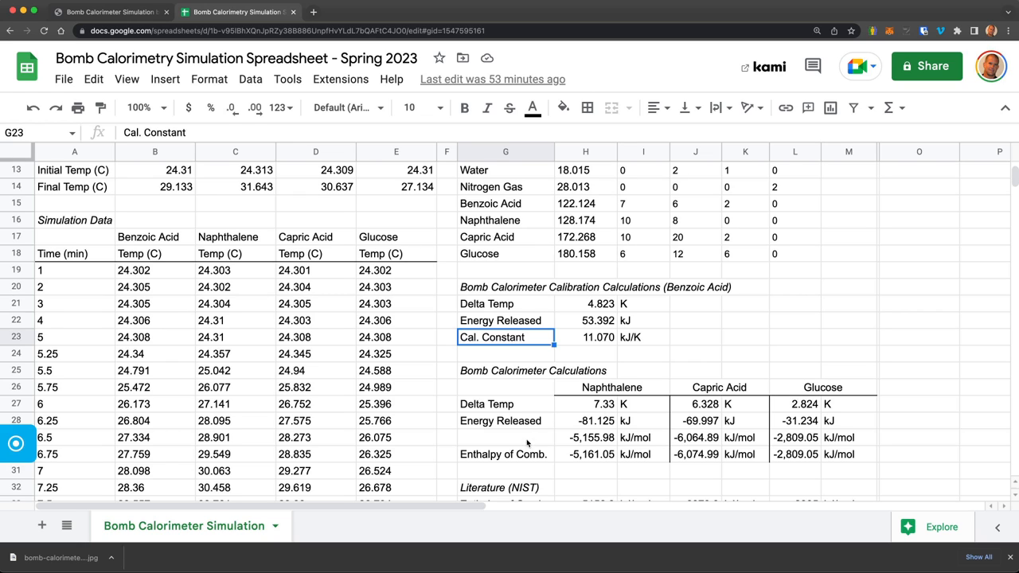
click(592, 454)
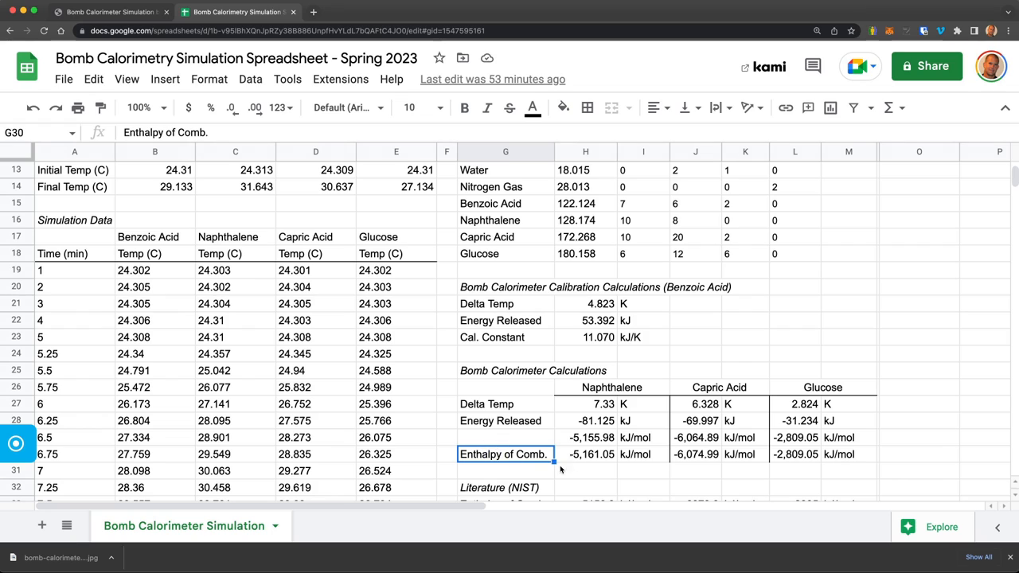
mouse_move(308, 320)
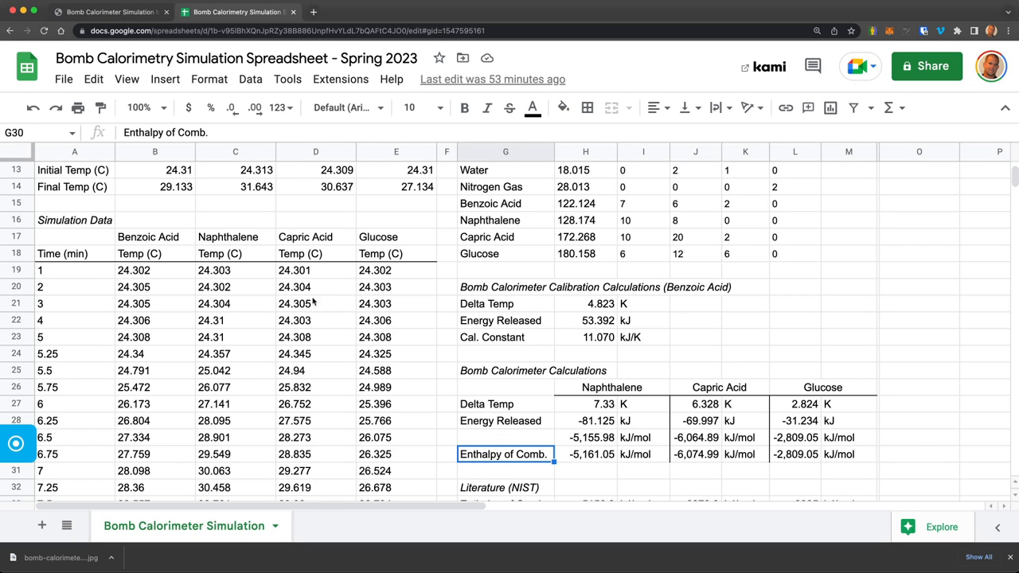
click(598, 454)
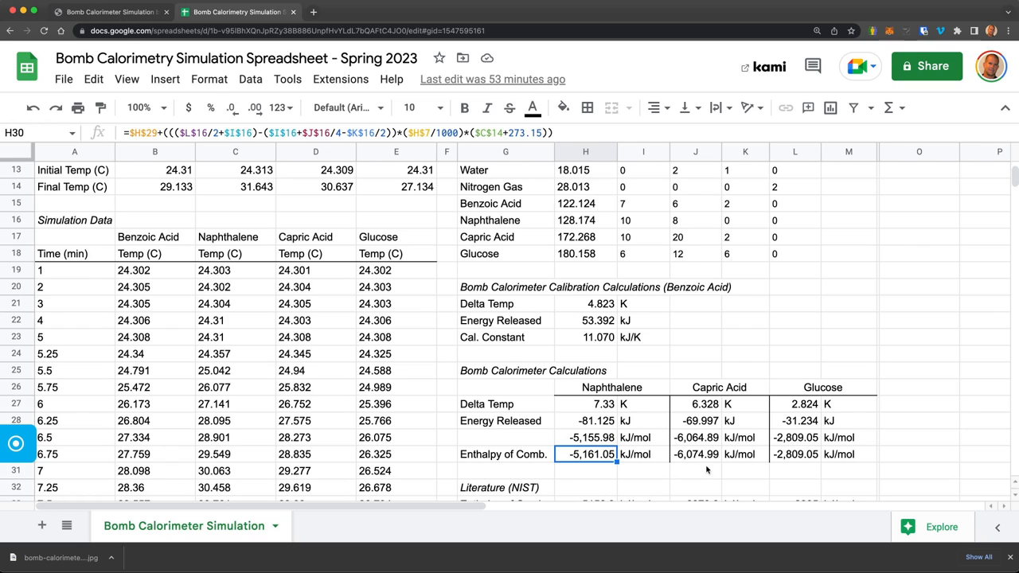
mouse_move(601, 479)
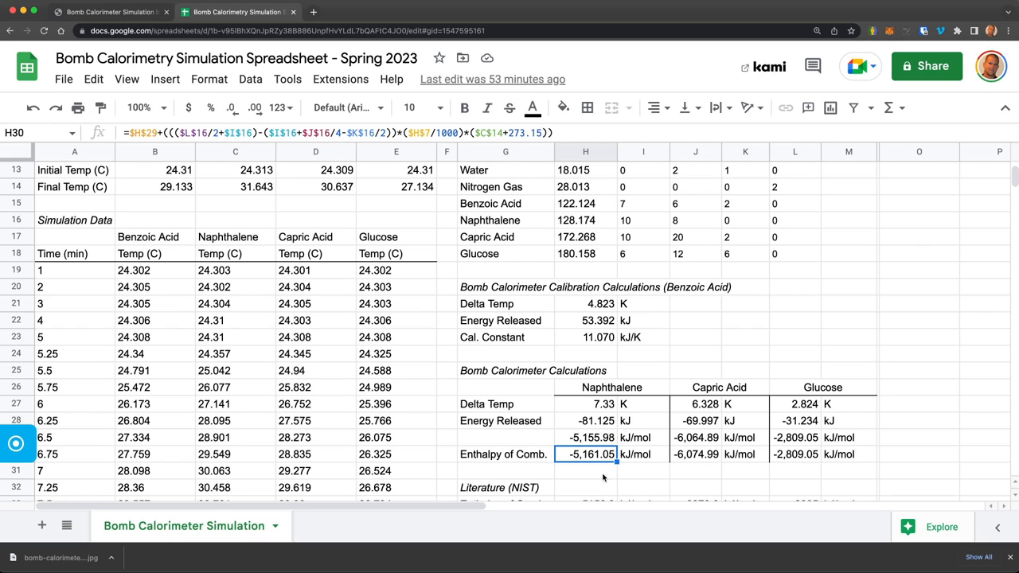
click(697, 454)
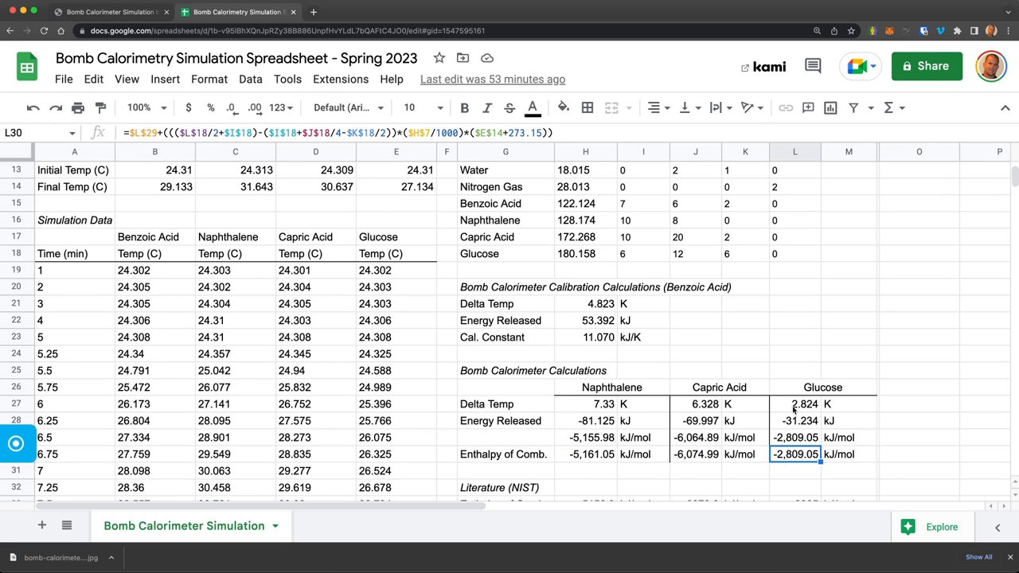
scroll(down, 3)
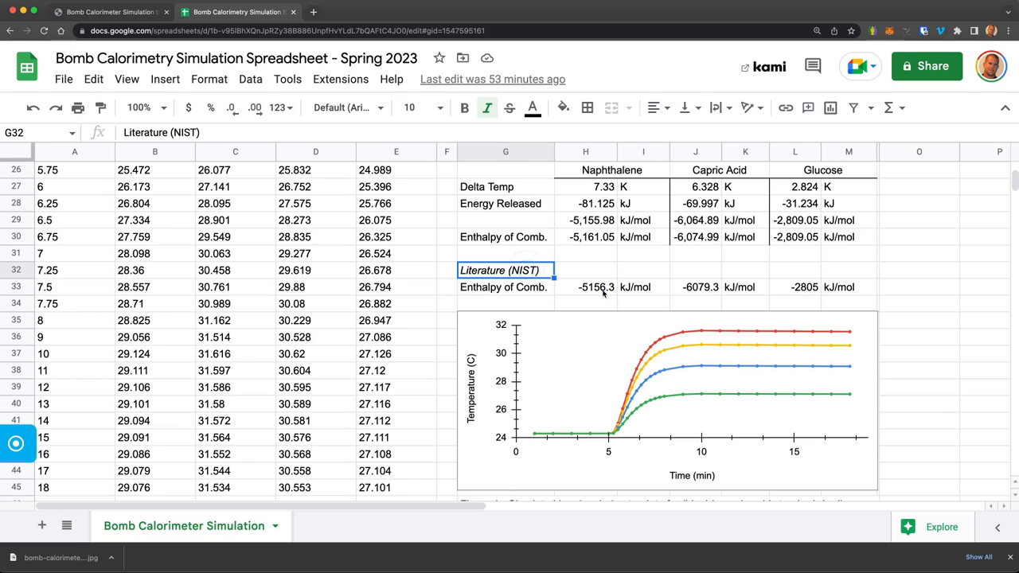
click(794, 286)
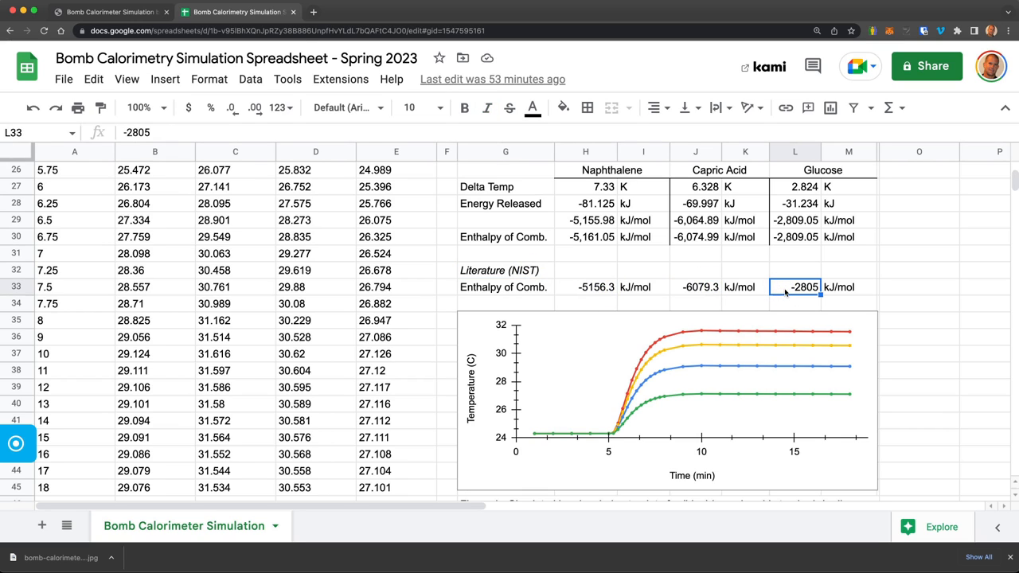
mouse_move(651, 277)
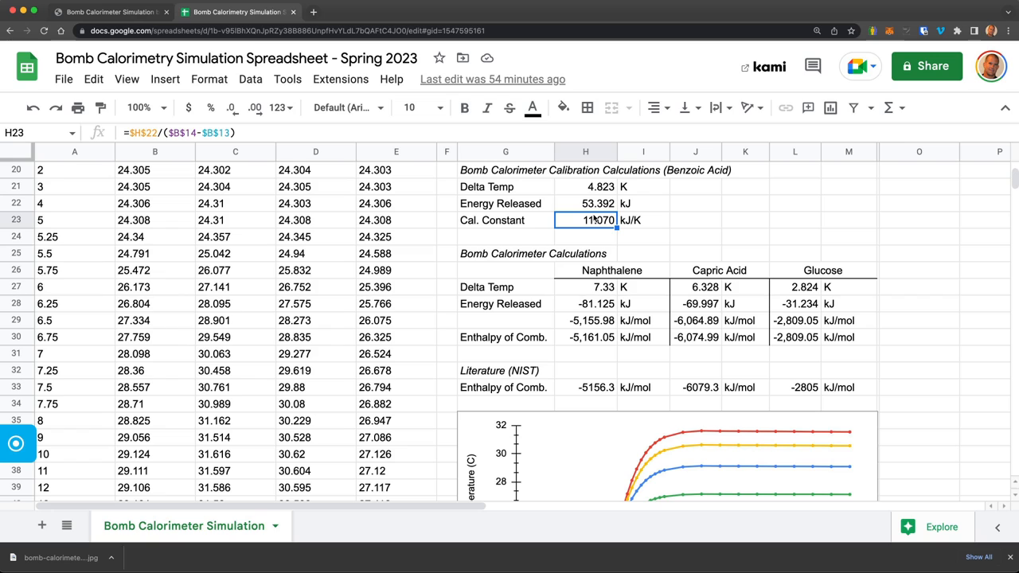
mouse_move(675, 347)
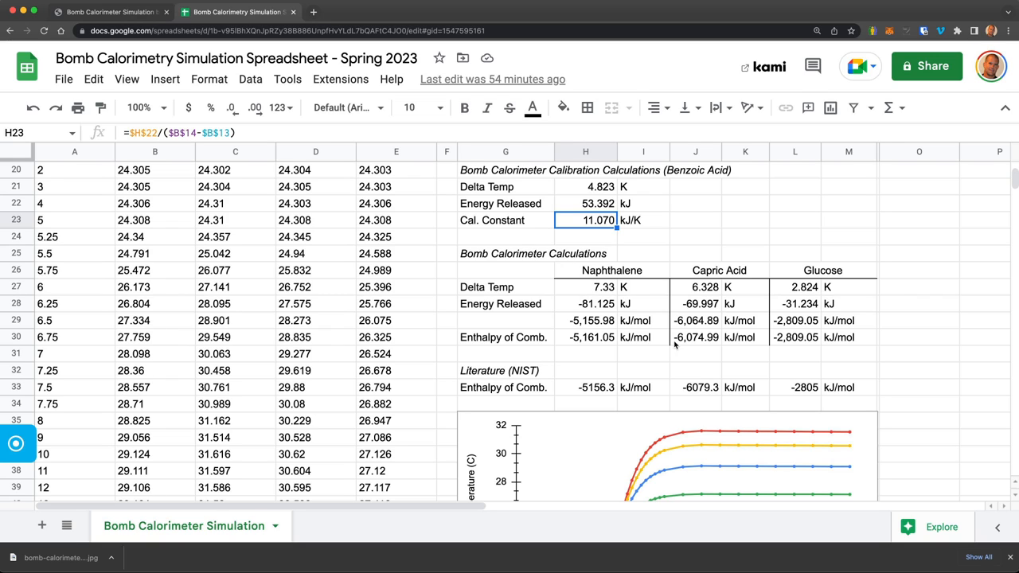
mouse_move(837, 388)
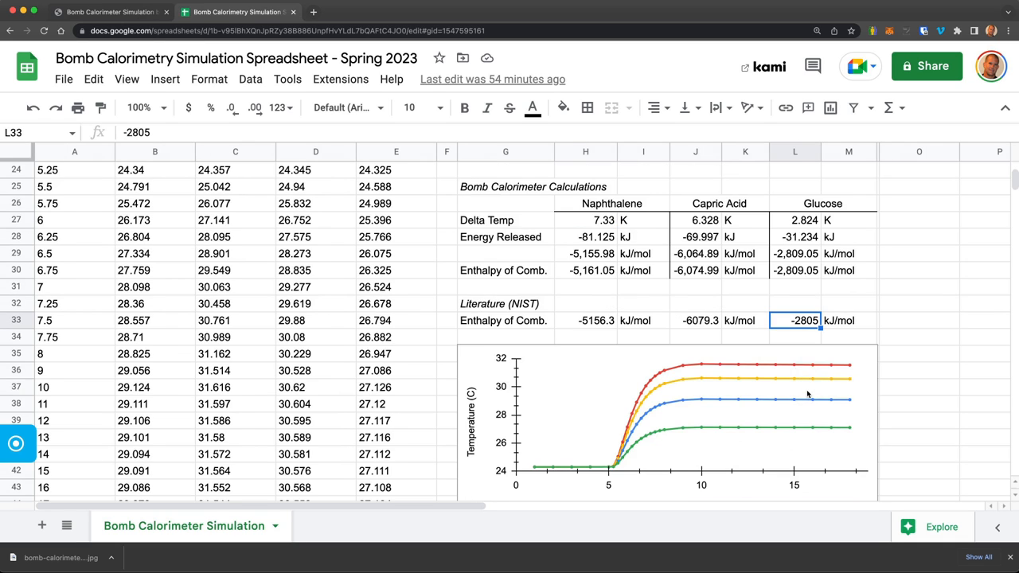
scroll(down, 3)
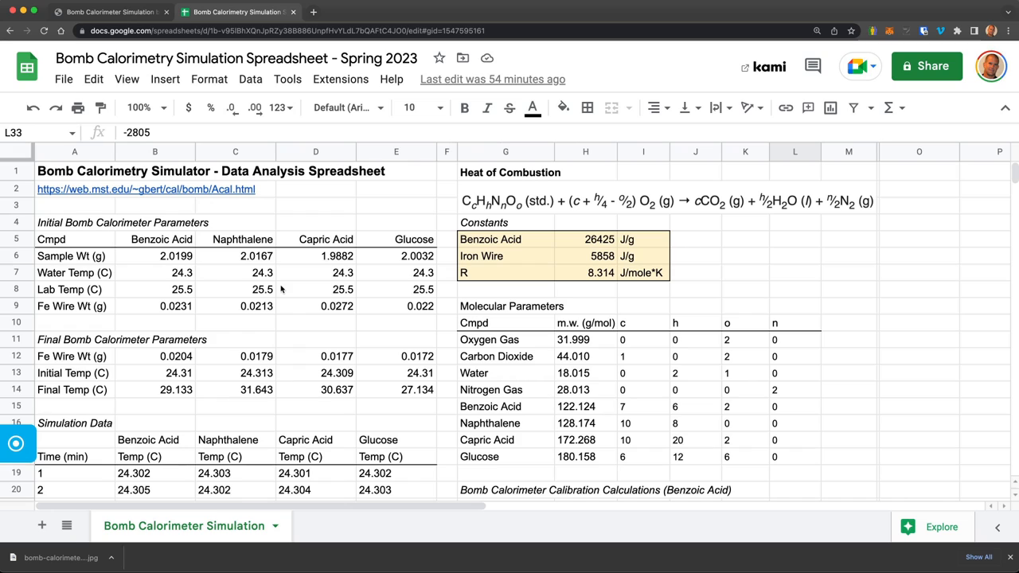
mouse_move(321, 273)
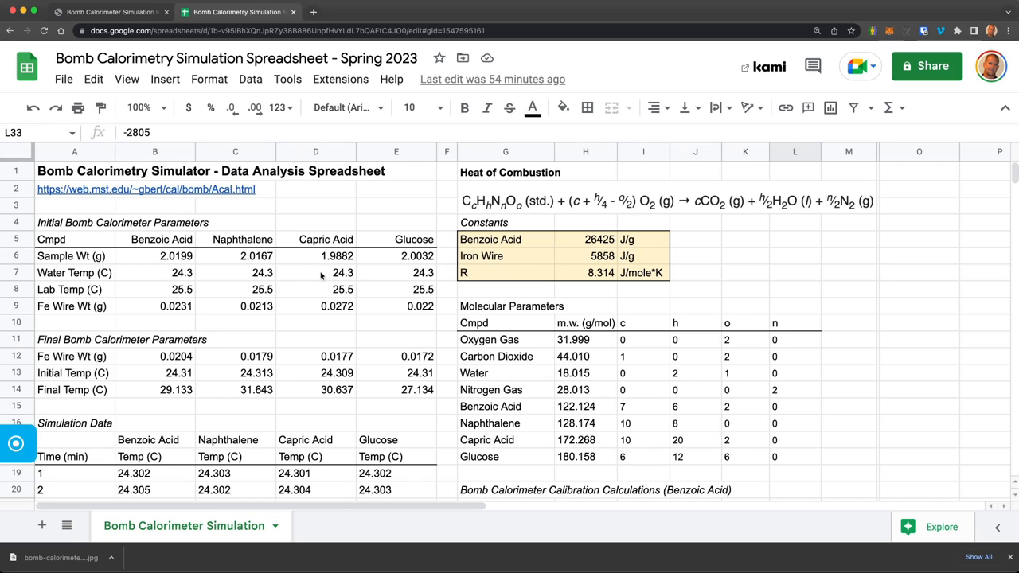